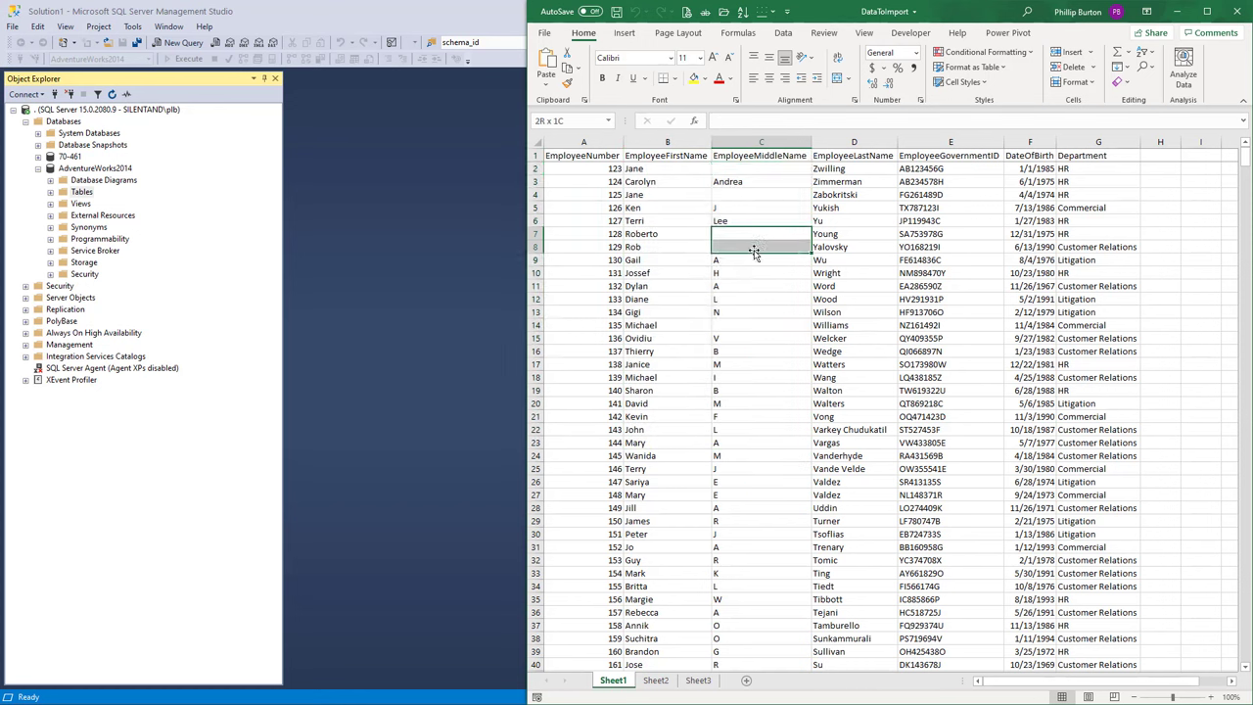
Save the employee workbook as comma-delimited DataToImportCSV via Save As
{"action": "left_click", "coordinate": [760, 169]}
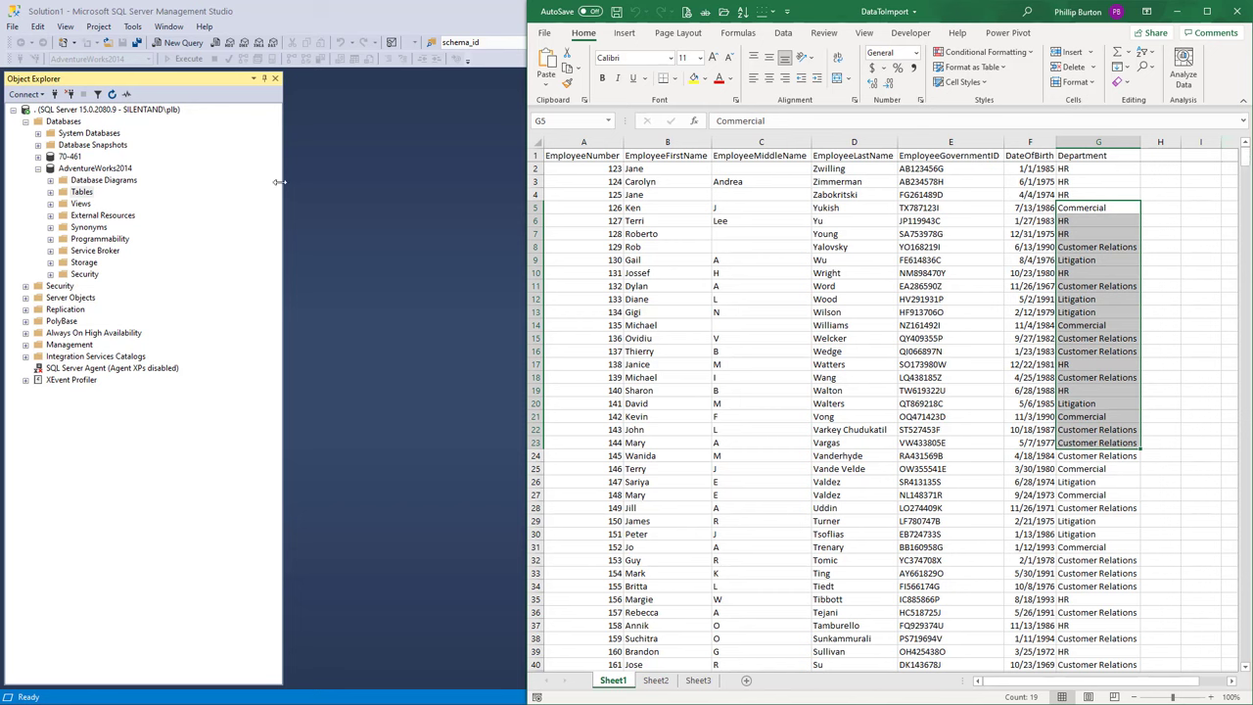
{"action": "mouse_move", "coordinate": [781, 262]}
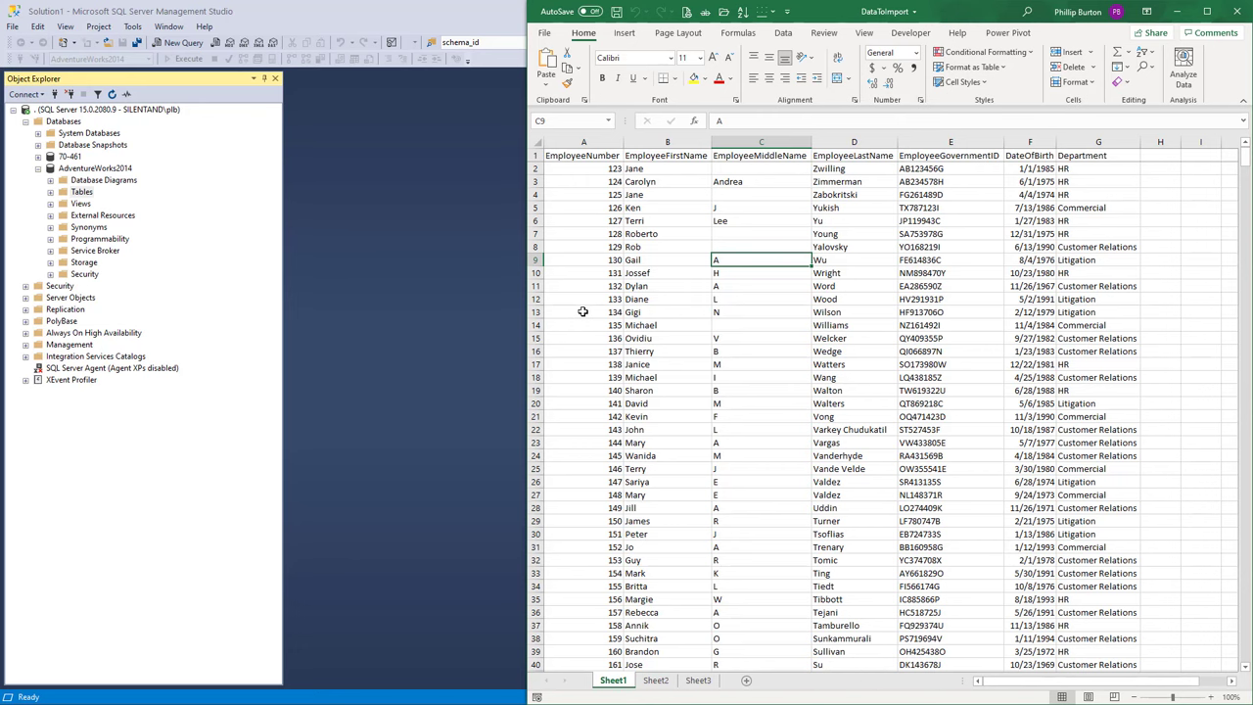
{"action": "left_click", "coordinate": [544, 32]}
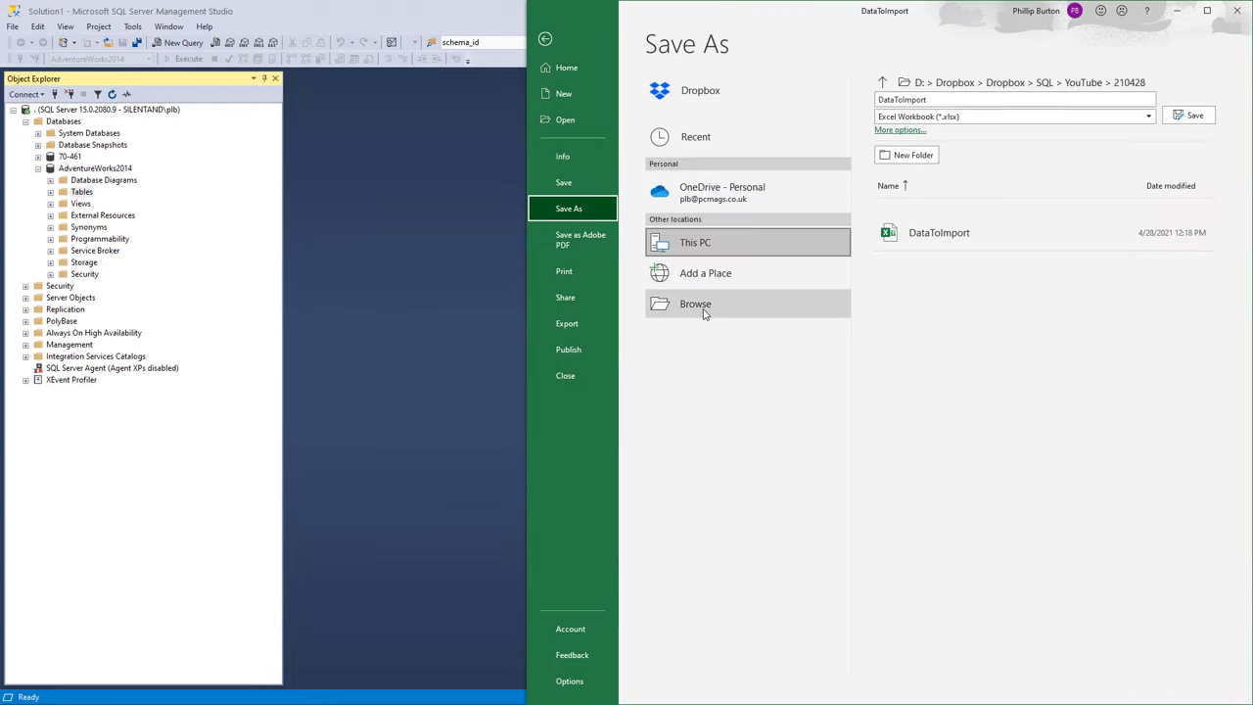
{"action": "left_click", "coordinate": [695, 304]}
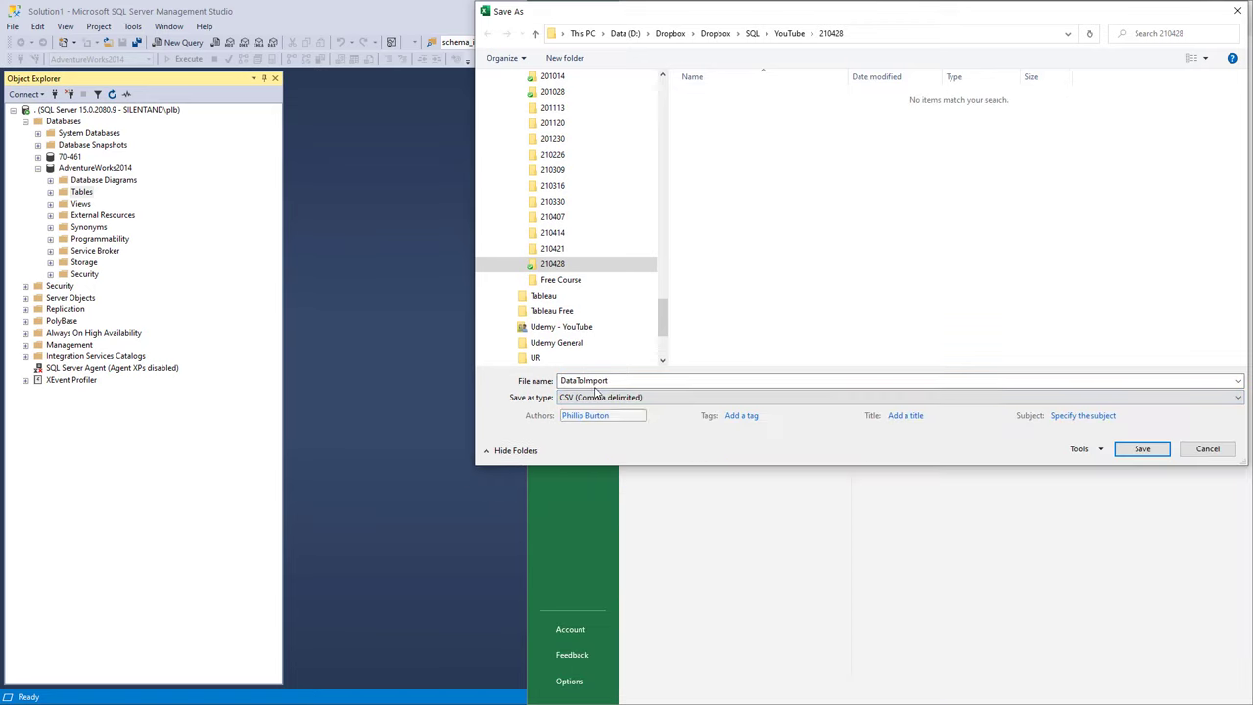
{"action": "left_click", "coordinate": [675, 380]}
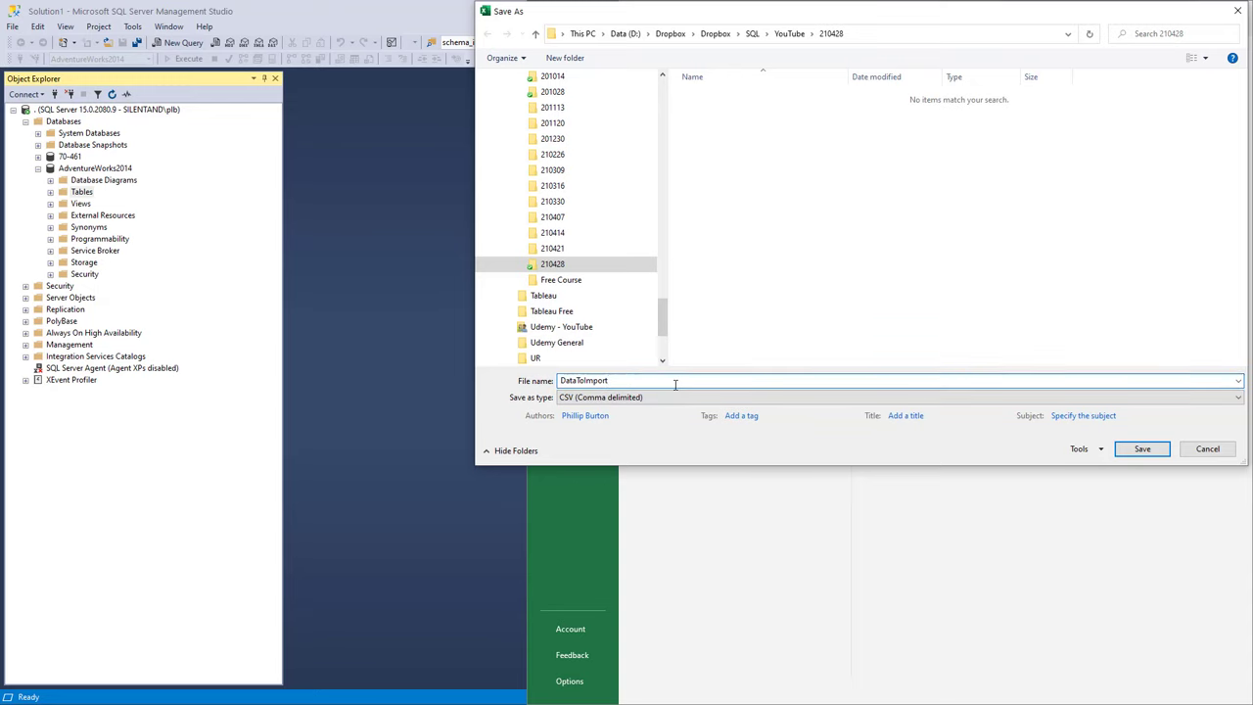
{"action": "type", "text": "CSV"}
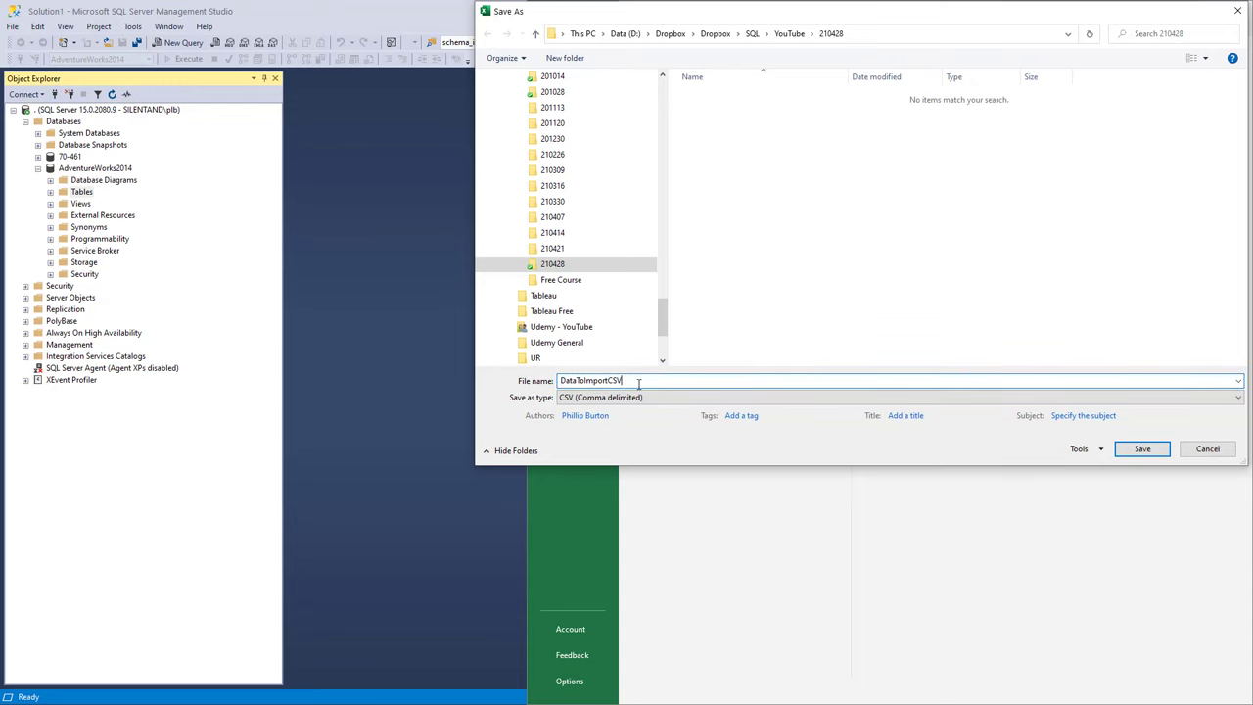
{"action": "left_click", "coordinate": [1142, 448]}
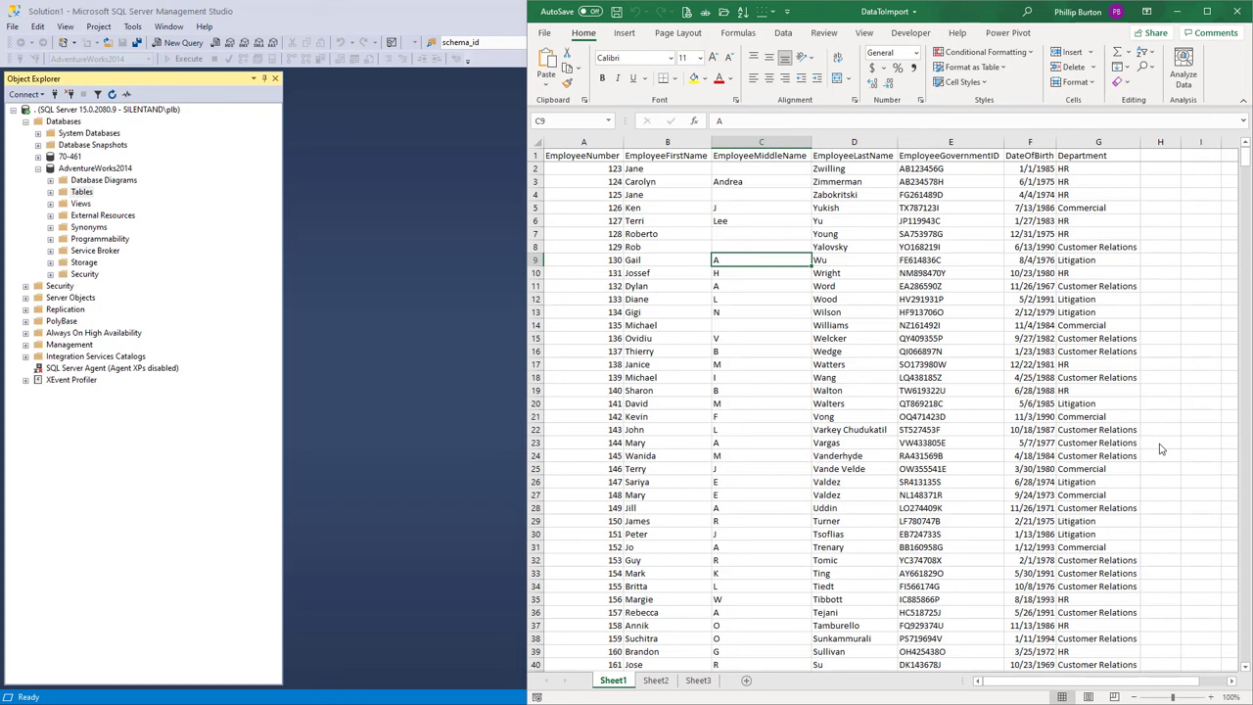
{"action": "left_click", "coordinate": [615, 11]}
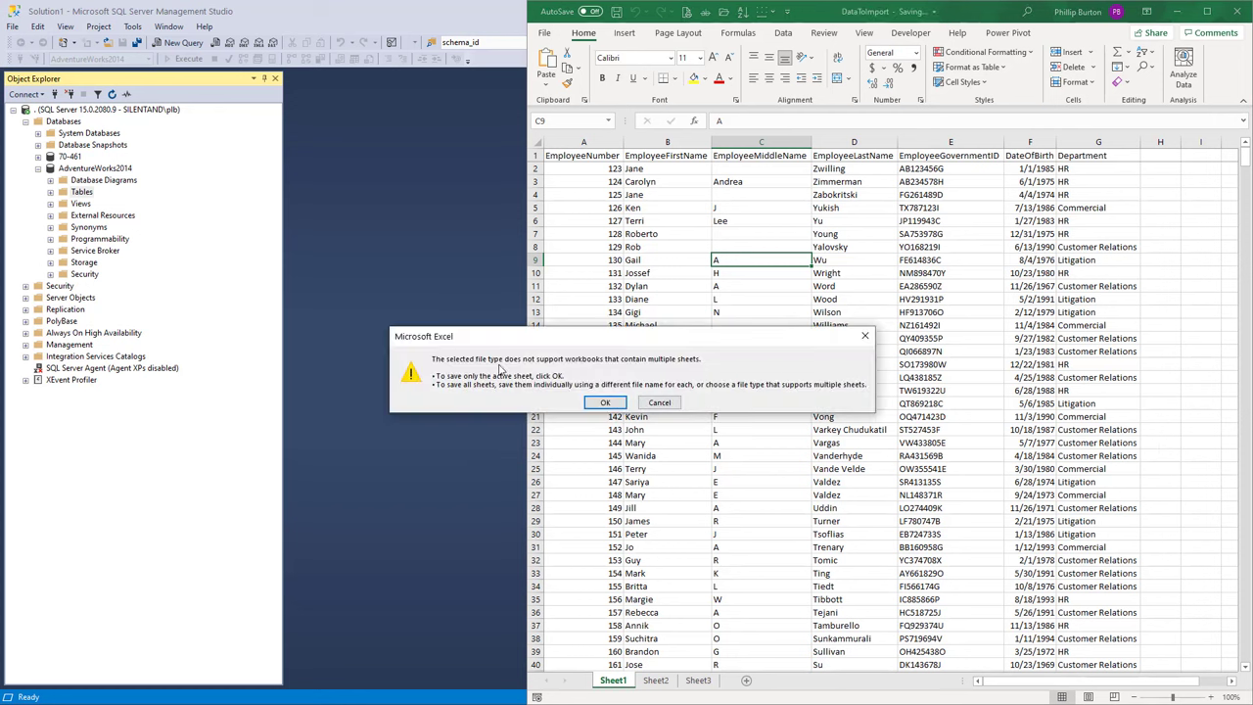
{"action": "mouse_move", "coordinate": [674, 372]}
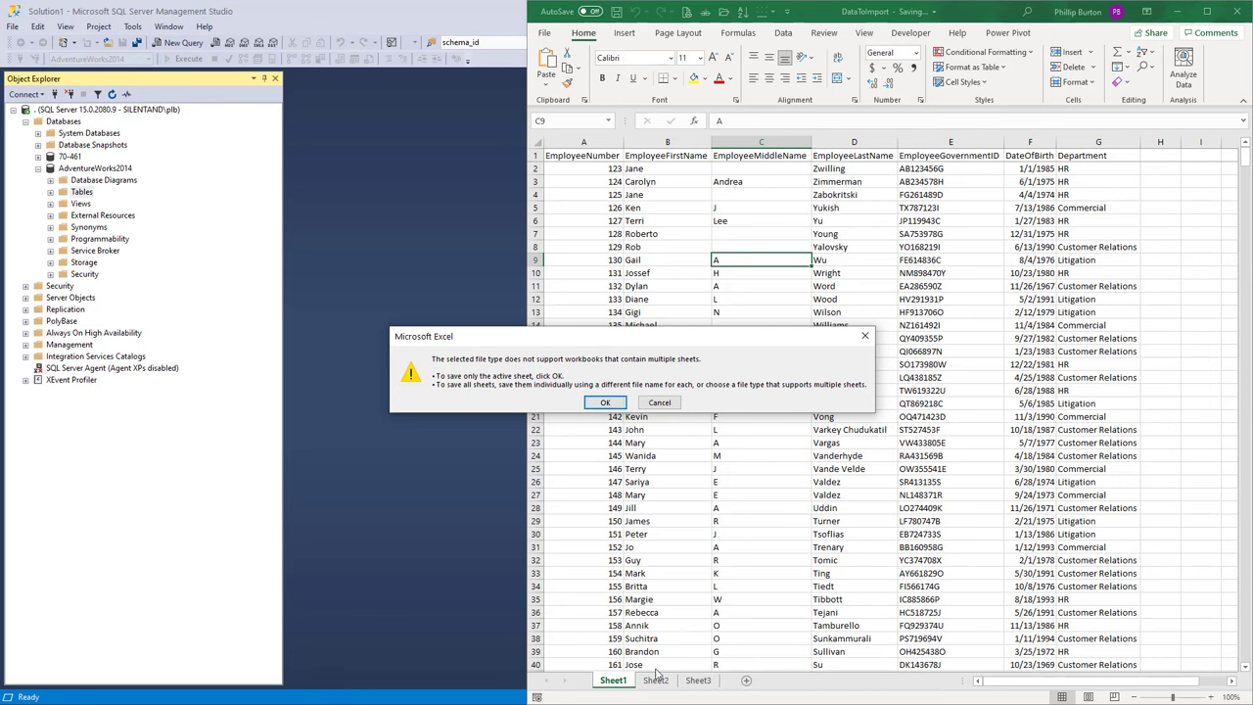
{"action": "mouse_move", "coordinate": [670, 681]}
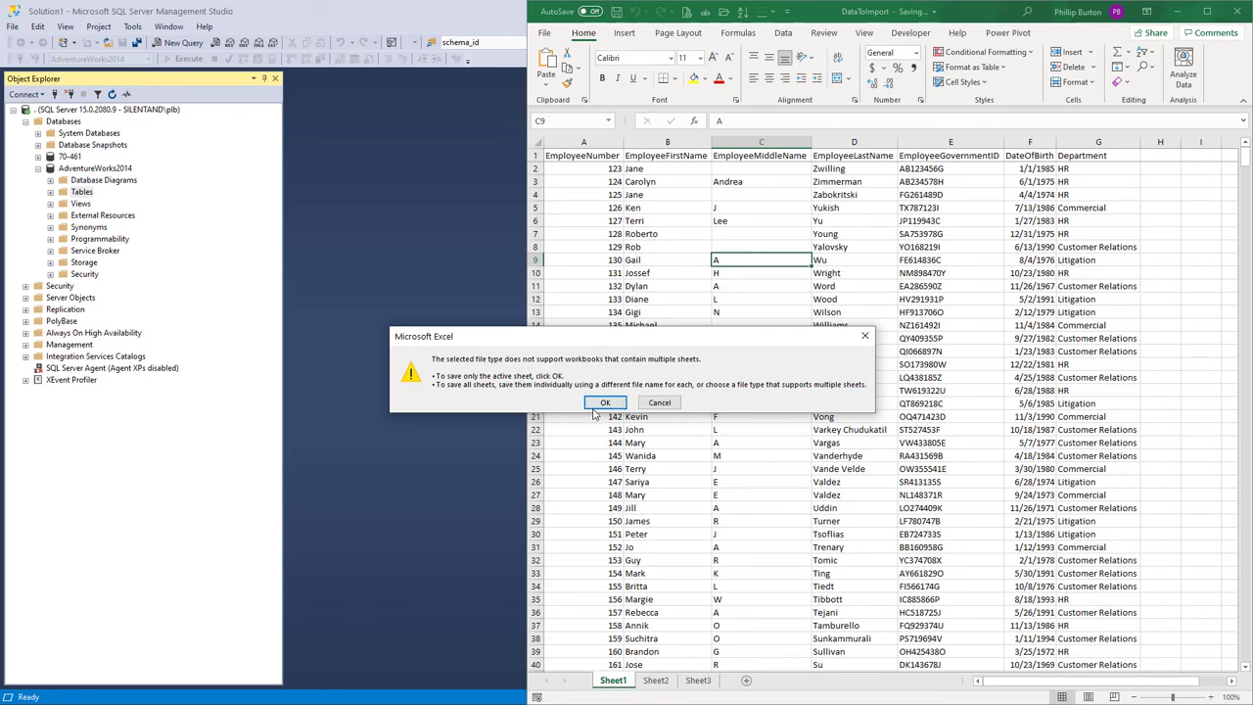
Confirm saving only the active sheet, then start Tasks > Import Flat File on AdventureWorks2014
{"action": "left_click", "coordinate": [603, 403]}
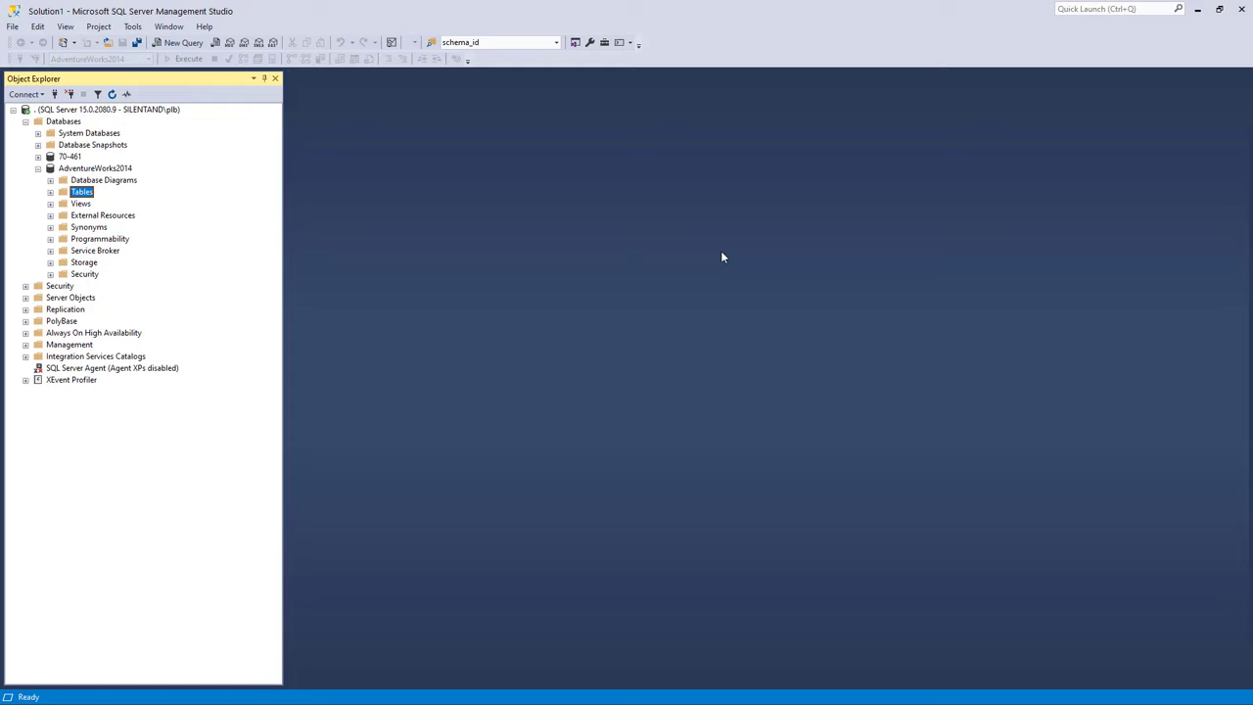
{"action": "left_click", "coordinate": [94, 169]}
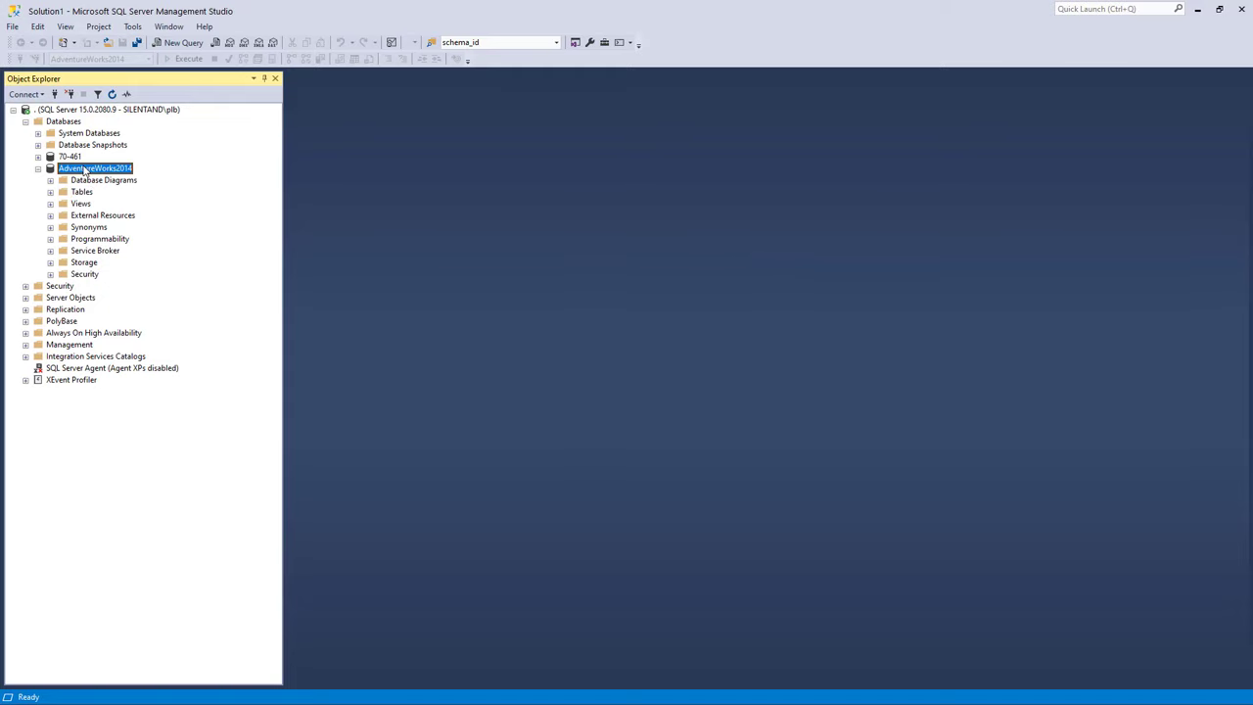
{"action": "right_click", "coordinate": [94, 168]}
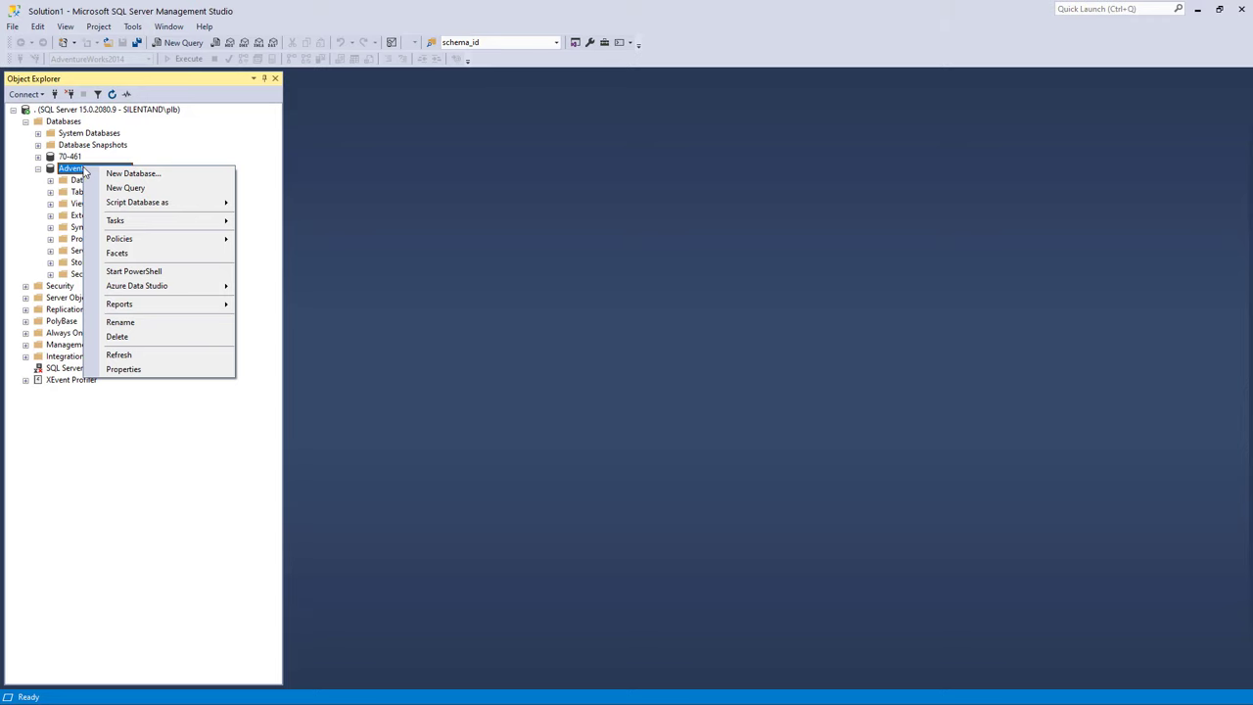
{"action": "mouse_move", "coordinate": [114, 219]}
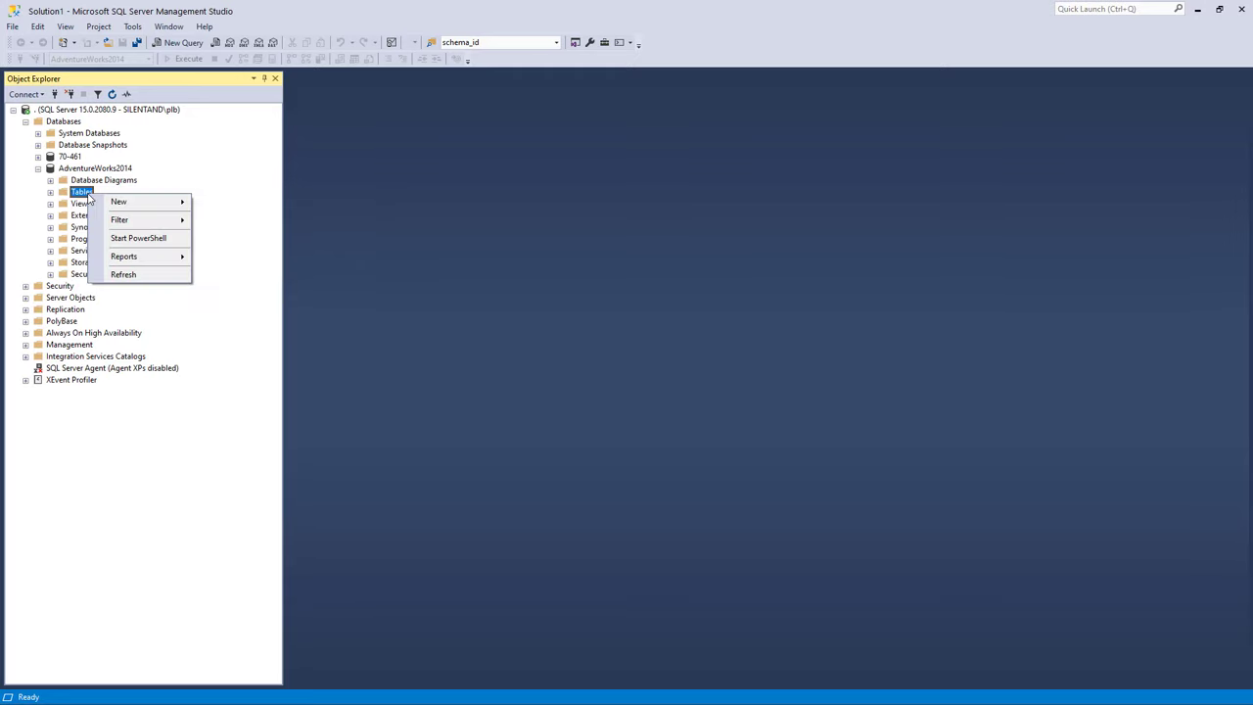
{"action": "right_click", "coordinate": [94, 169]}
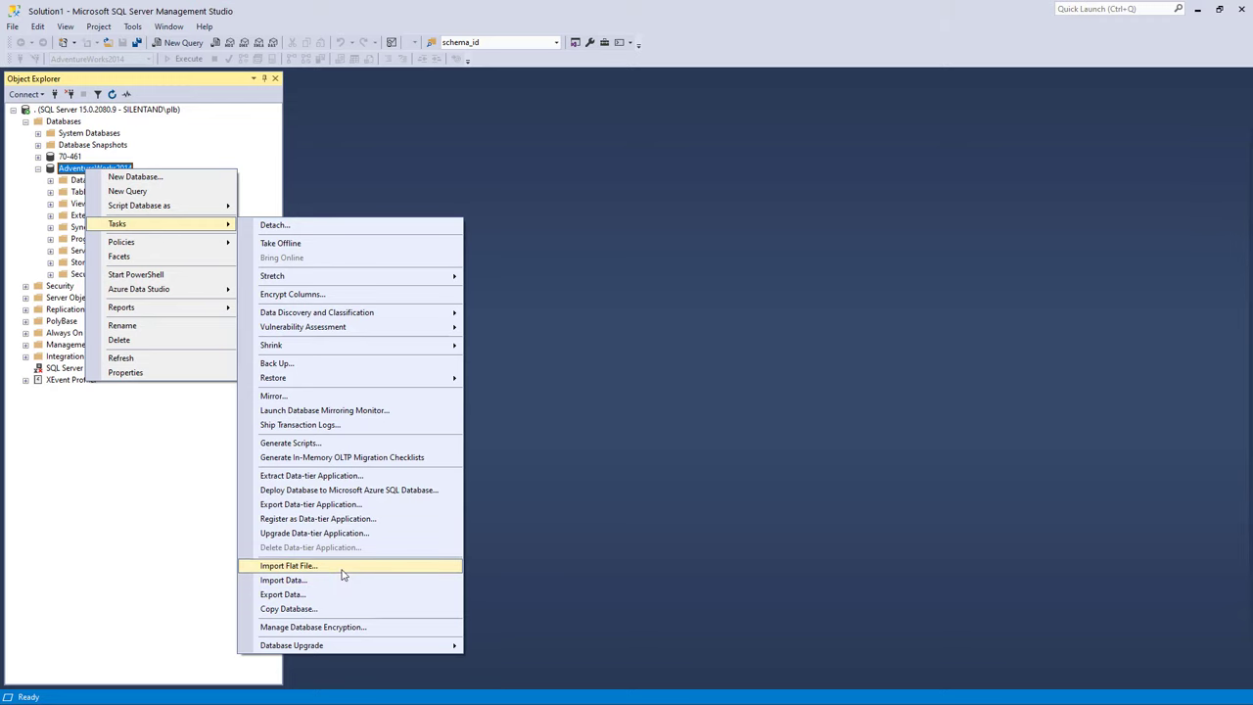
{"action": "left_click", "coordinate": [288, 564]}
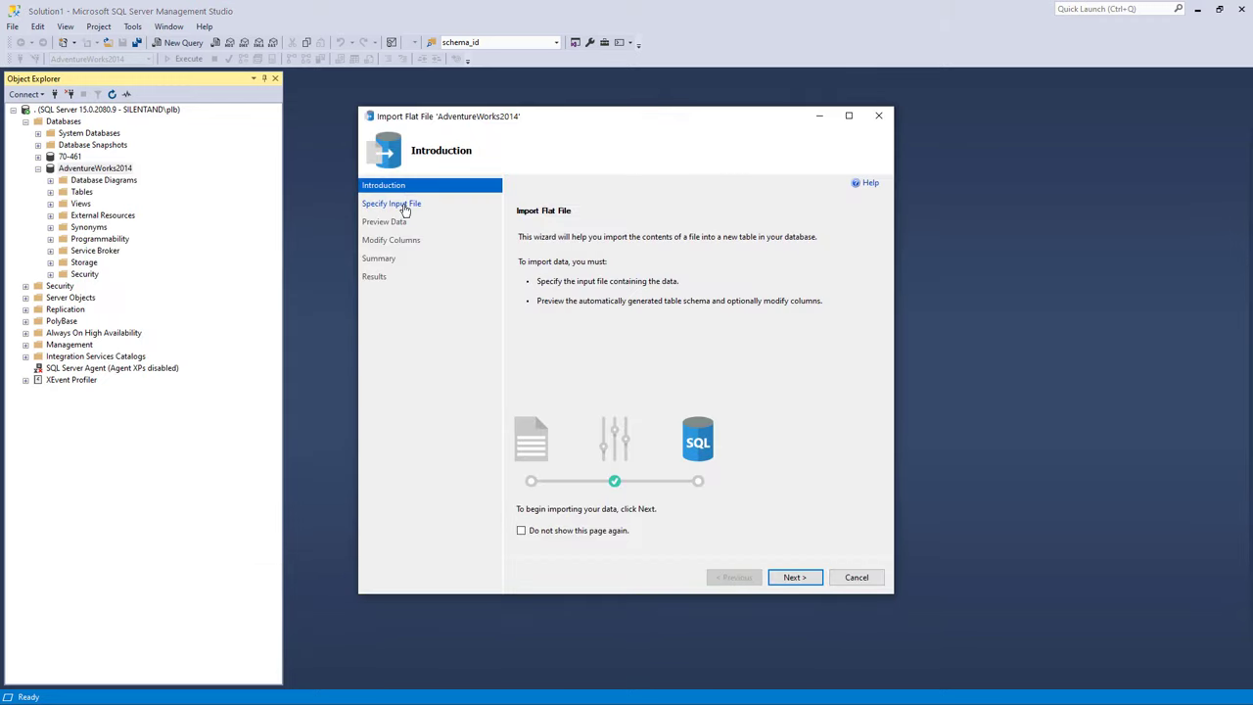
{"action": "mouse_move", "coordinate": [400, 319]}
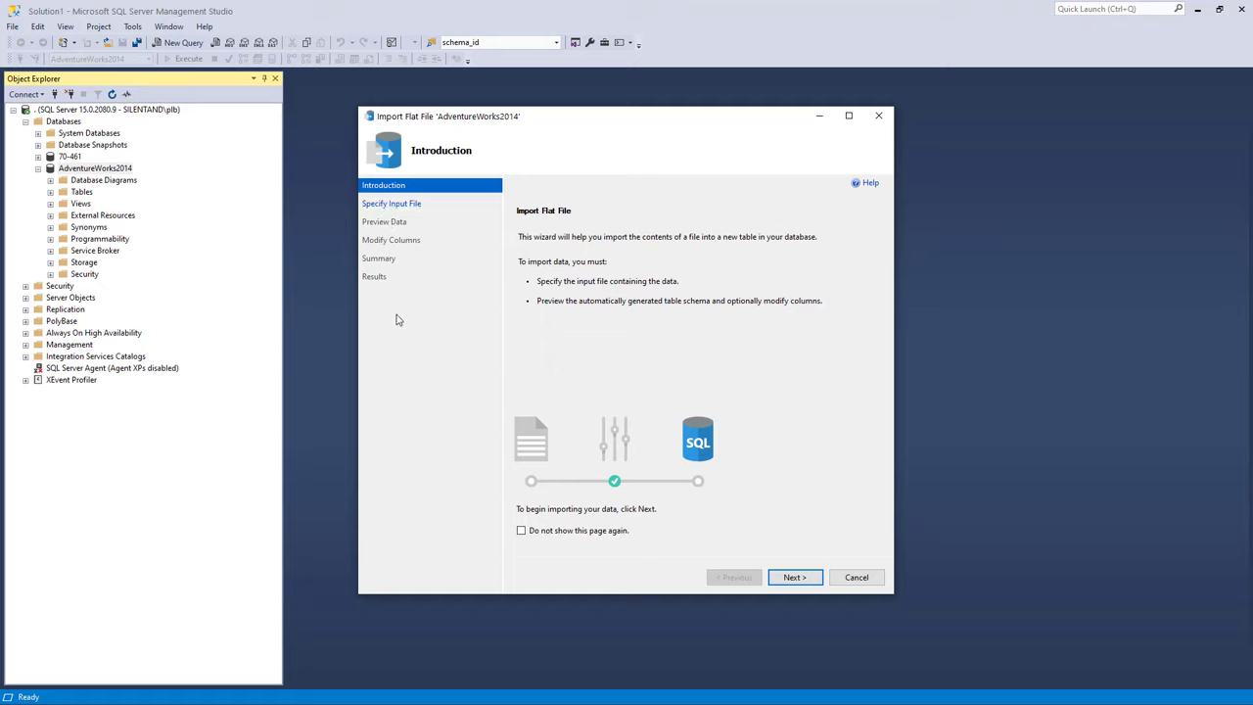
Pick DataToImportCSV.csv as the input file for new table DataToImportCSV and preview its rows
{"action": "left_click", "coordinate": [795, 576]}
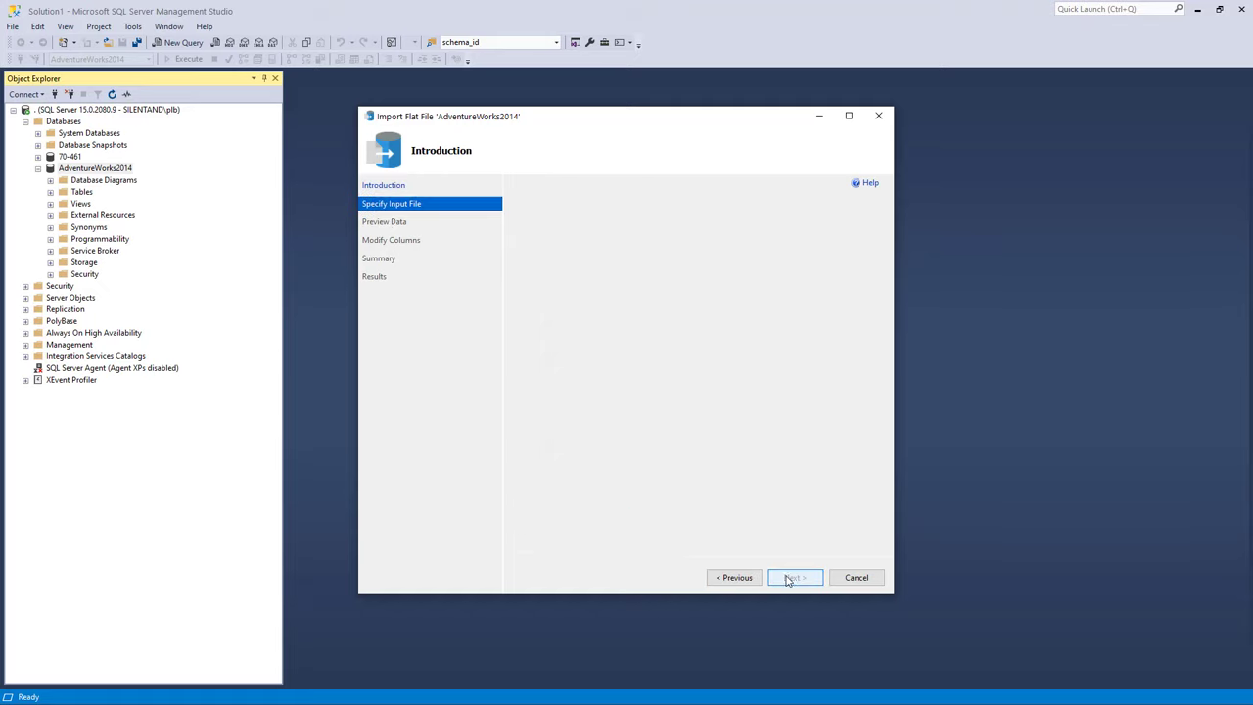
{"action": "left_click", "coordinate": [793, 576]}
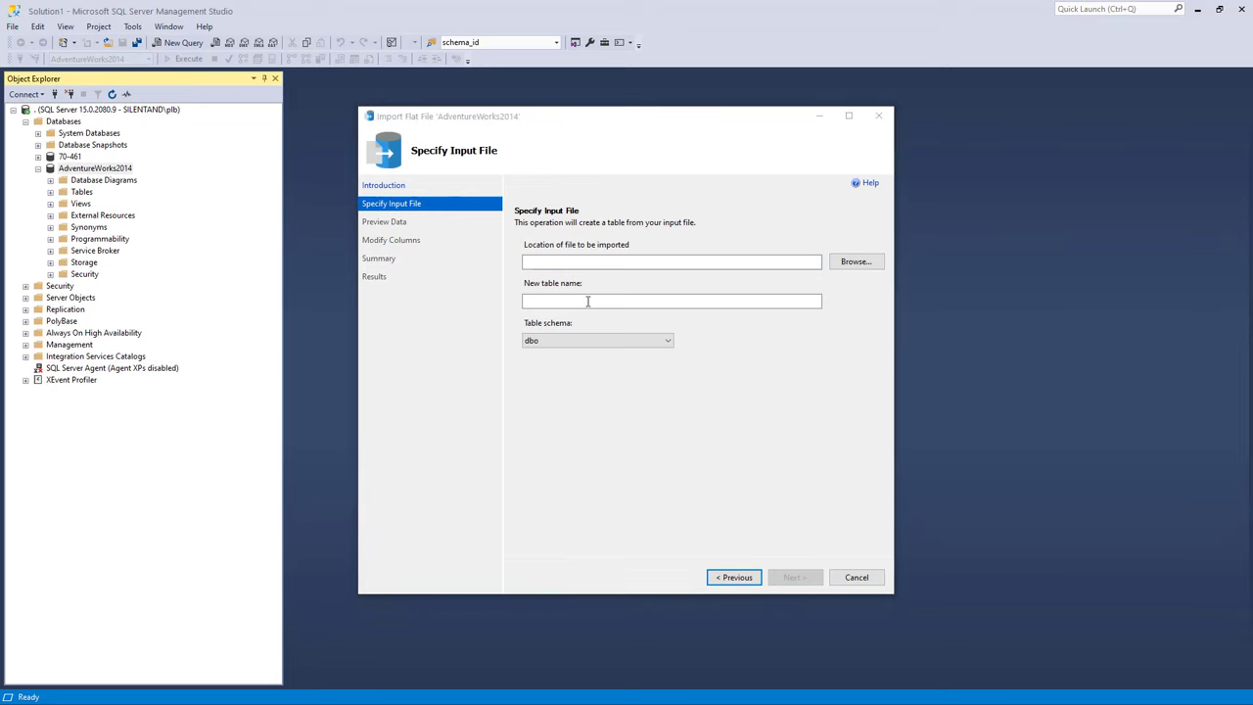
{"action": "left_click", "coordinate": [855, 260]}
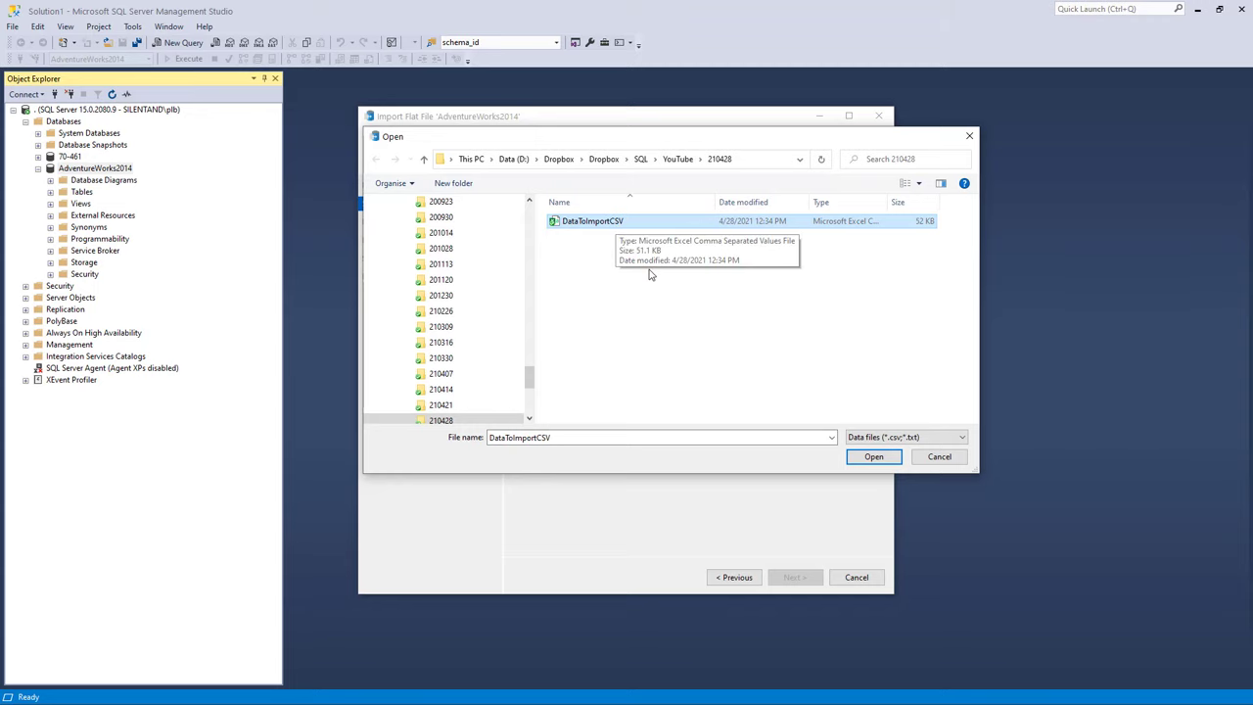
{"action": "mouse_move", "coordinate": [885, 202]}
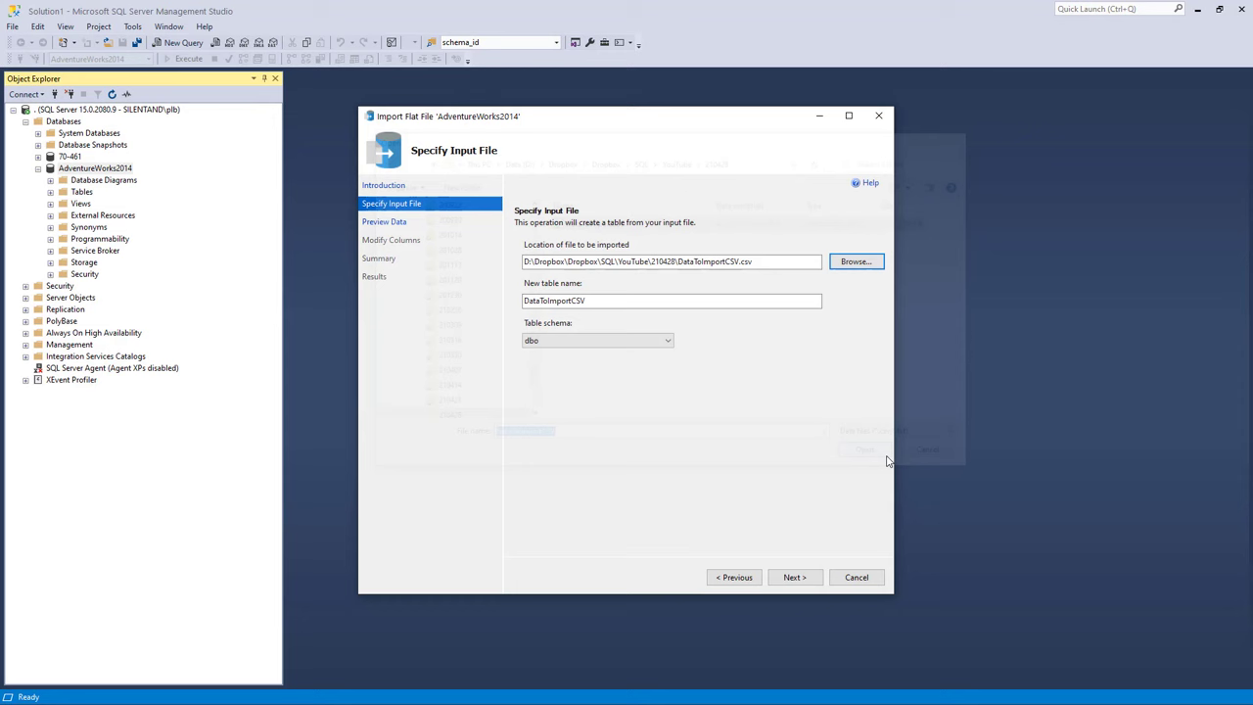
{"action": "left_click", "coordinate": [795, 576]}
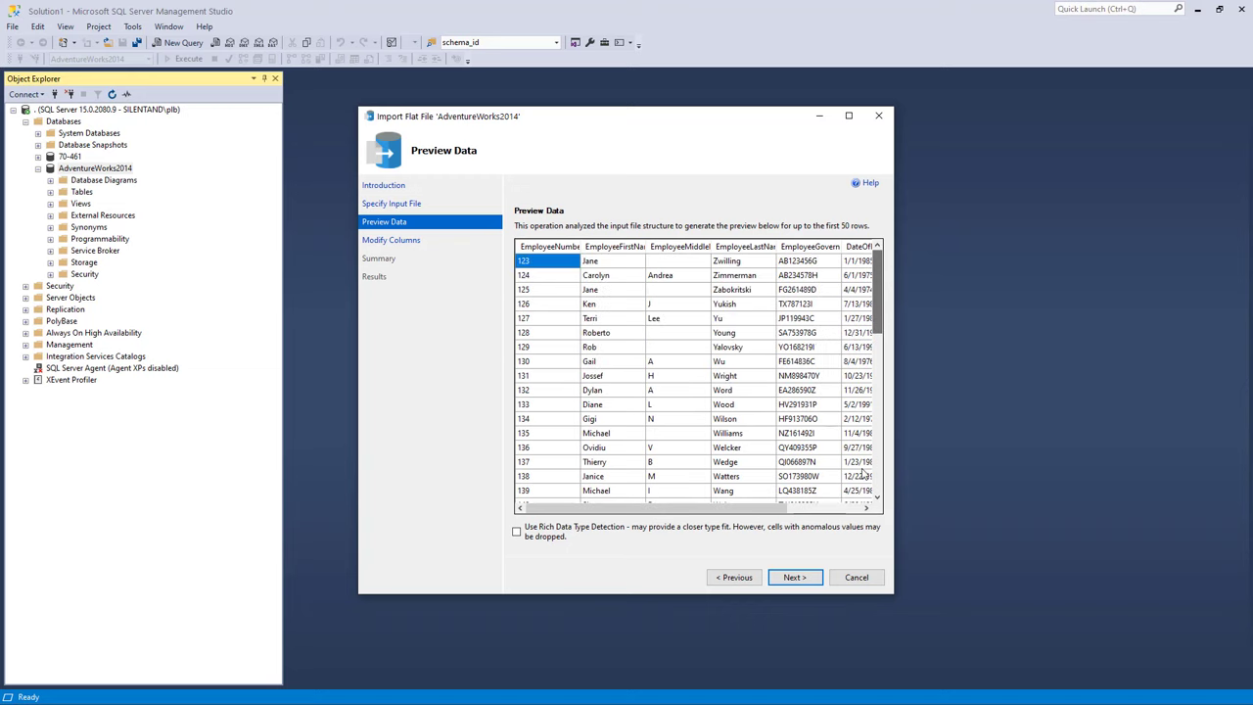
Set EmployeeFirstName to varchar(50), make EmployeeNumber the primary key, and run the import
{"action": "left_click", "coordinate": [795, 575]}
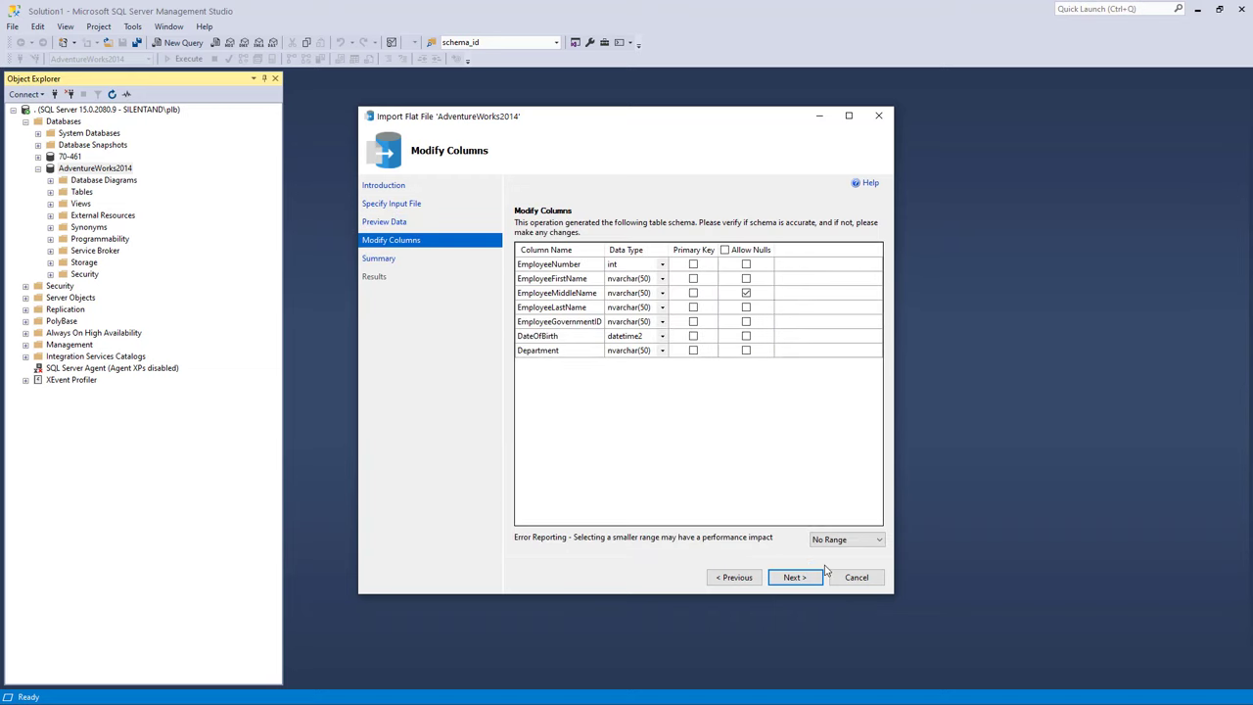
{"action": "mouse_move", "coordinate": [826, 556]}
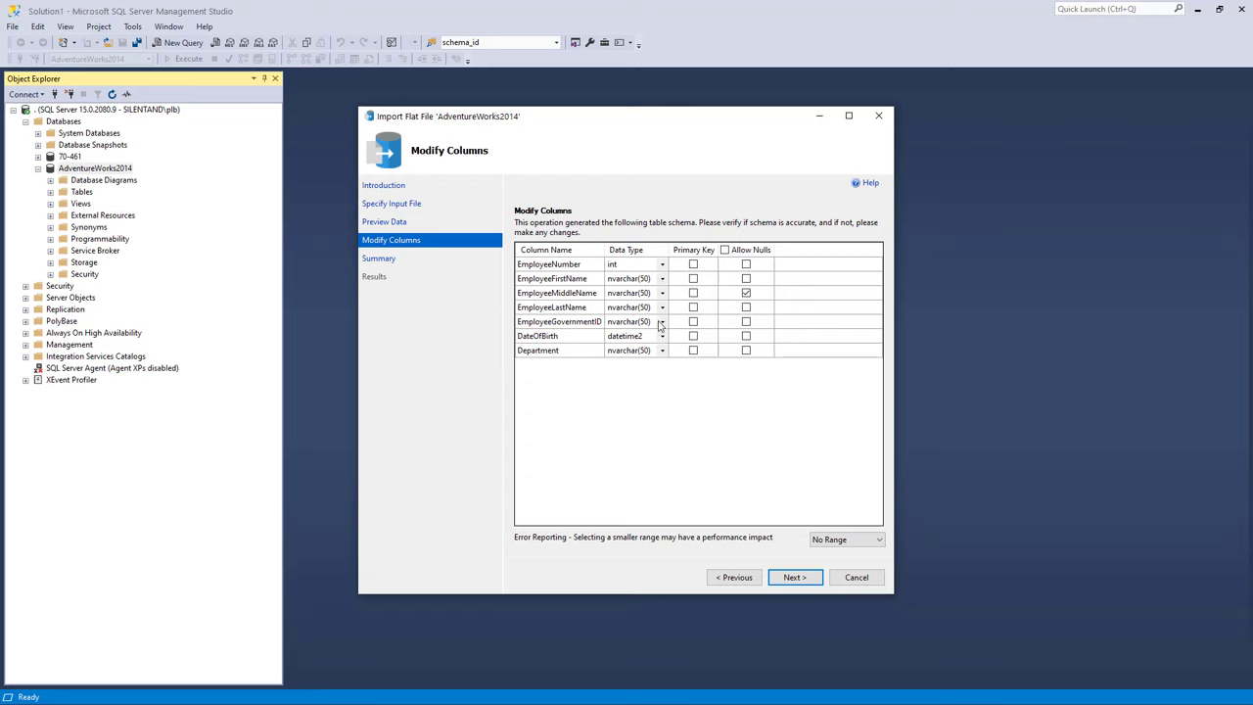
{"action": "mouse_move", "coordinate": [623, 310]}
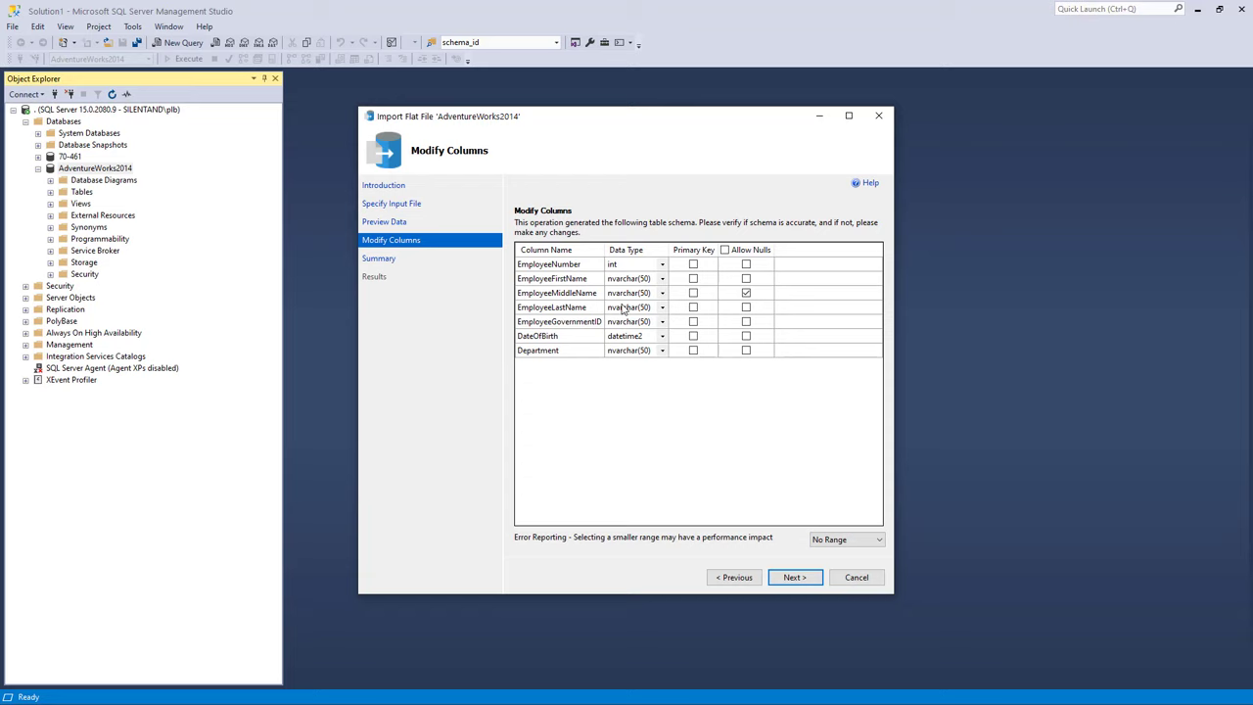
{"action": "mouse_move", "coordinate": [623, 309]}
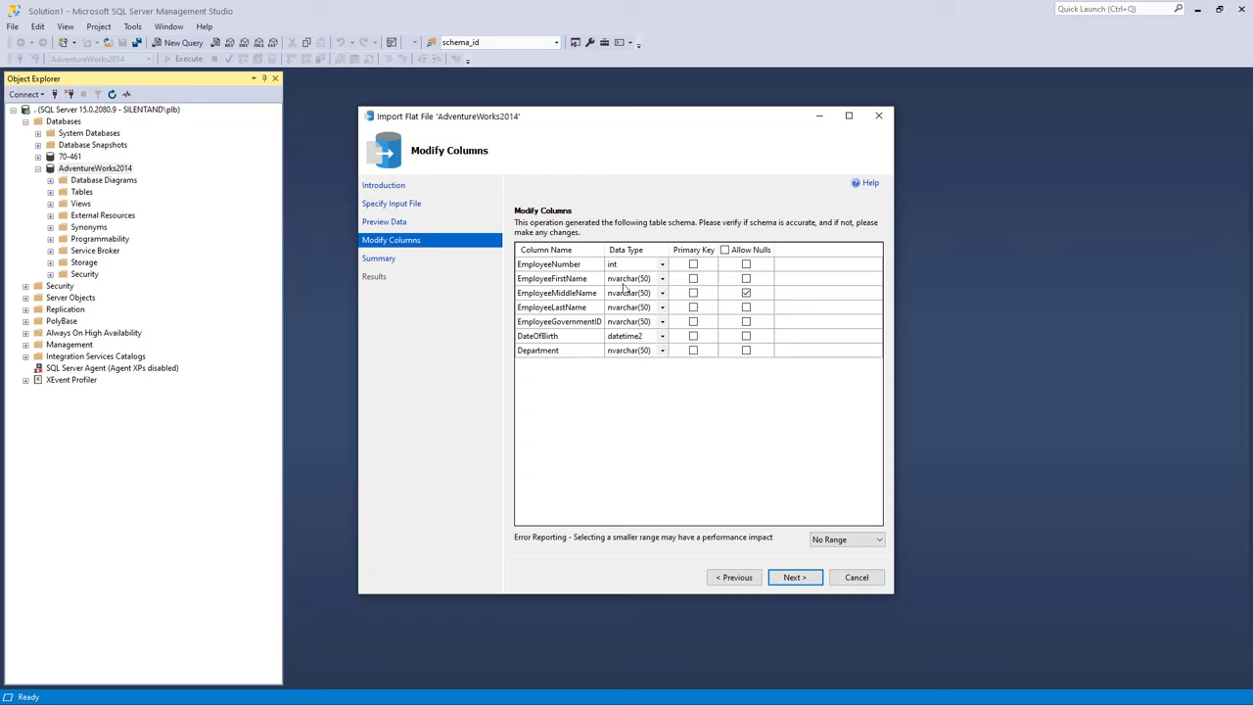
{"action": "mouse_move", "coordinate": [630, 286]}
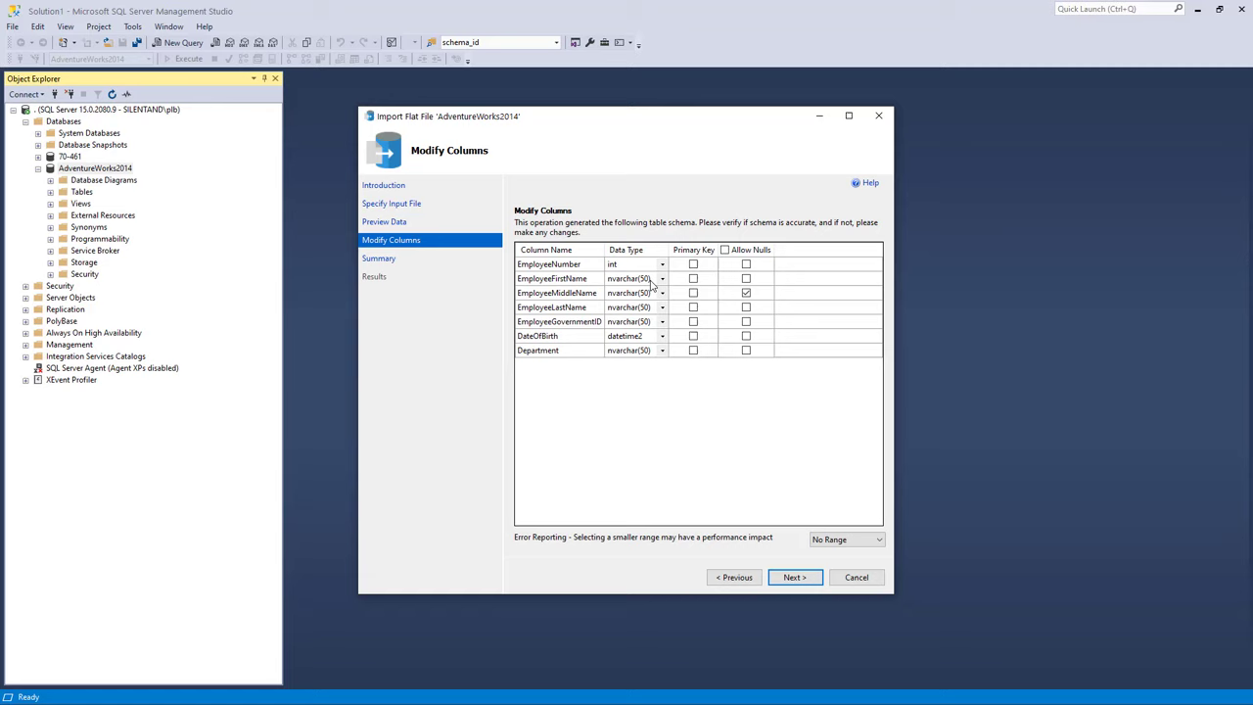
{"action": "mouse_move", "coordinate": [642, 286]}
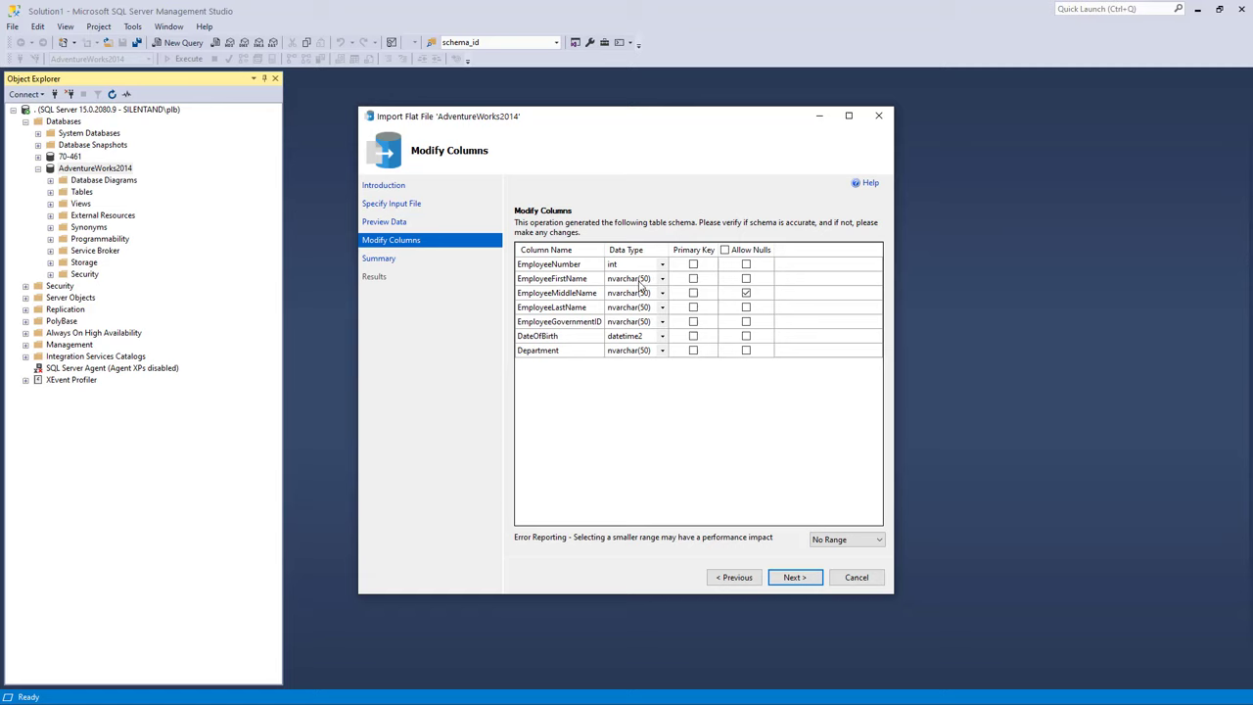
{"action": "mouse_move", "coordinate": [642, 286]}
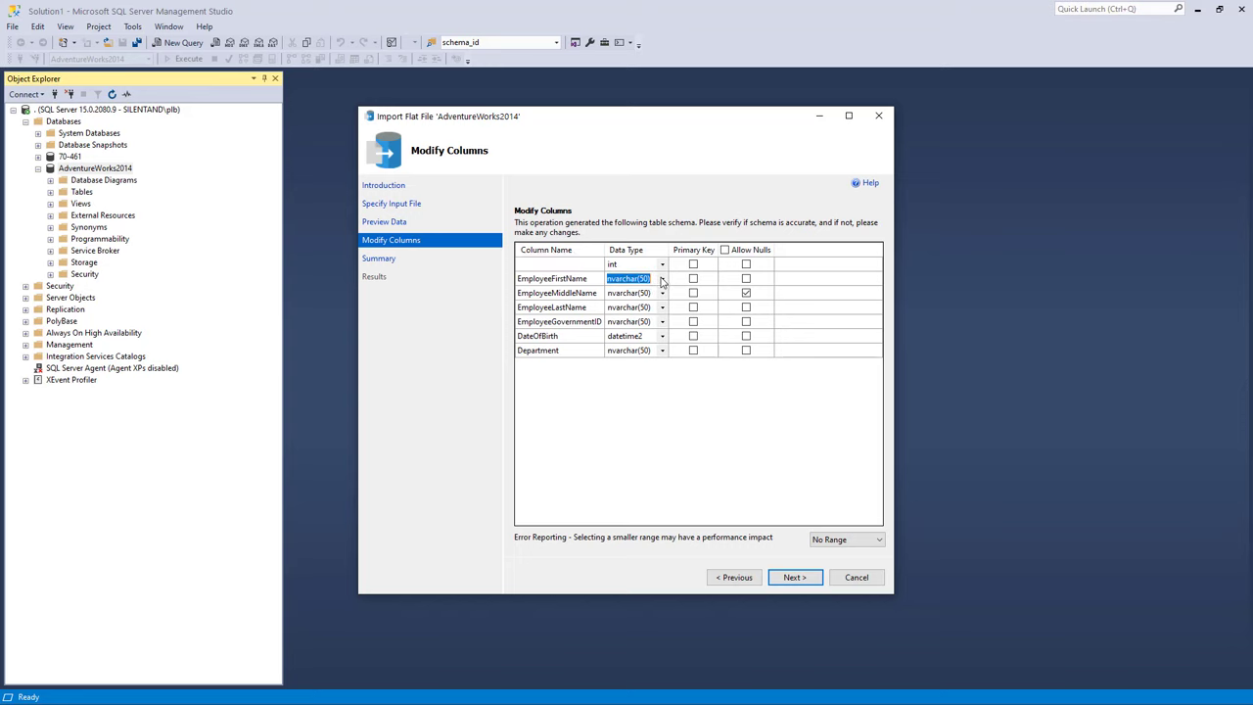
{"action": "left_click", "coordinate": [662, 278]}
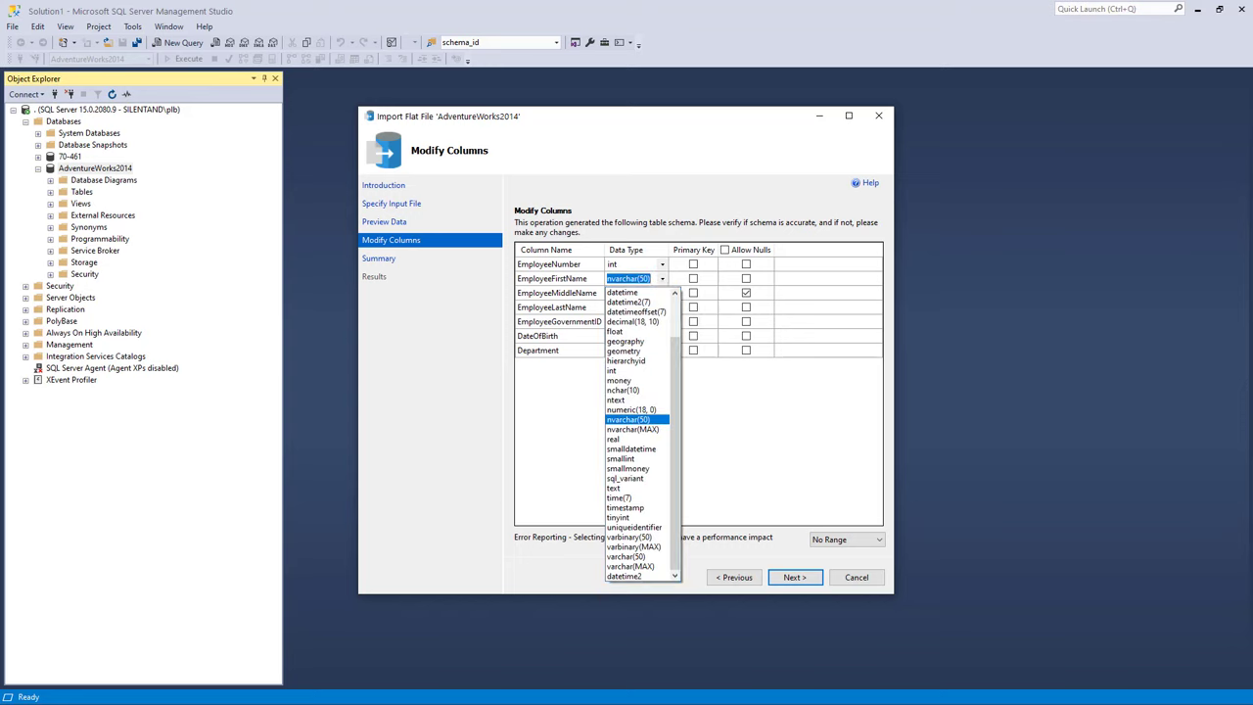
{"action": "mouse_move", "coordinate": [630, 556]}
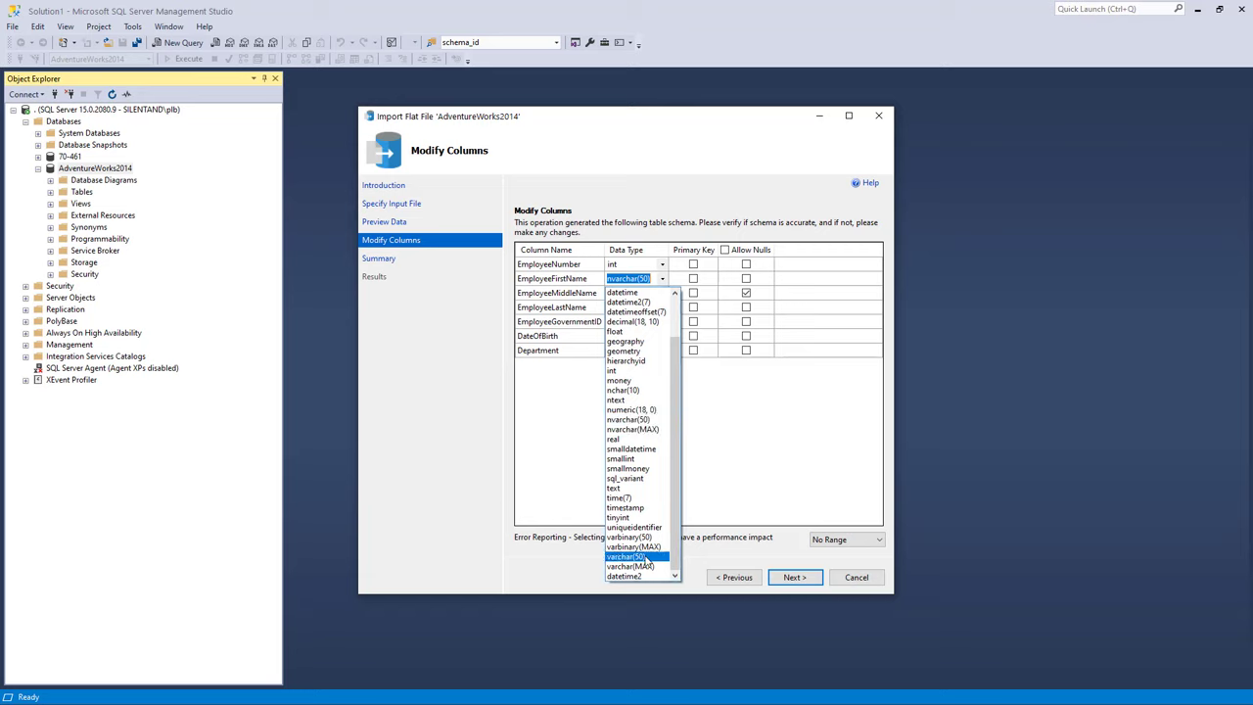
{"action": "left_click", "coordinate": [630, 556]}
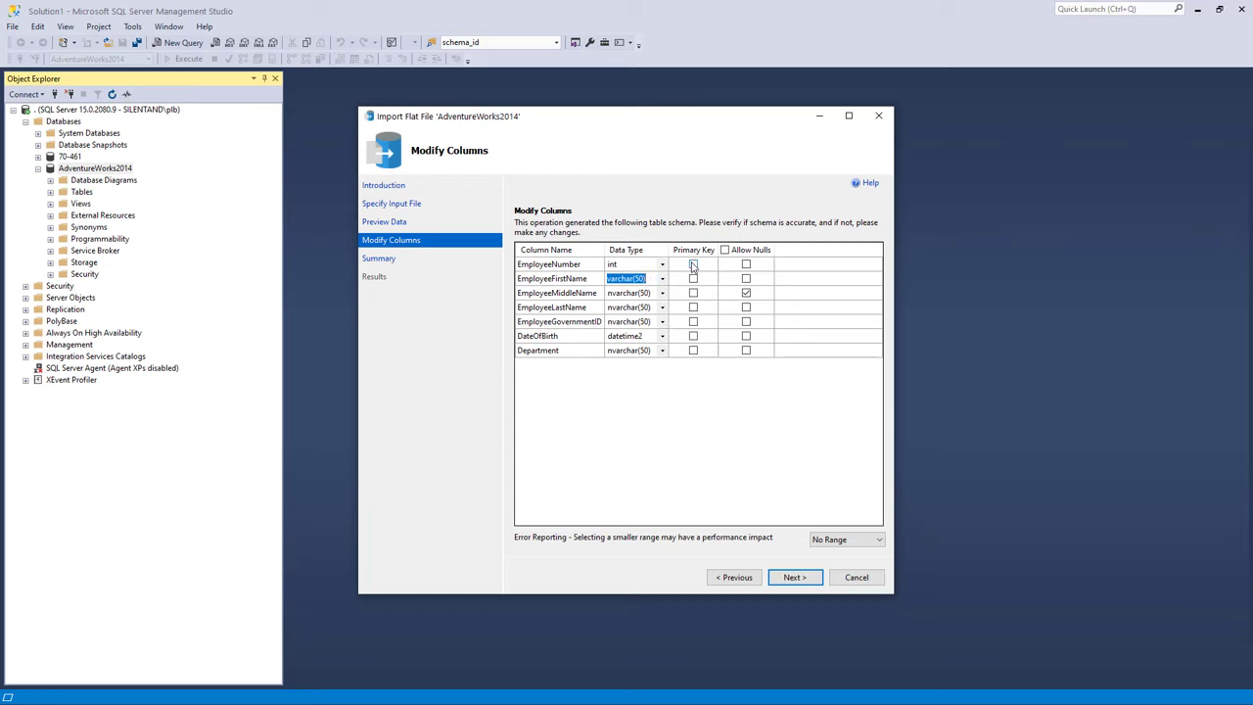
{"action": "left_click", "coordinate": [693, 264]}
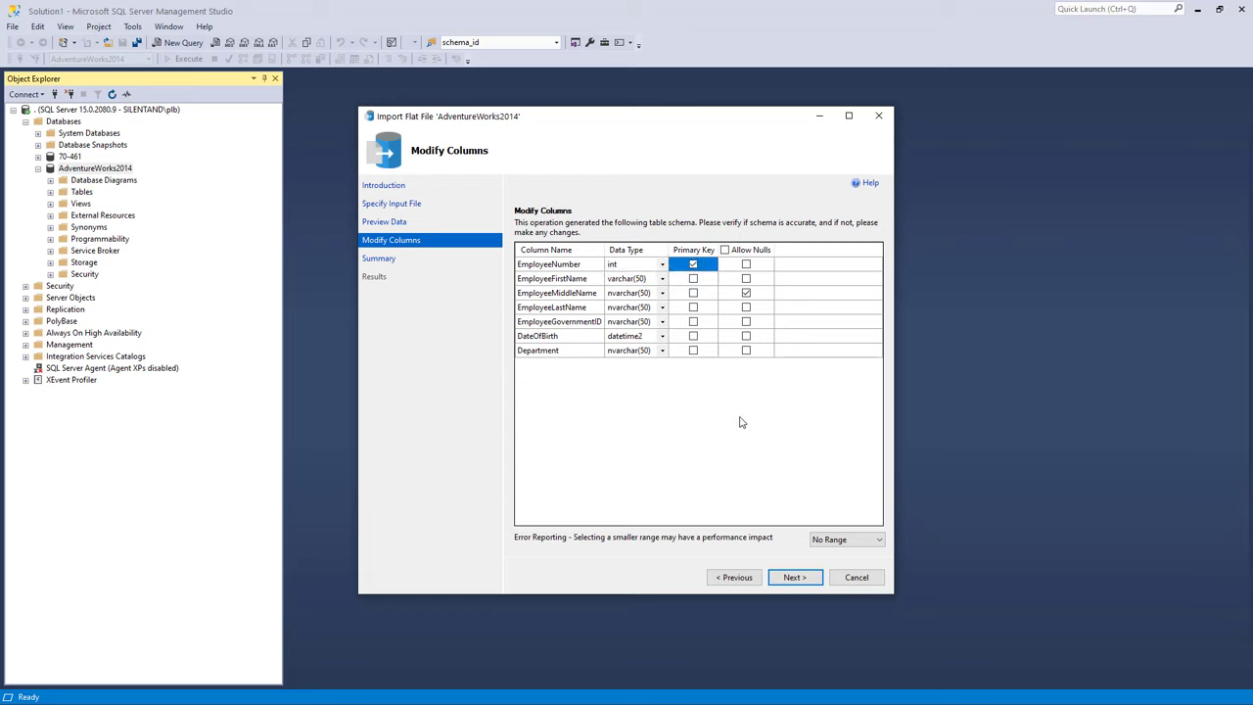
{"action": "mouse_move", "coordinate": [694, 274]}
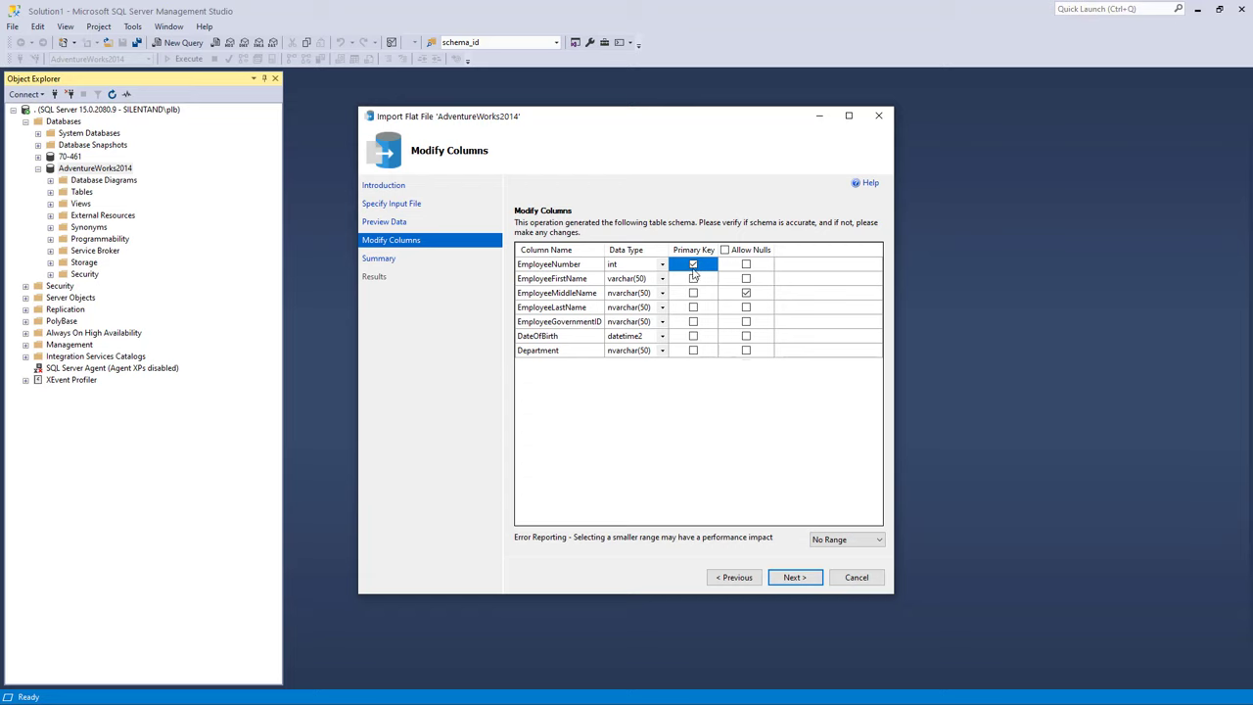
{"action": "mouse_move", "coordinate": [701, 274]}
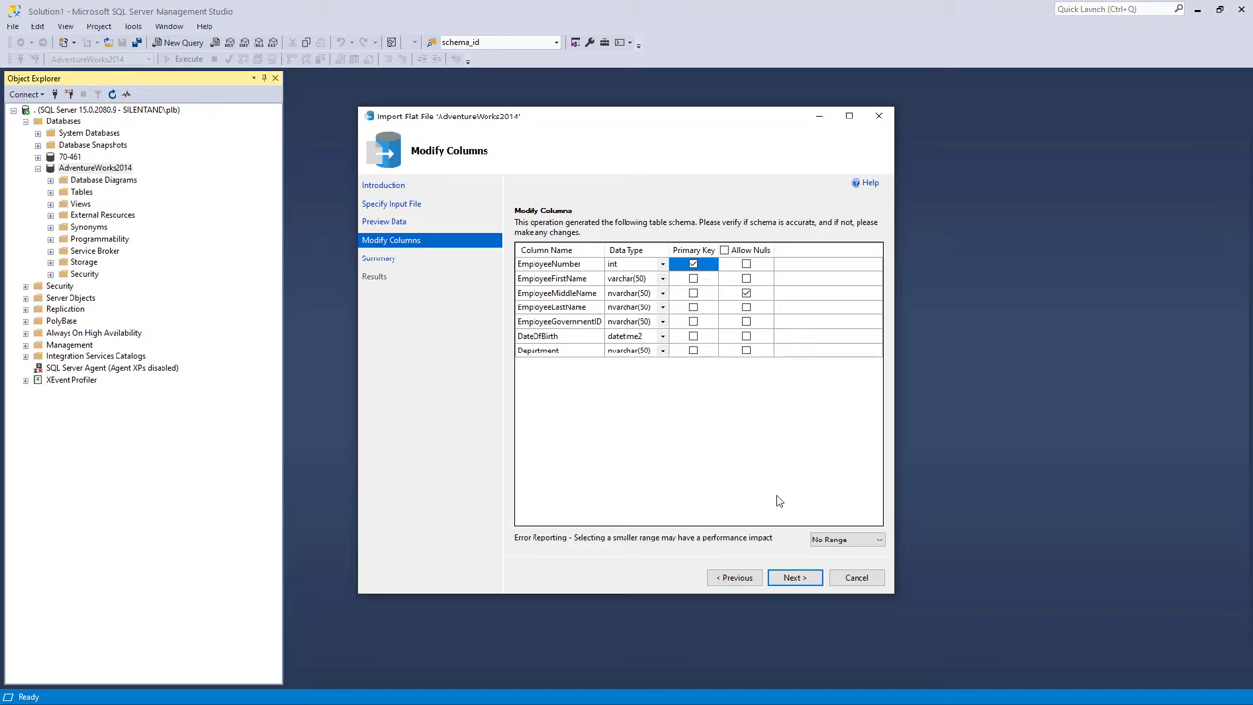
{"action": "left_click", "coordinate": [795, 575]}
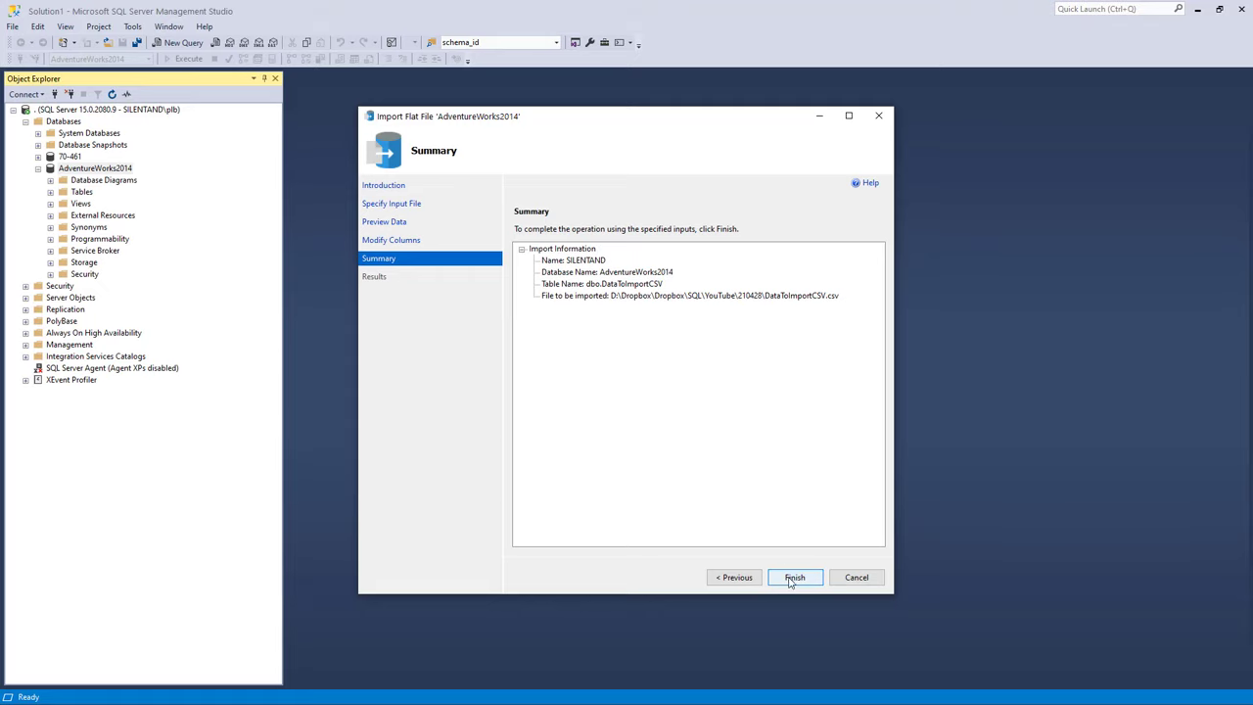
{"action": "left_click", "coordinate": [795, 575]}
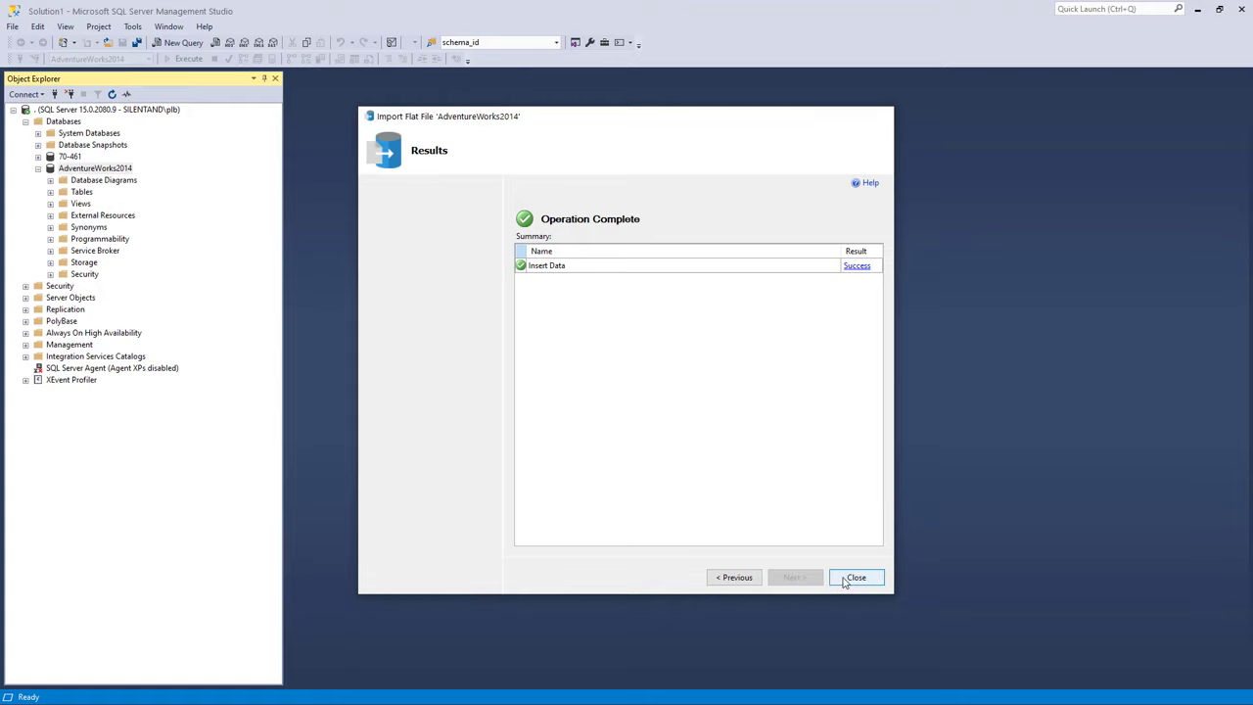
Close the wizard and write SELECT * FROM [dbo].[DataToImportCSV] in a new query window
{"action": "left_click", "coordinate": [853, 575]}
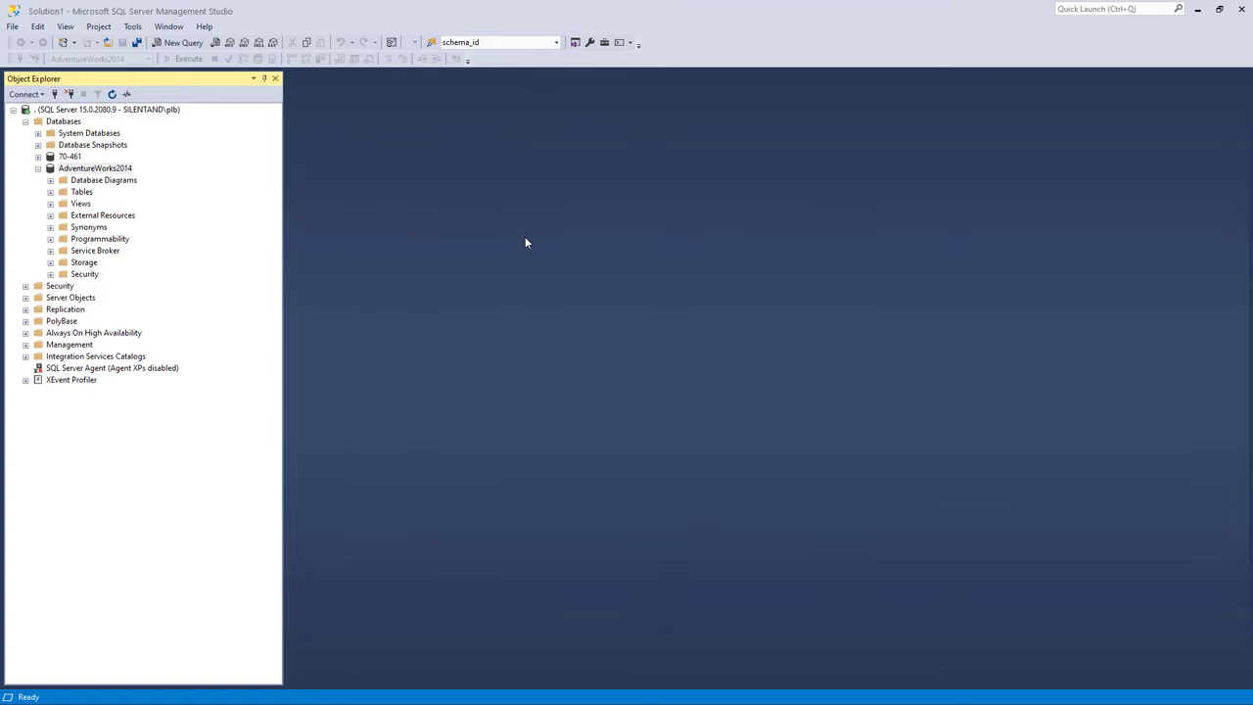
{"action": "mouse_move", "coordinate": [529, 243]}
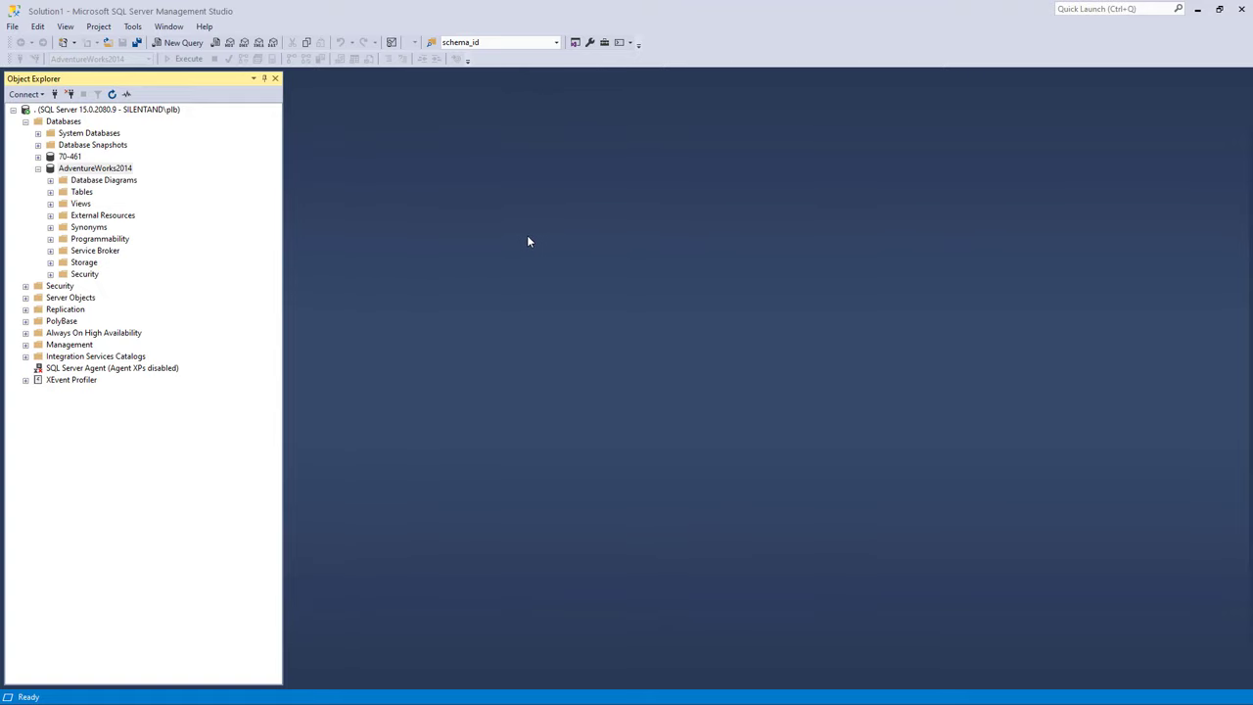
{"action": "left_click", "coordinate": [51, 192]}
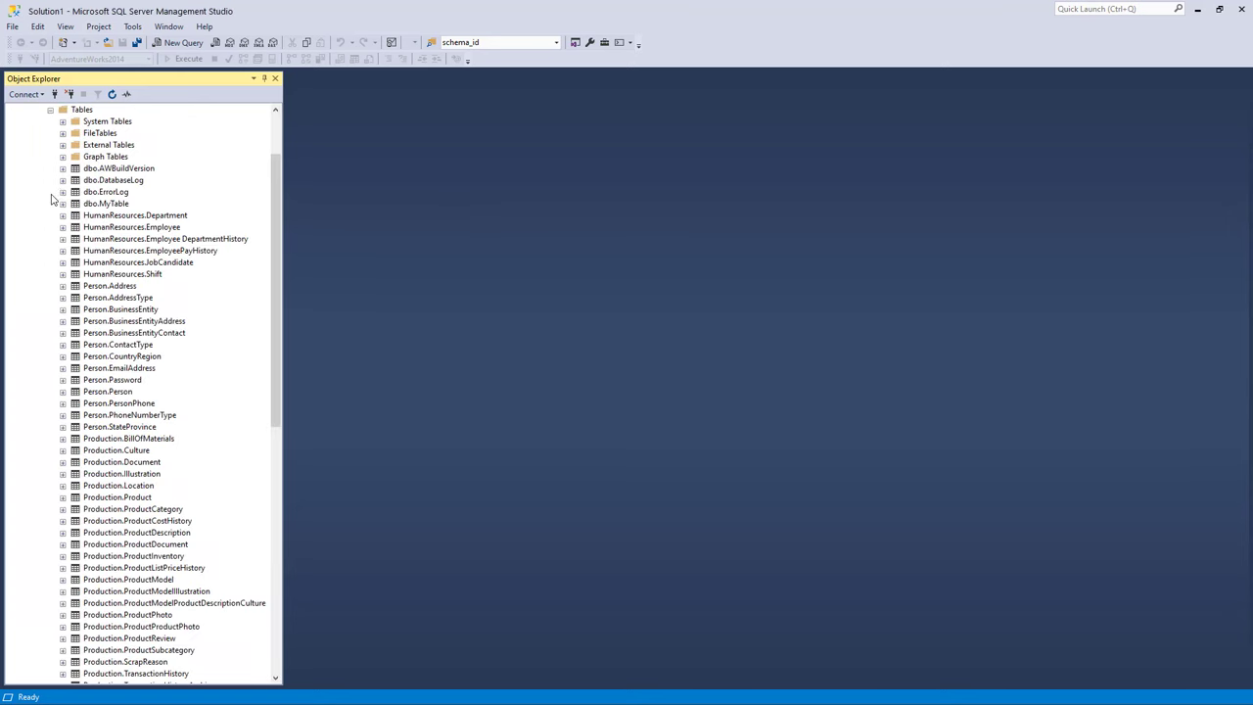
{"action": "left_click", "coordinate": [178, 43]}
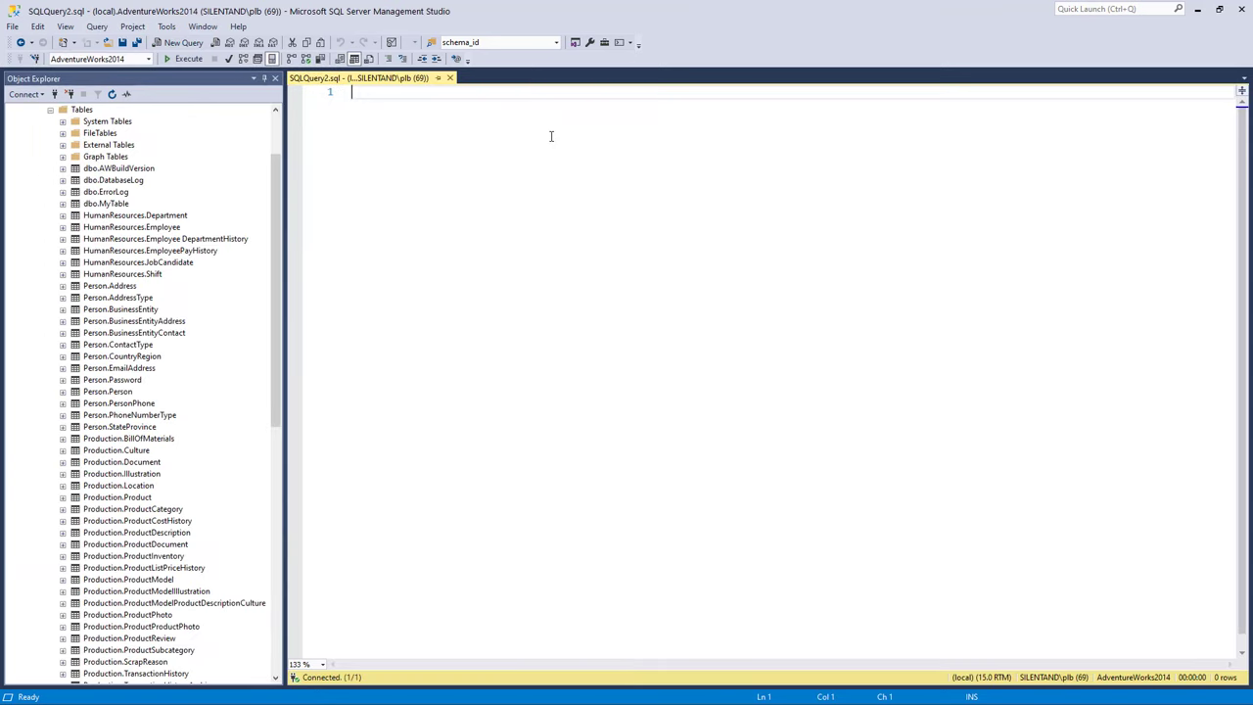
{"action": "type", "text": "select *"}
{"action": "type", "text": "from"}
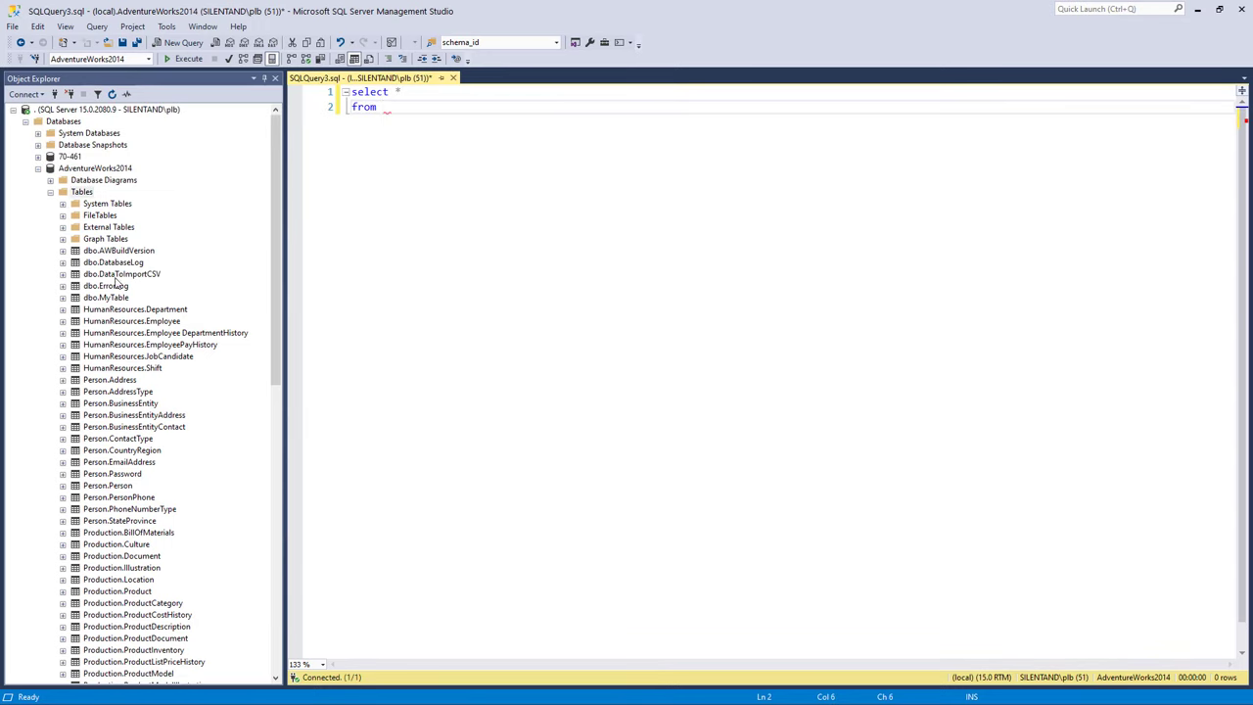
{"action": "left_click", "coordinate": [83, 192]}
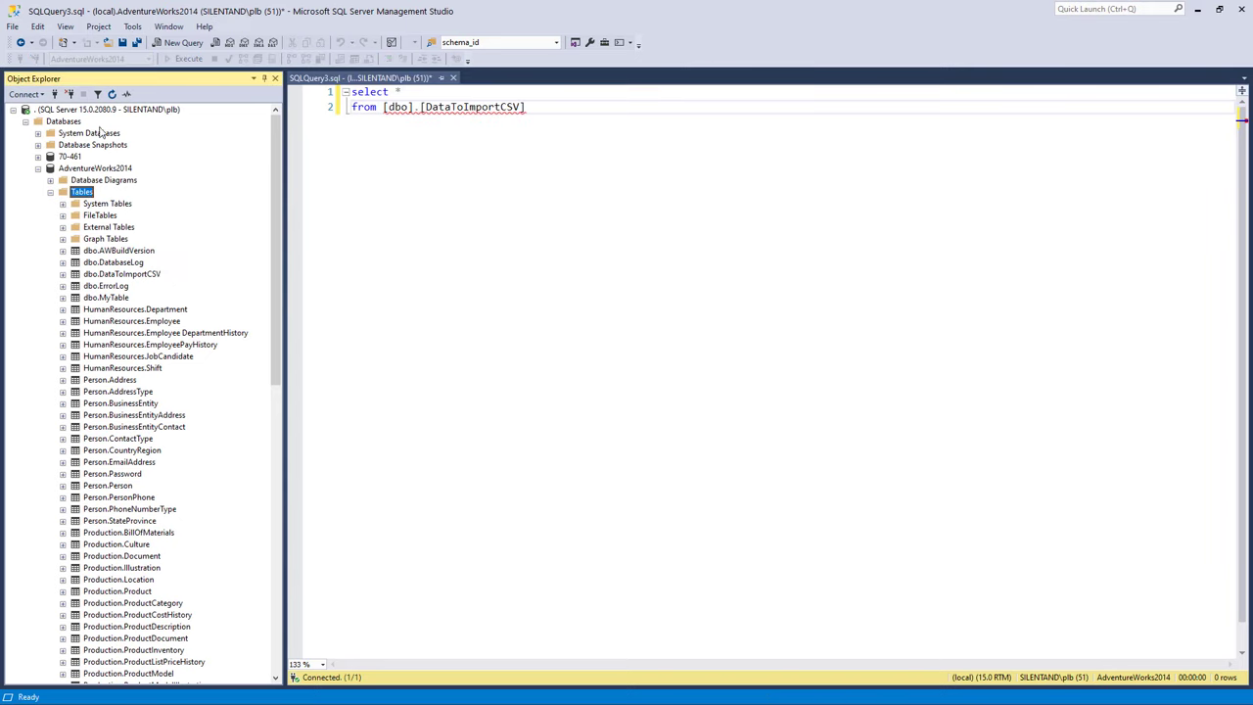
Execute the query and review the imported employee rows in the results
{"action": "scroll", "scroll_direction": "down", "scroll_amount": 3}
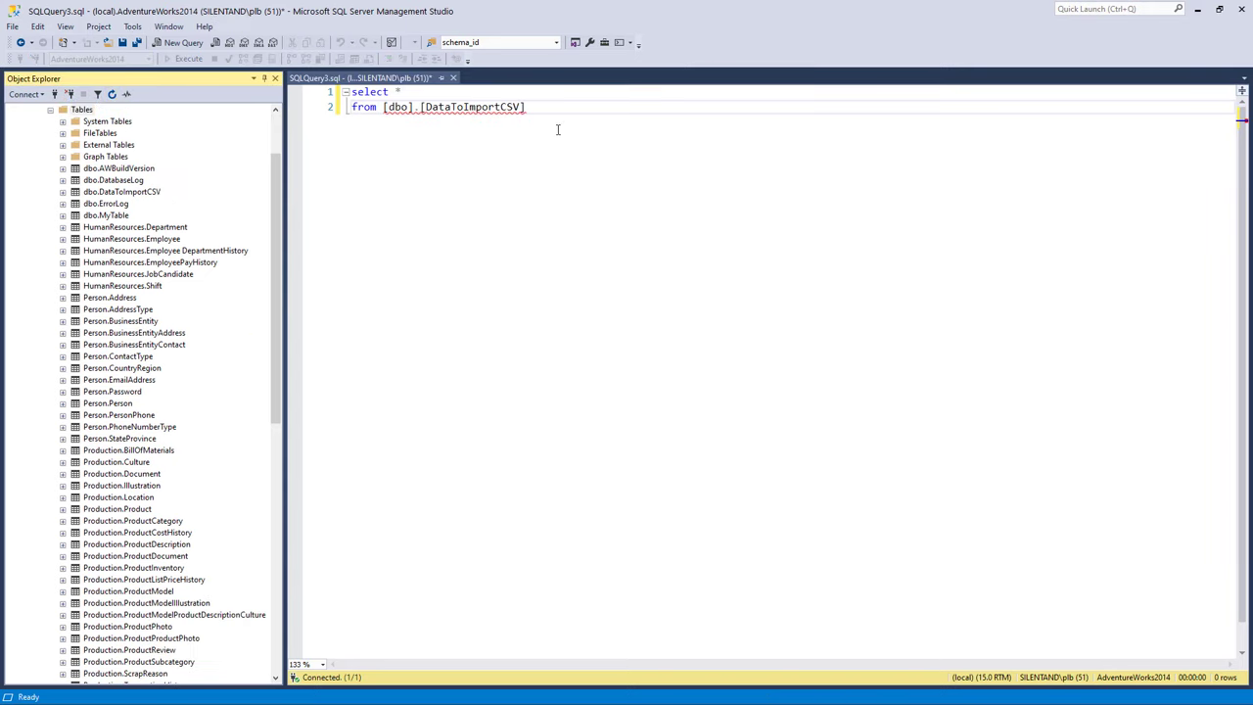
{"action": "left_click", "coordinate": [529, 105]}
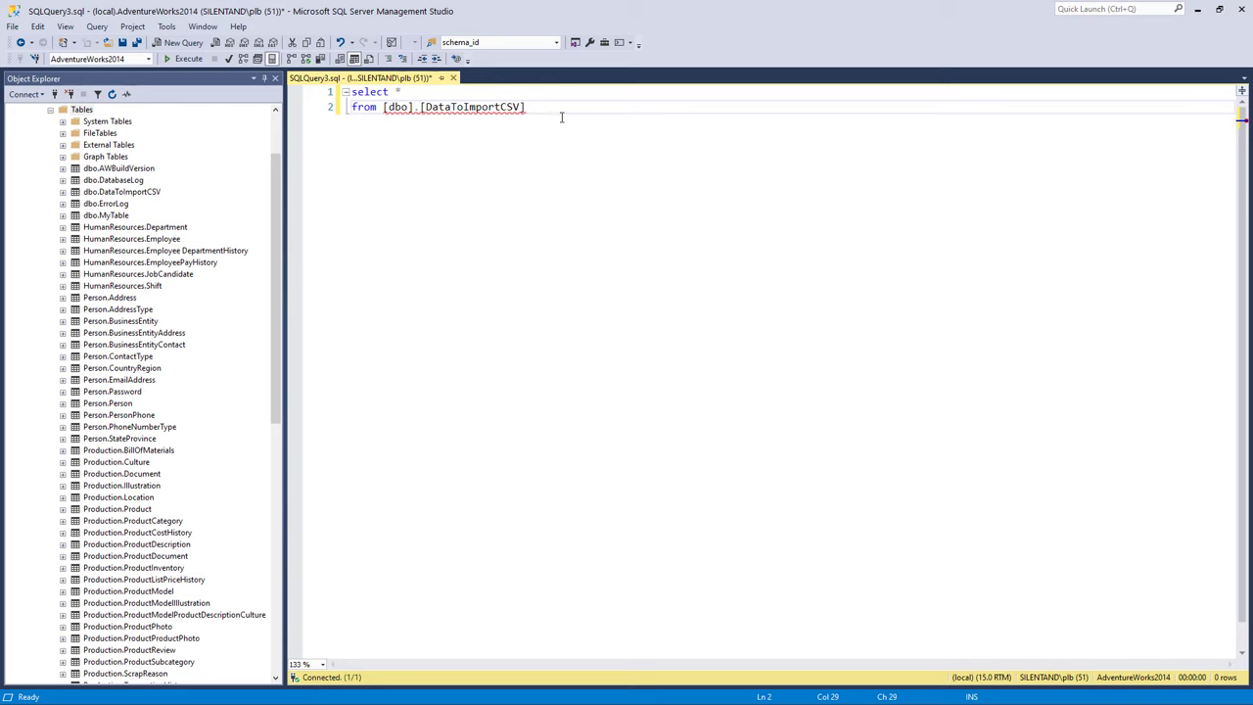
{"action": "mouse_move", "coordinate": [557, 116]}
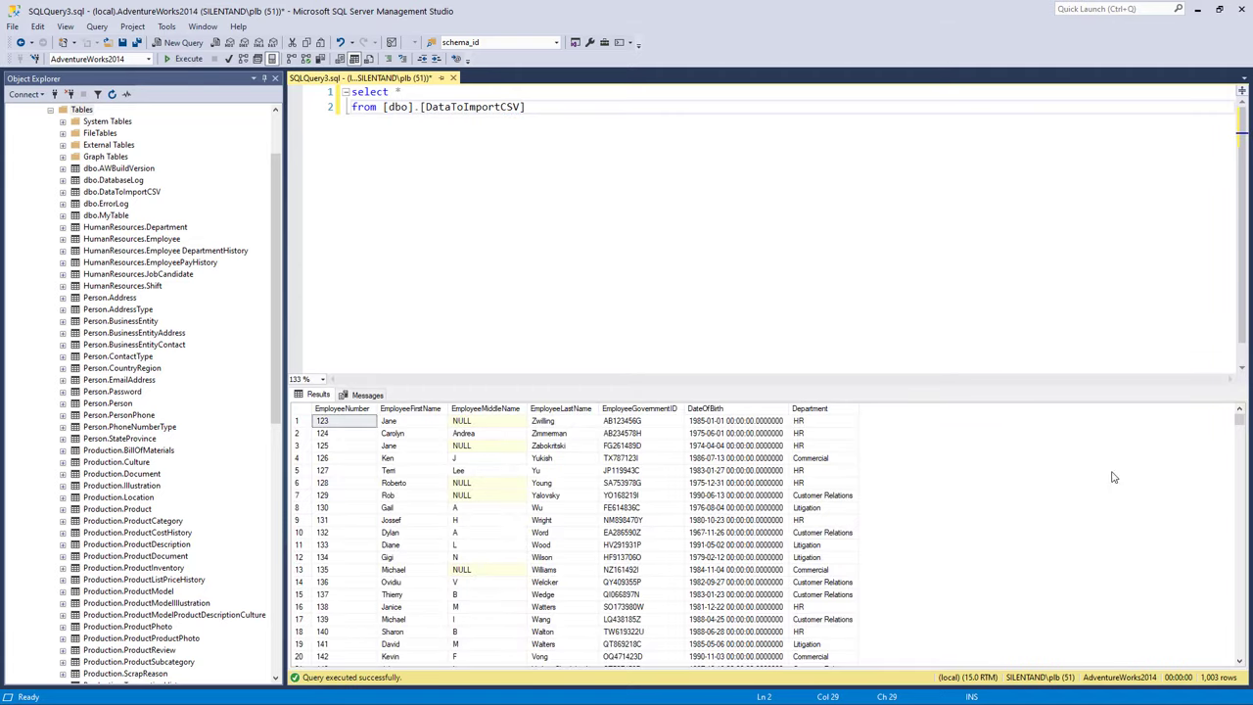
{"action": "scroll", "scroll_direction": "down", "scroll_amount": 3}
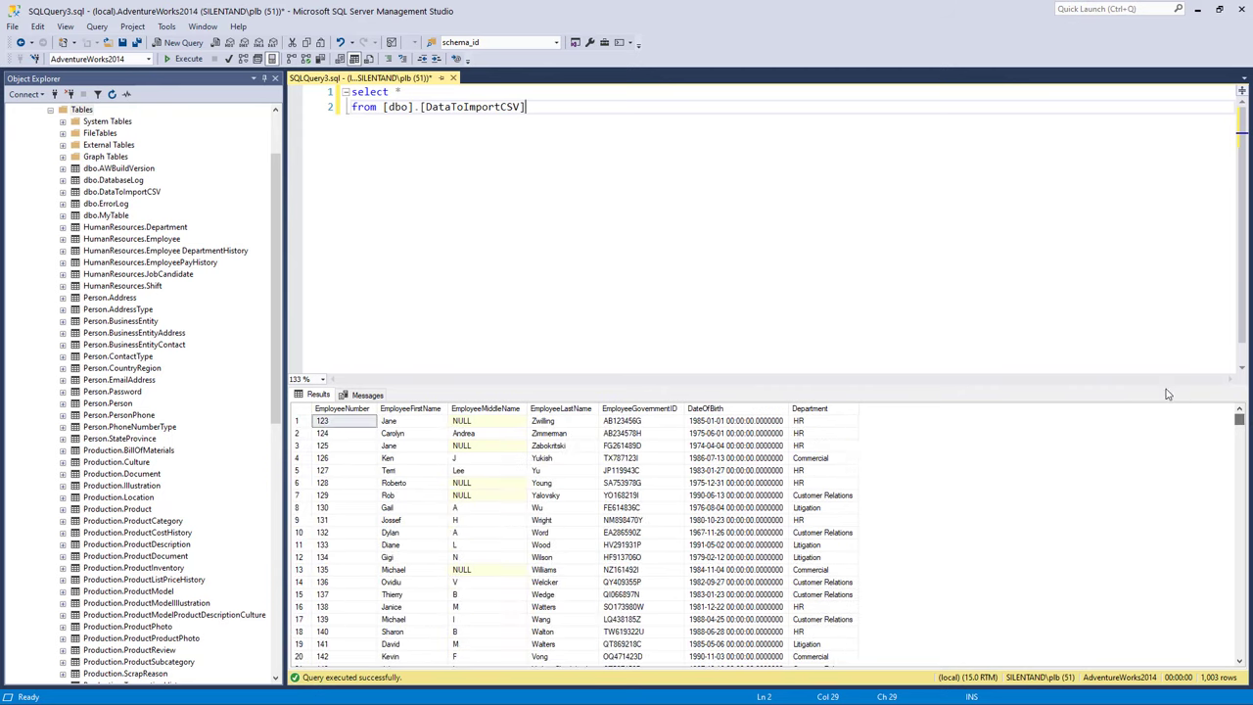
{"action": "mouse_move", "coordinate": [1096, 380]}
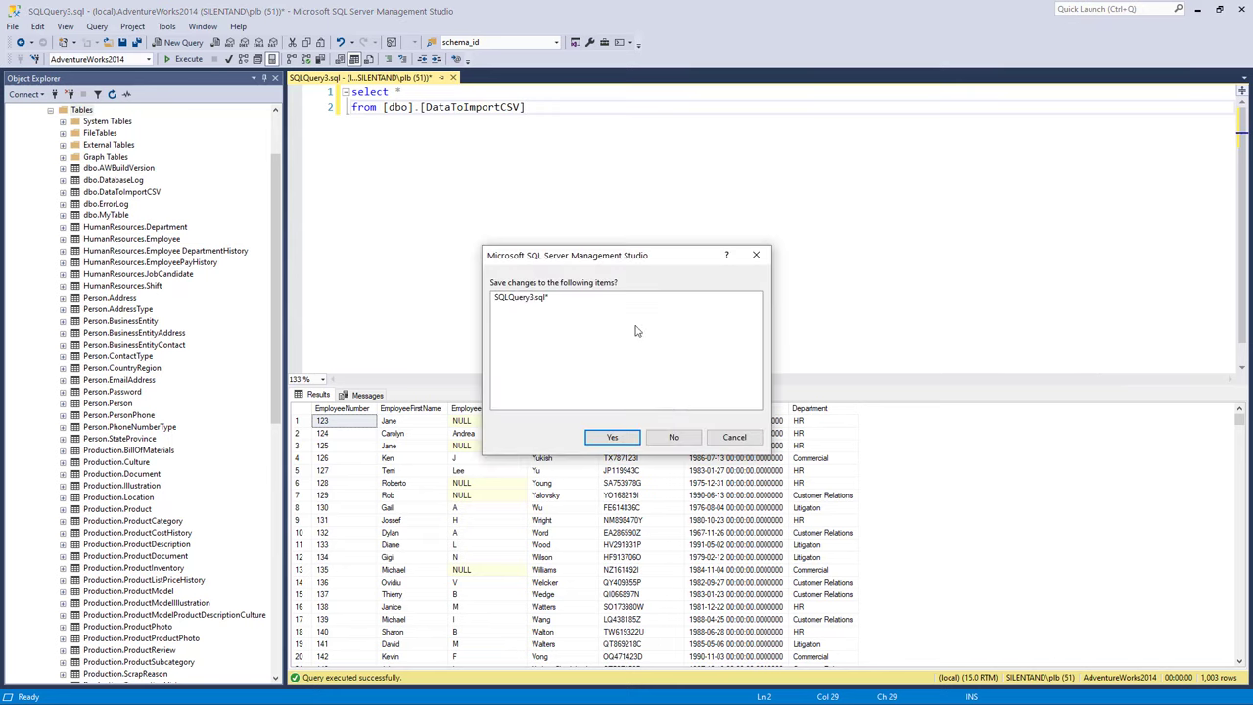
Discard the unsaved query and start Tasks > Import Data on AdventureWorks2014
{"action": "left_click", "coordinate": [611, 437]}
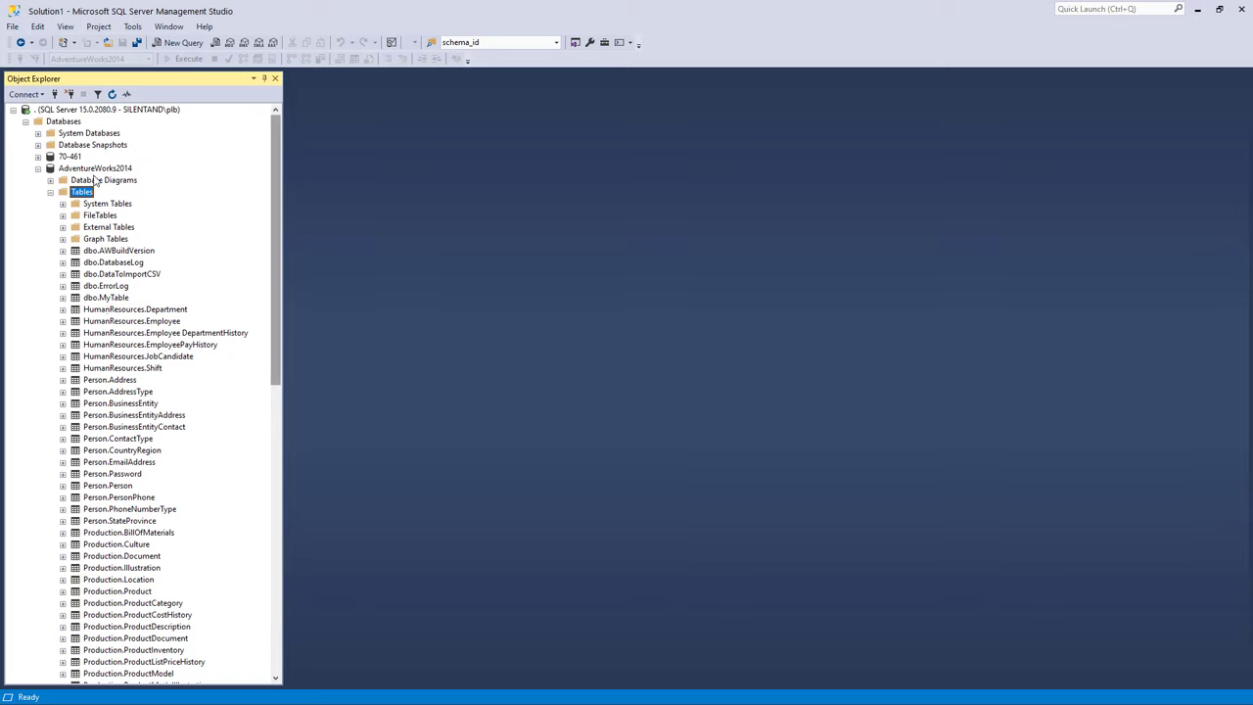
{"action": "right_click", "coordinate": [94, 168]}
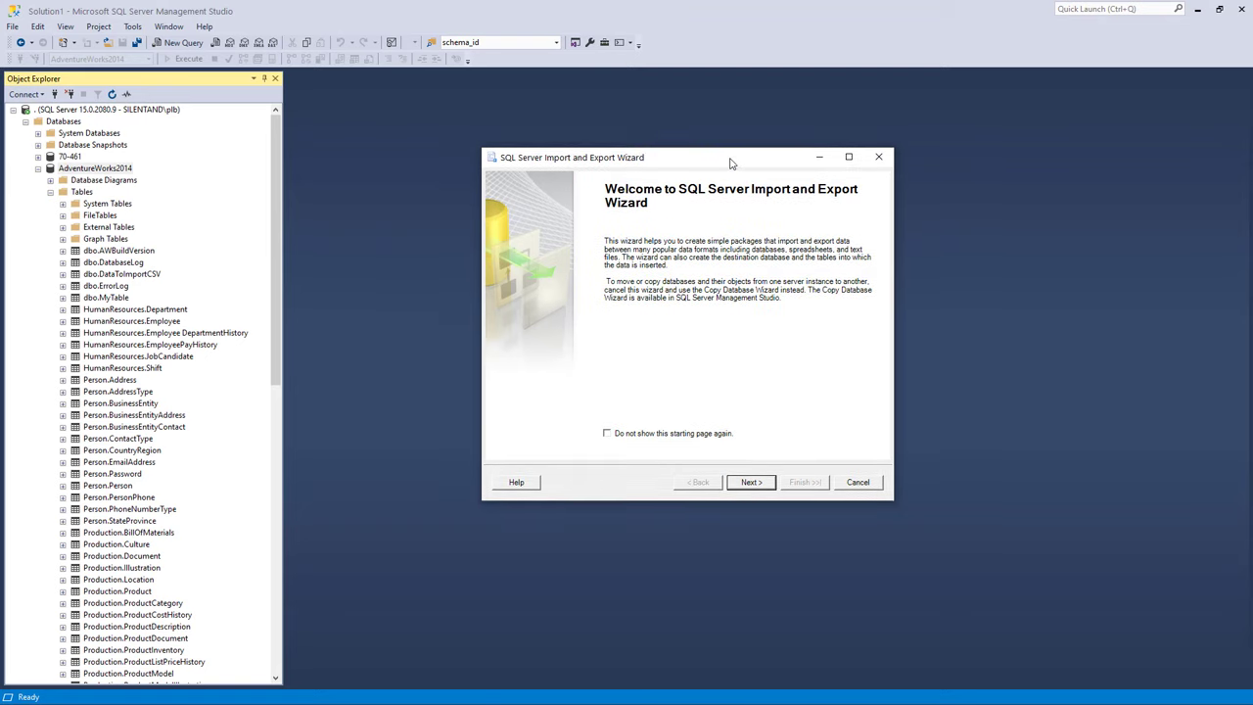
Choose Microsoft Excel as the data source with Excel version Microsoft Excel 2016
{"action": "left_click", "coordinate": [750, 482]}
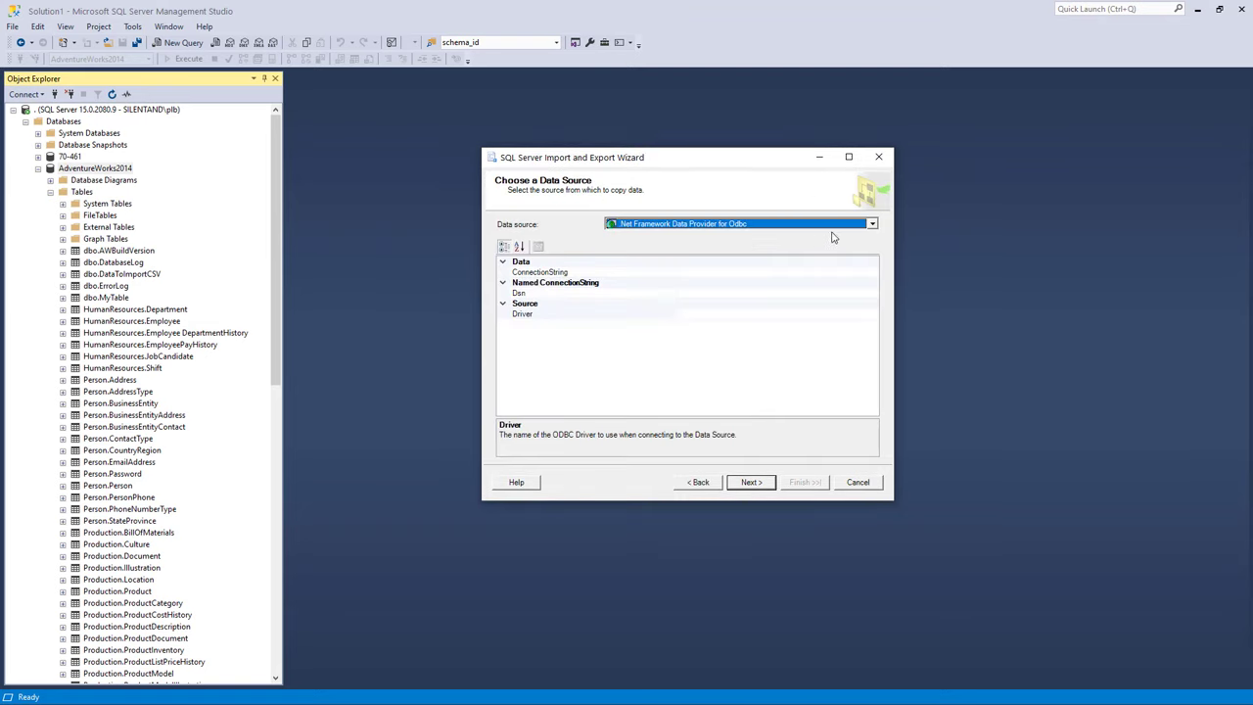
{"action": "left_click", "coordinate": [869, 223]}
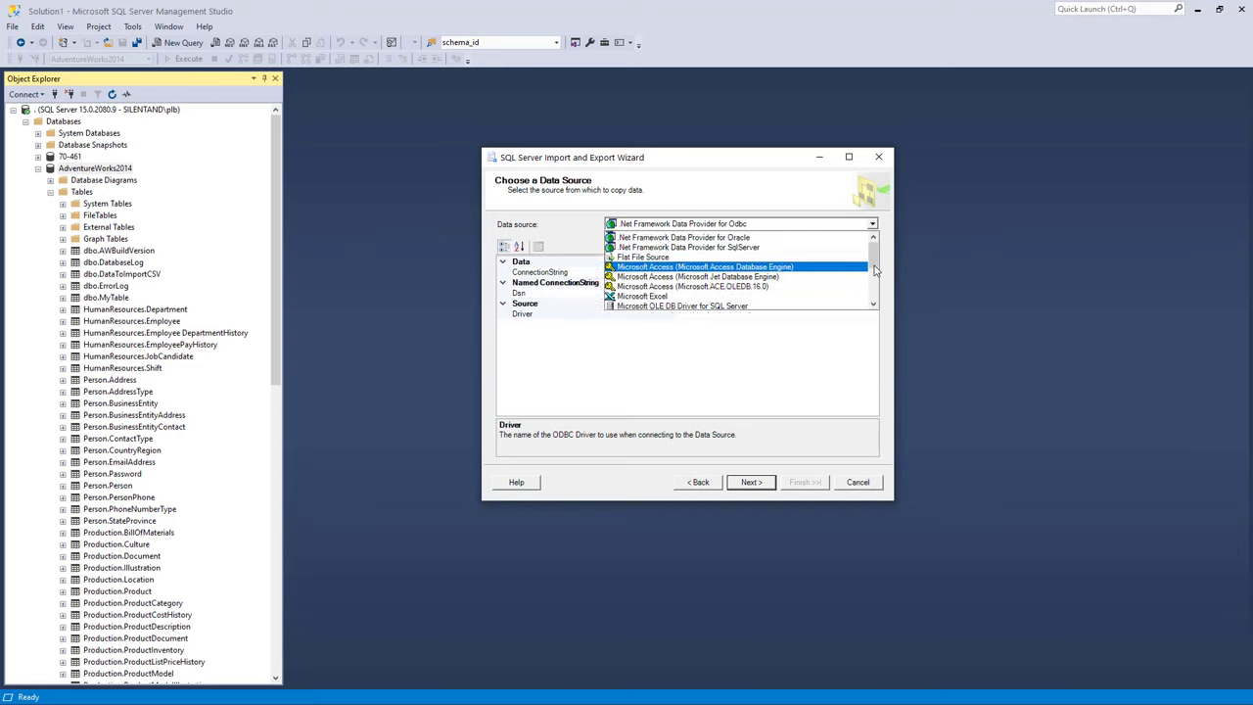
{"action": "left_click", "coordinate": [643, 296]}
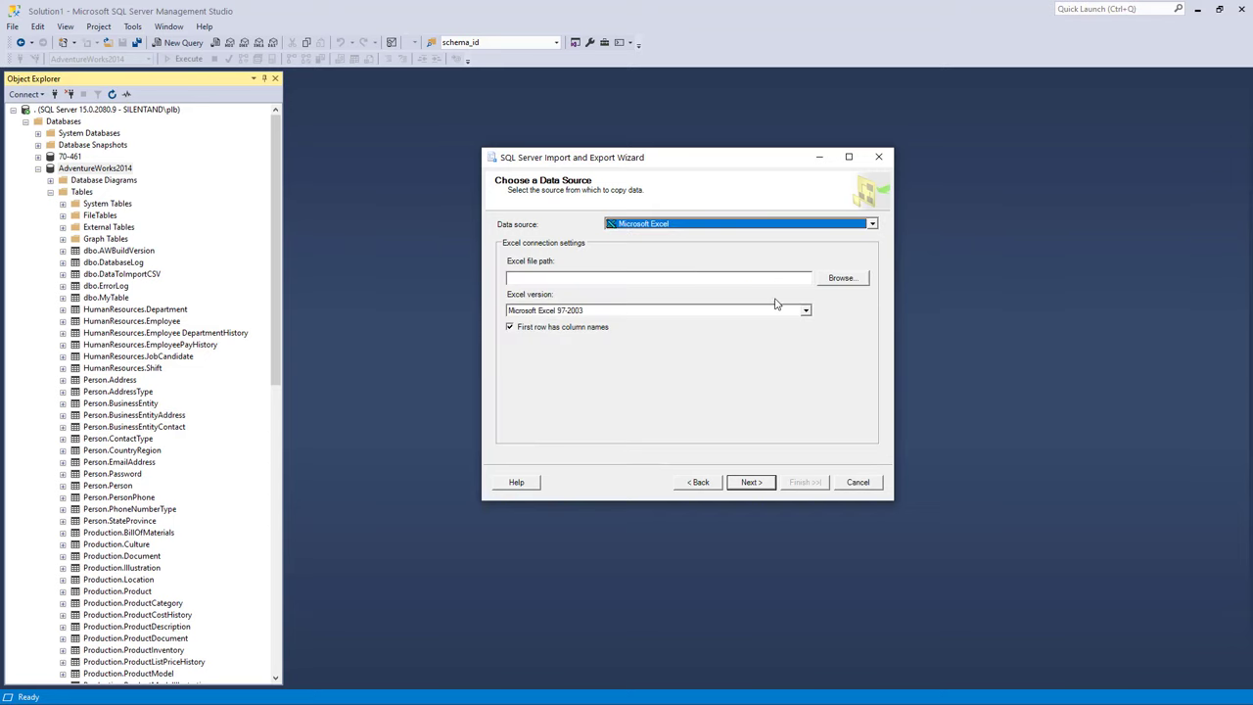
{"action": "left_click", "coordinate": [804, 309]}
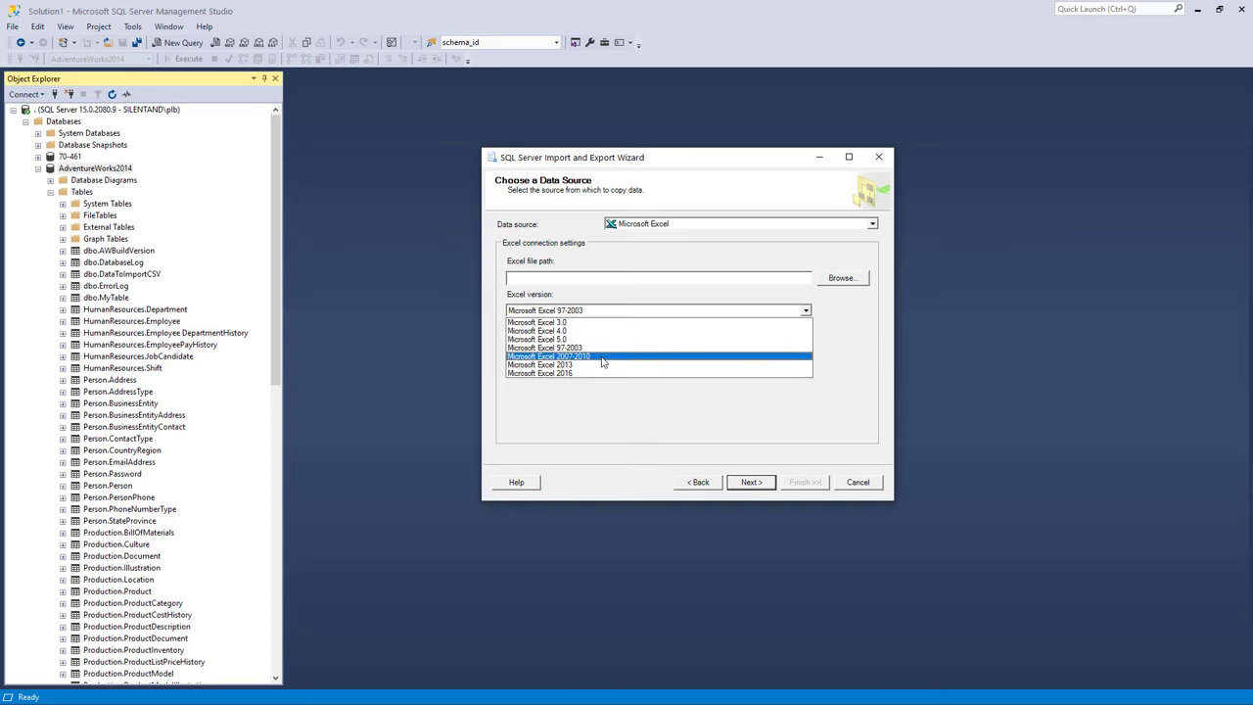
{"action": "mouse_move", "coordinate": [613, 362]}
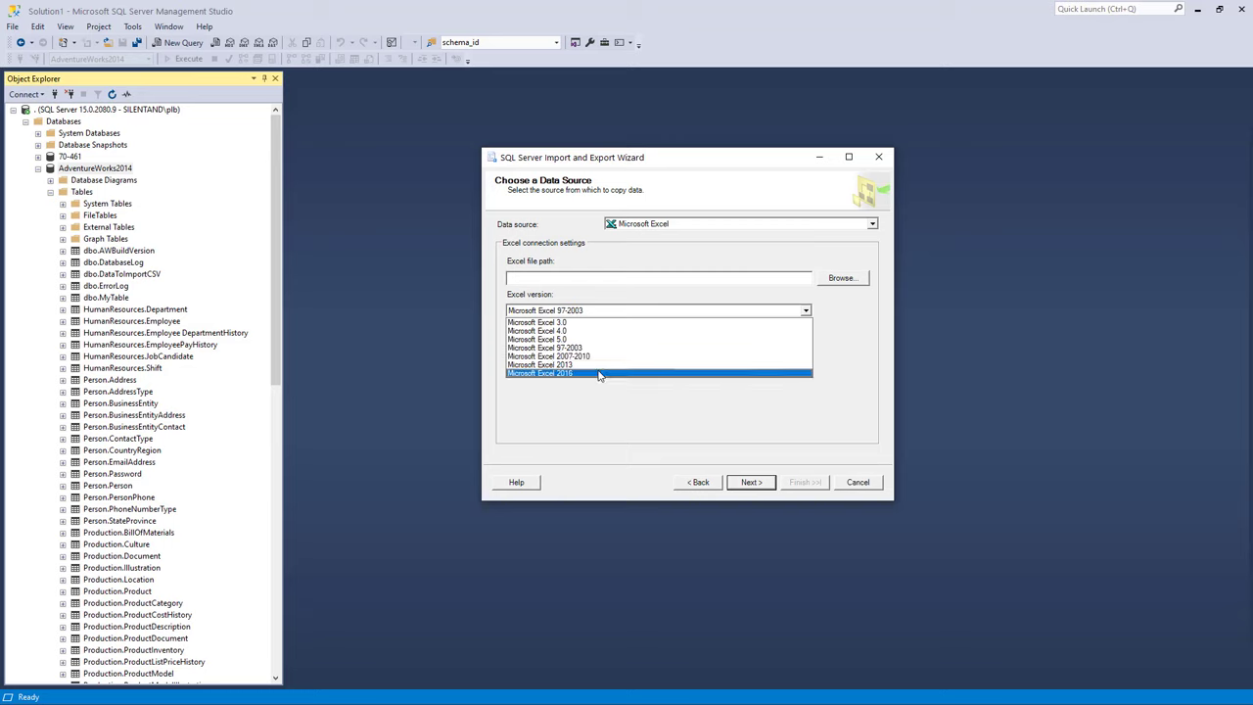
{"action": "left_click", "coordinate": [541, 372]}
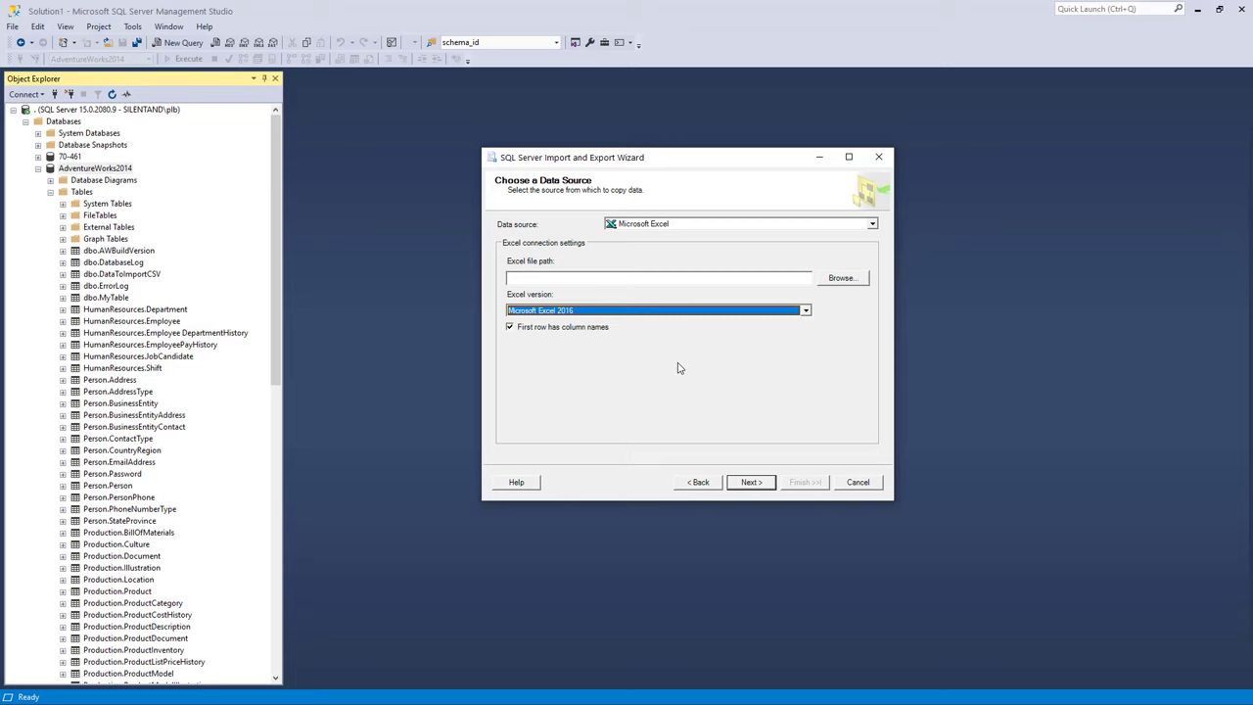
{"action": "mouse_move", "coordinate": [838, 278]}
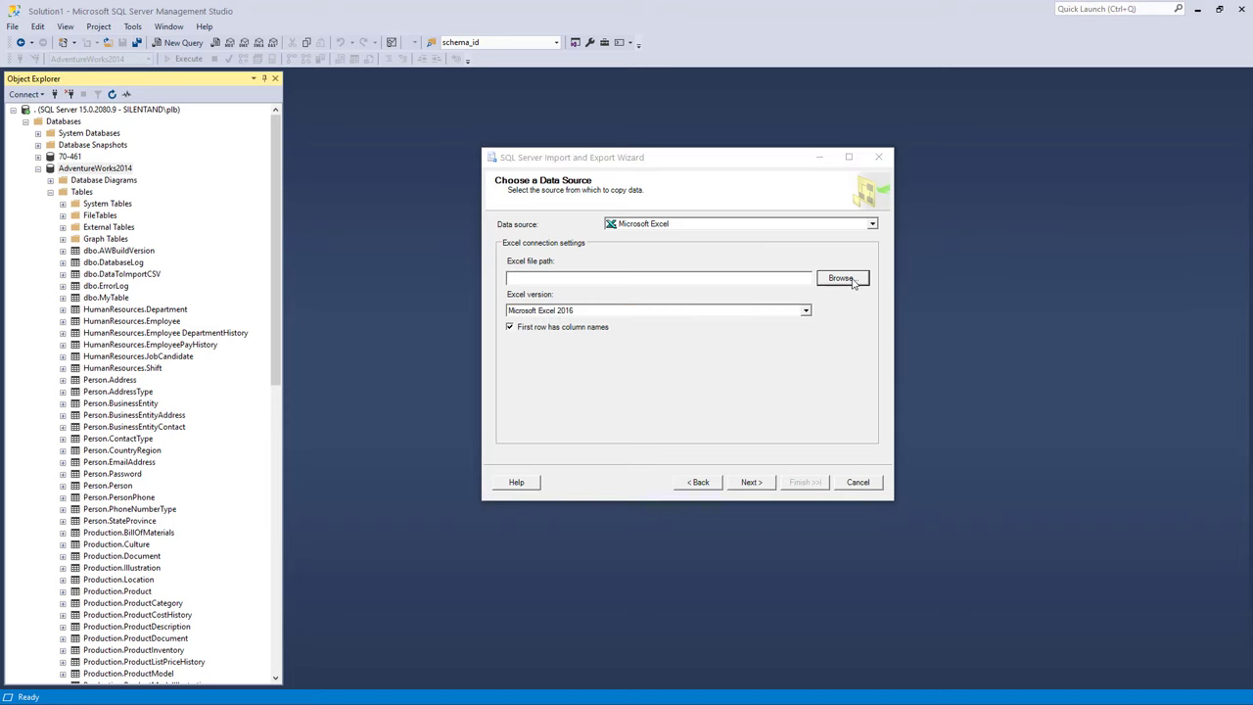
Browse to the DataToImport workbook and use it as the Excel source file
{"action": "left_click", "coordinate": [842, 278]}
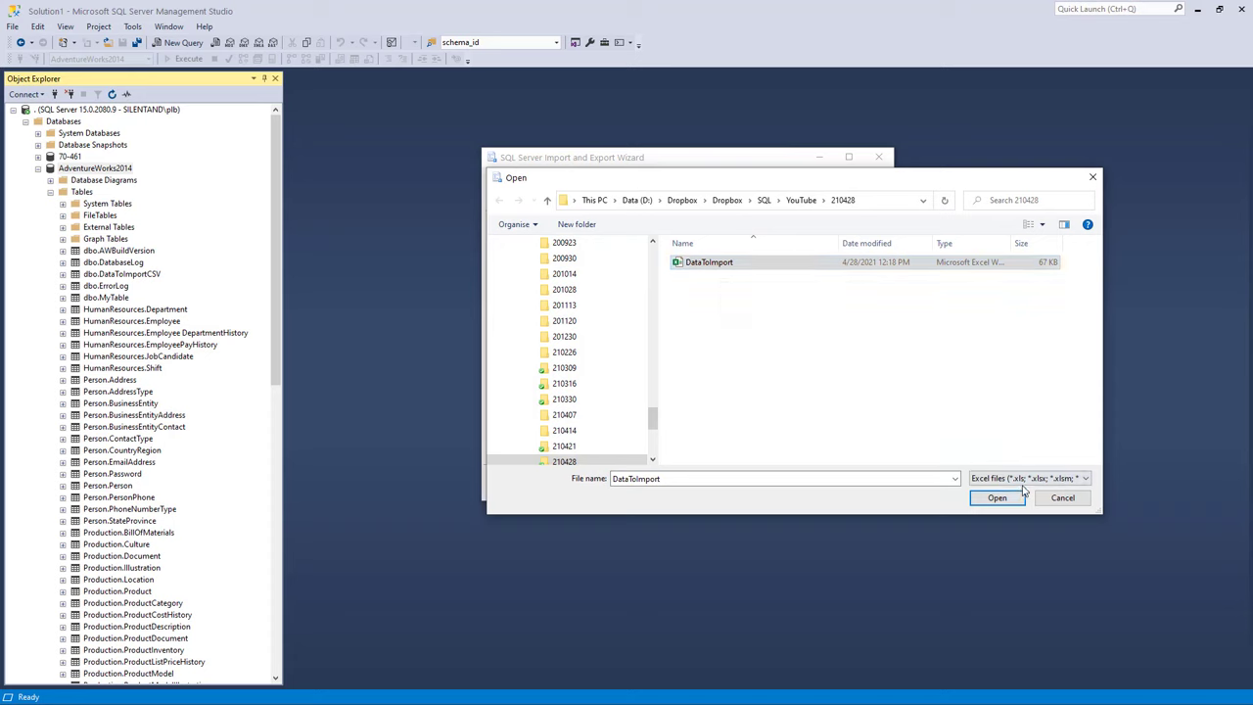
{"action": "left_click", "coordinate": [1085, 477]}
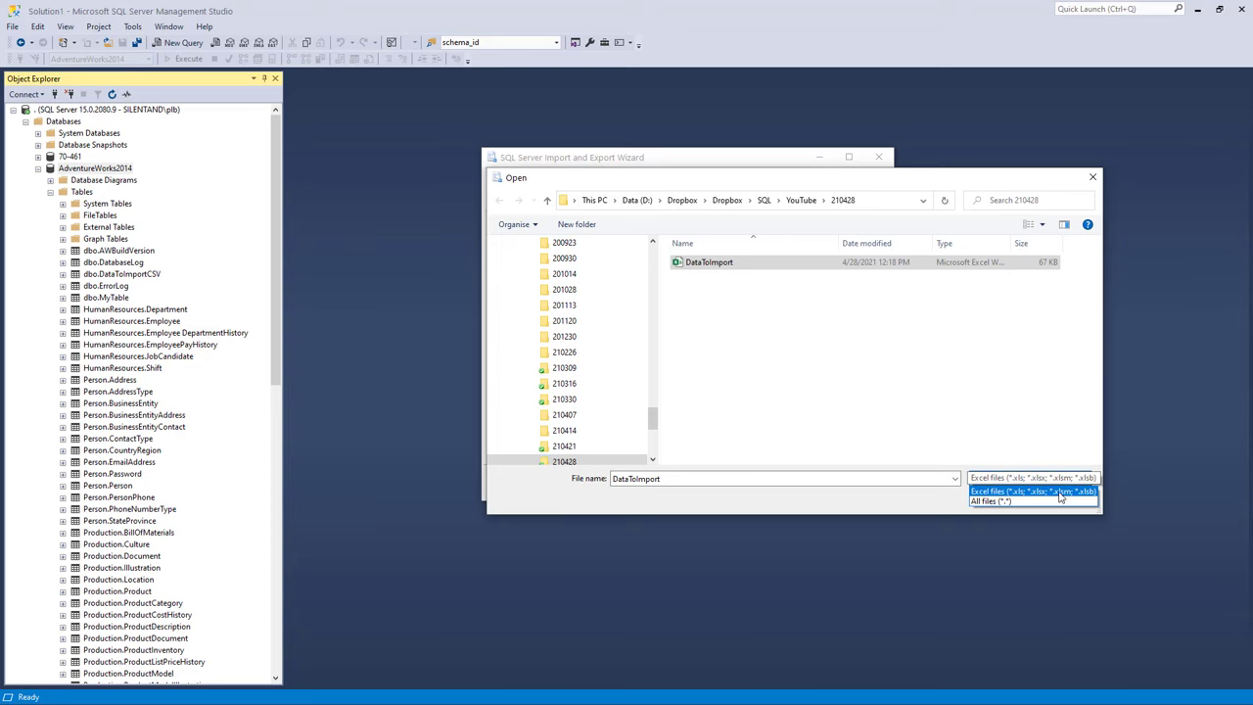
{"action": "left_click", "coordinate": [1030, 489]}
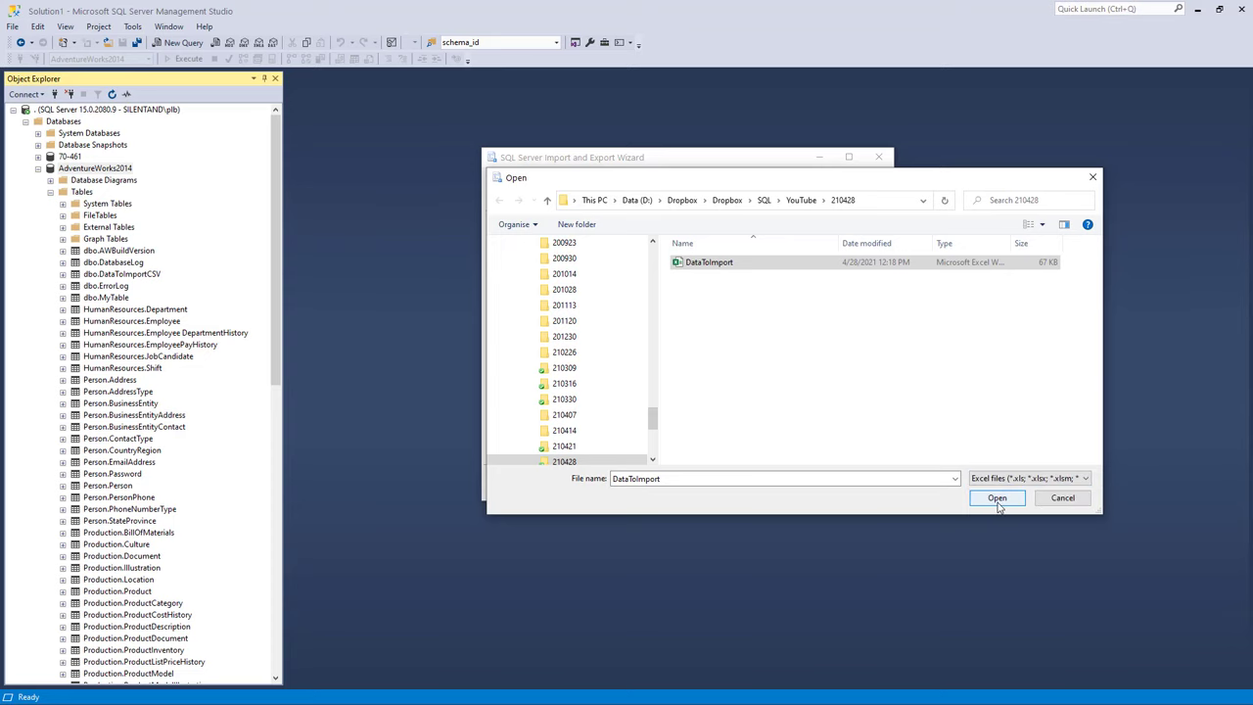
{"action": "left_click", "coordinate": [995, 498]}
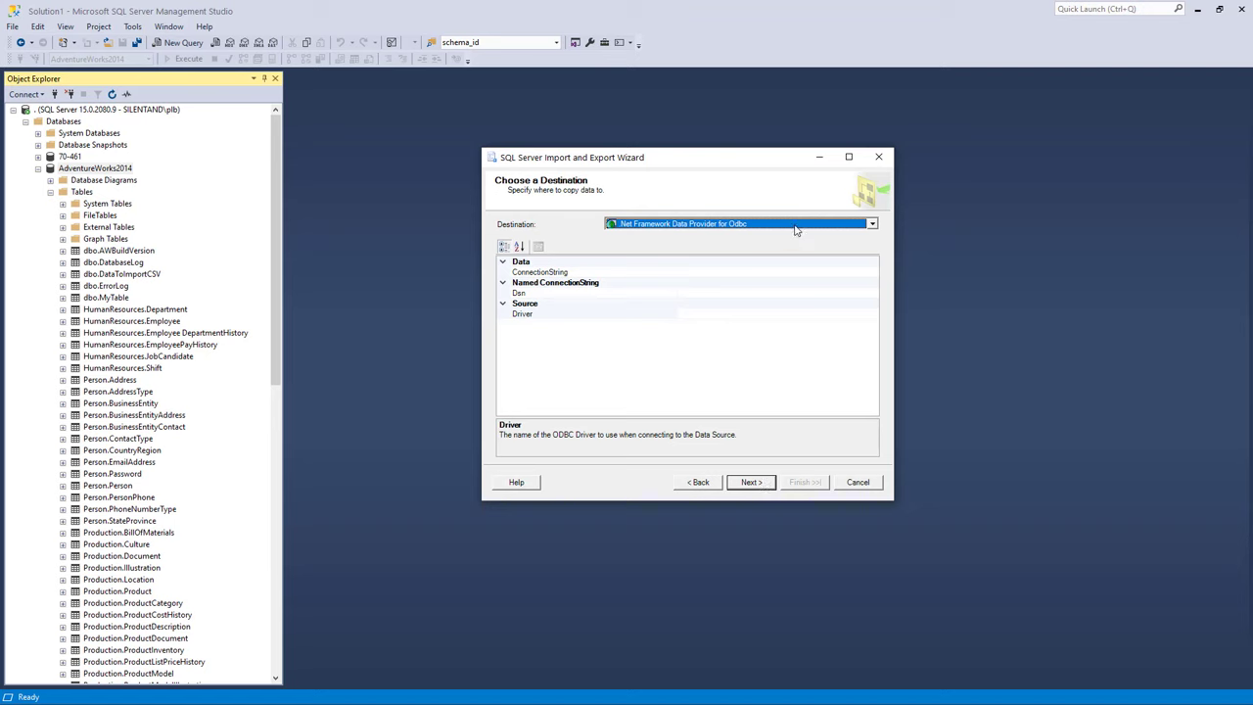
Set destination SQL Server Native Client 11.0 with Windows authentication into AdventureWorks2014, copying whole tables
{"action": "left_click", "coordinate": [869, 223]}
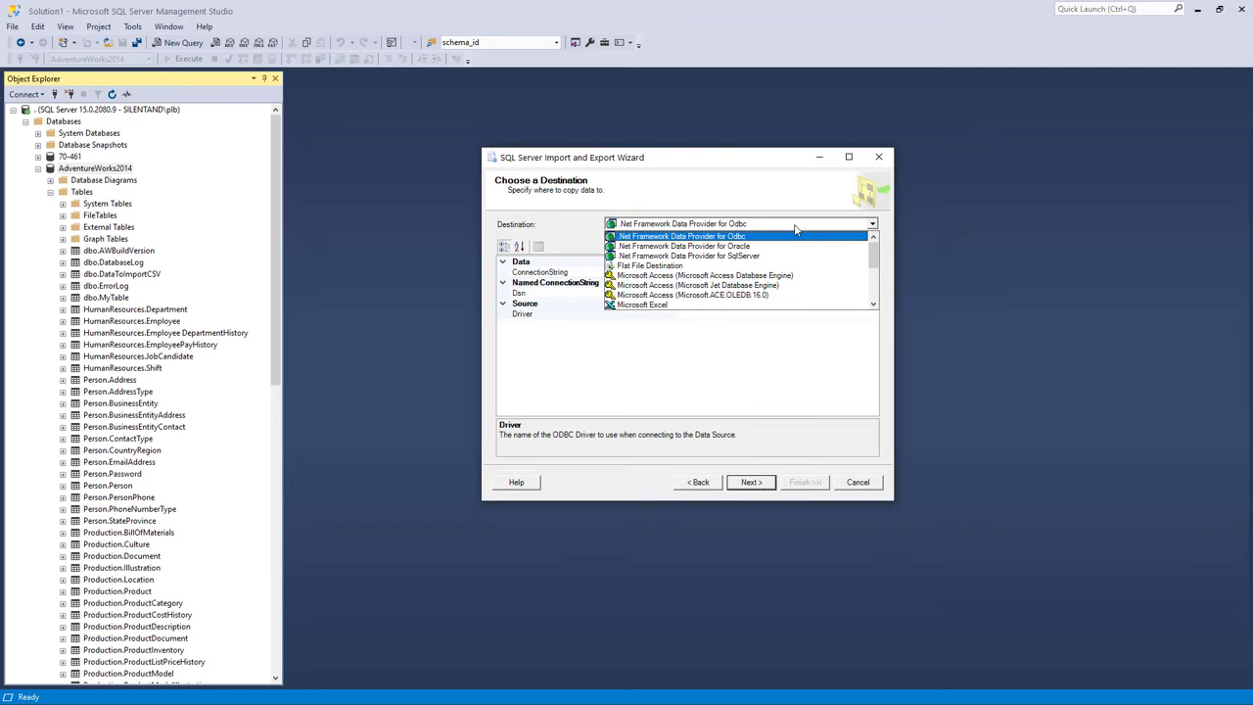
{"action": "scroll", "scroll_direction": "down", "scroll_amount": 3}
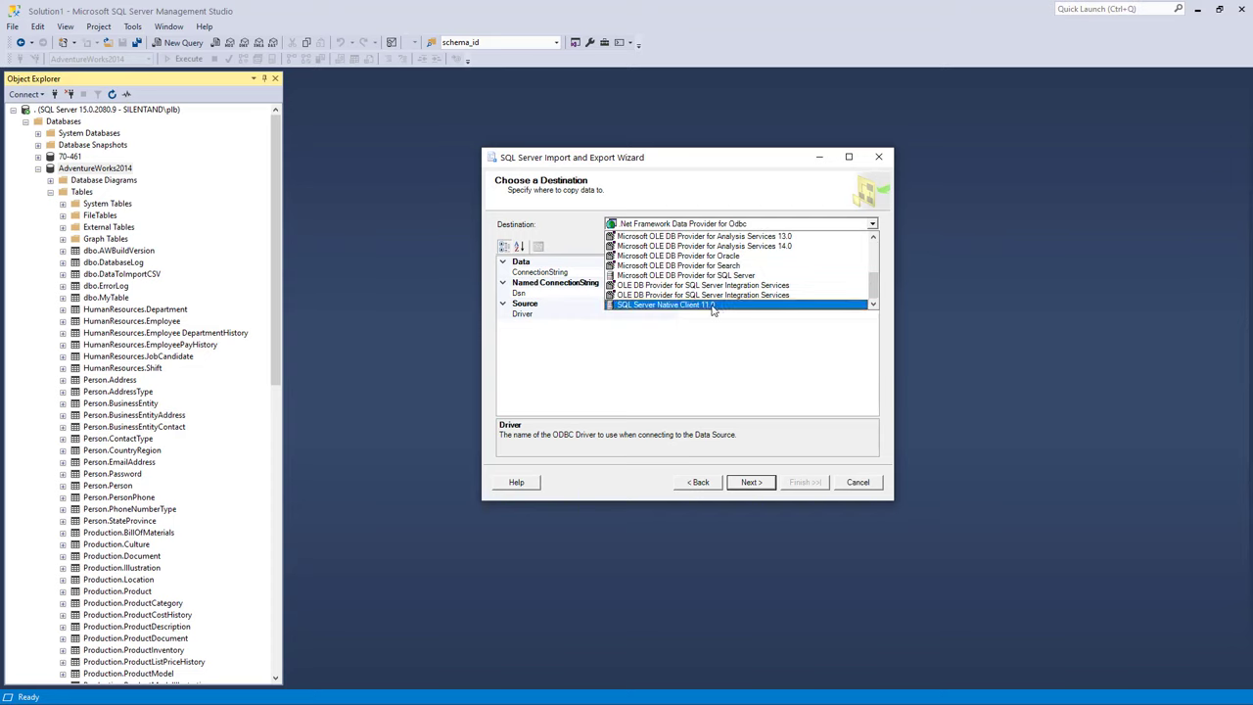
{"action": "left_click", "coordinate": [665, 305]}
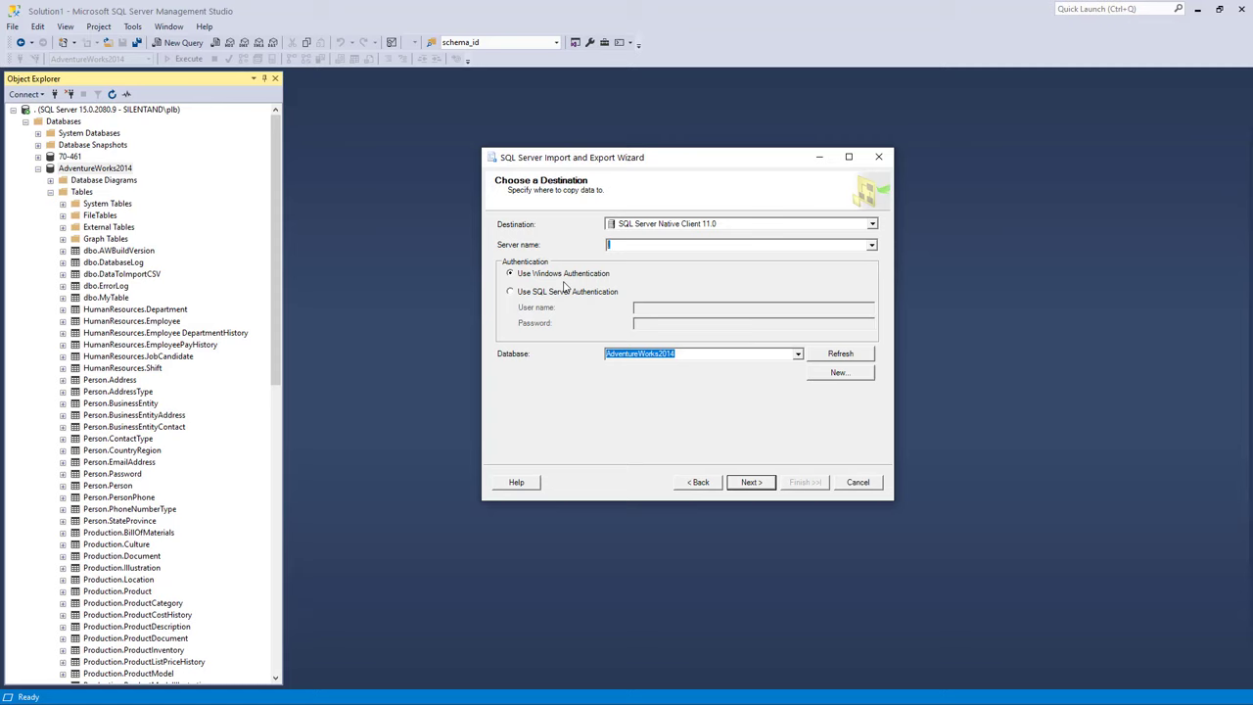
{"action": "mouse_move", "coordinate": [578, 286]}
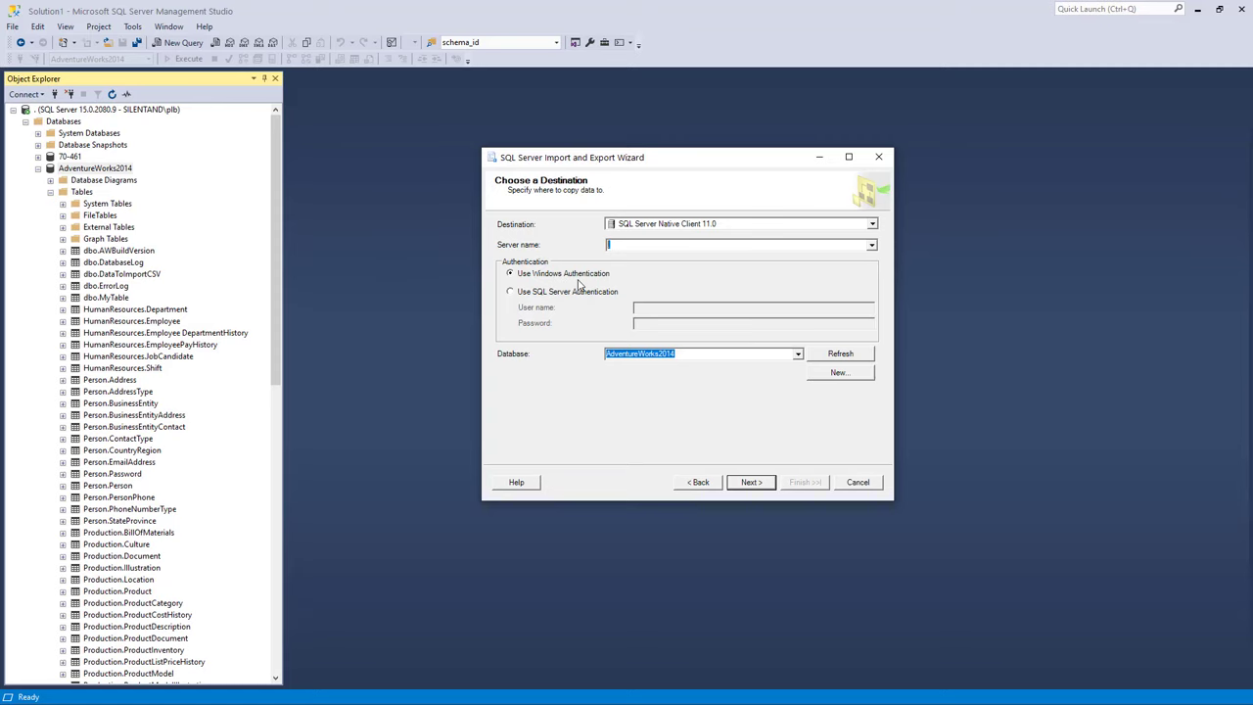
{"action": "left_click", "coordinate": [27, 94]}
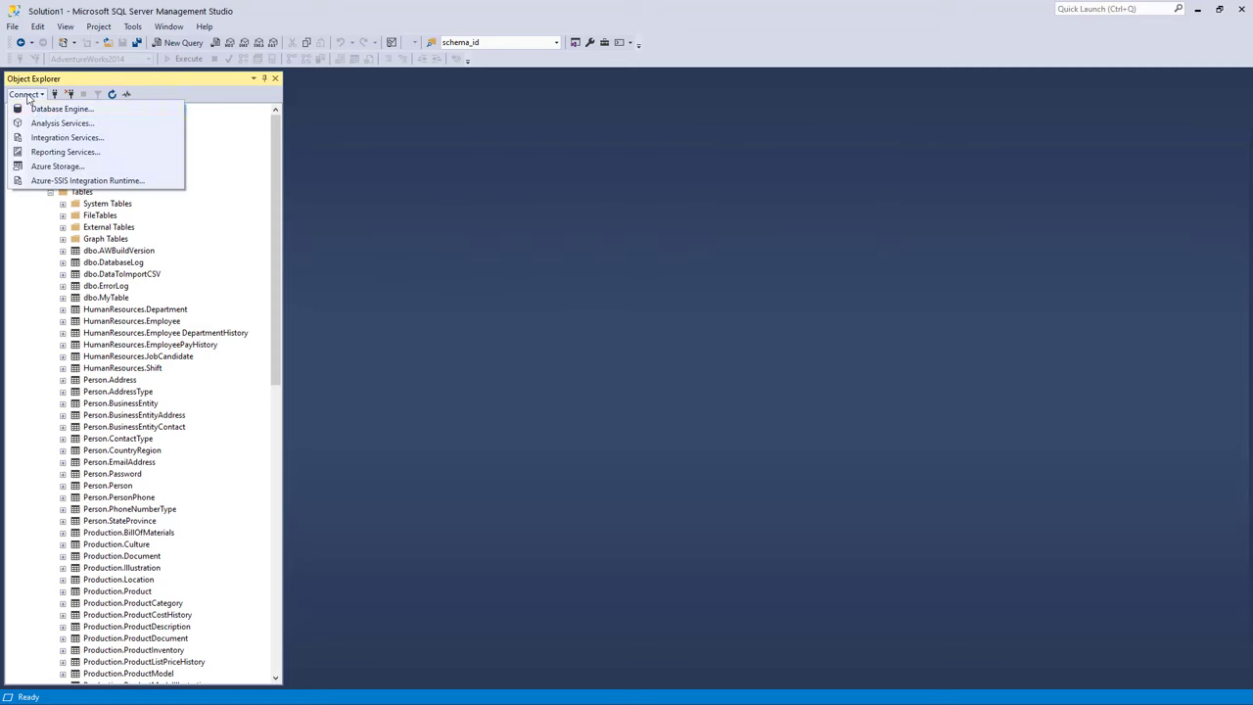
{"action": "left_click", "coordinate": [62, 110]}
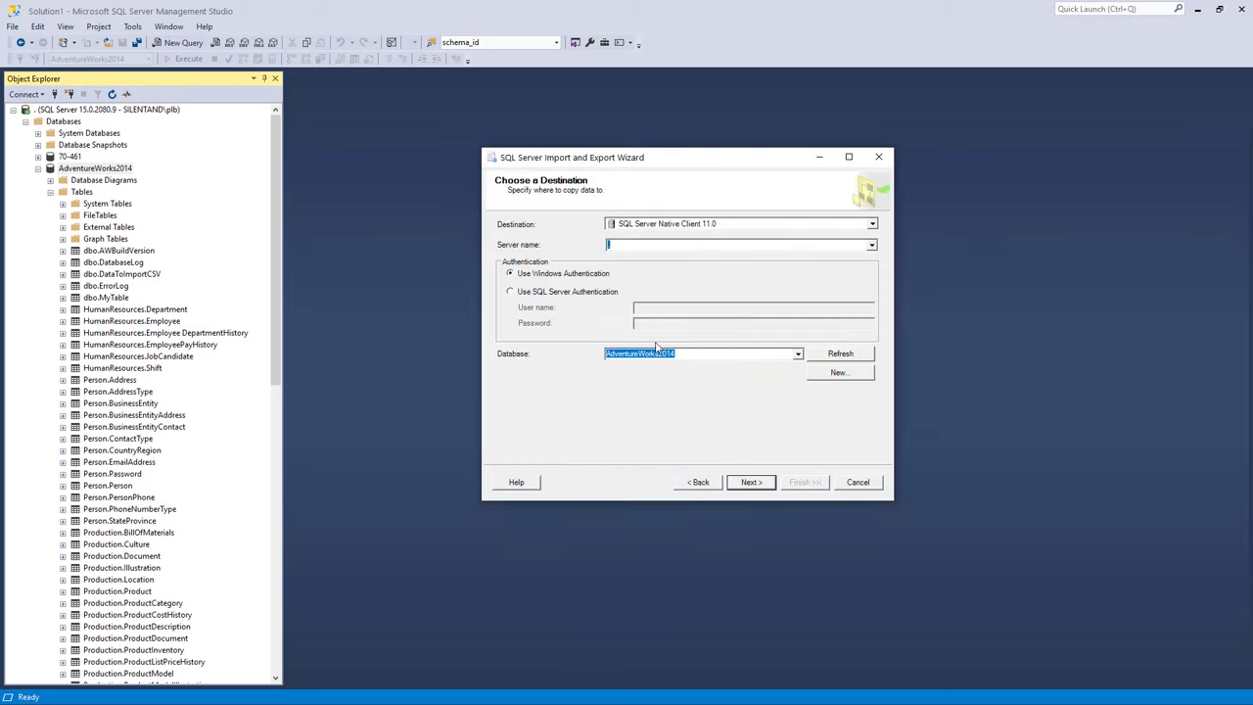
{"action": "mouse_move", "coordinate": [466, 311]}
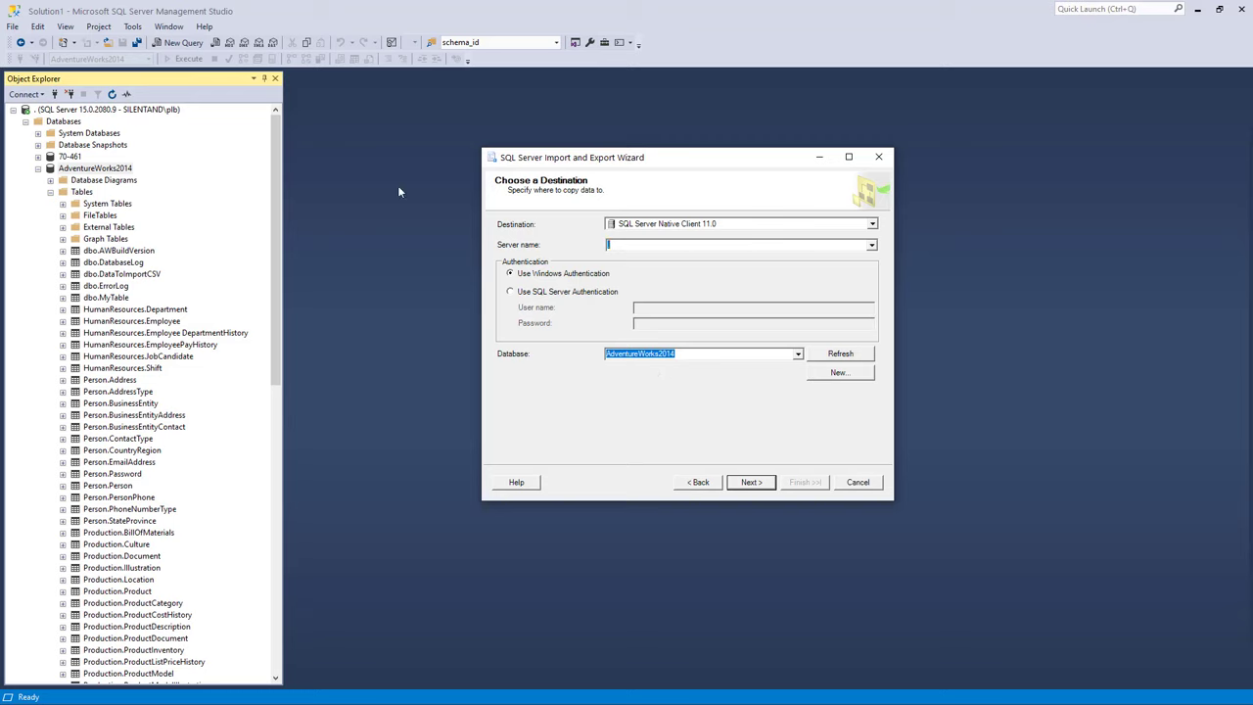
{"action": "left_click", "coordinate": [750, 482]}
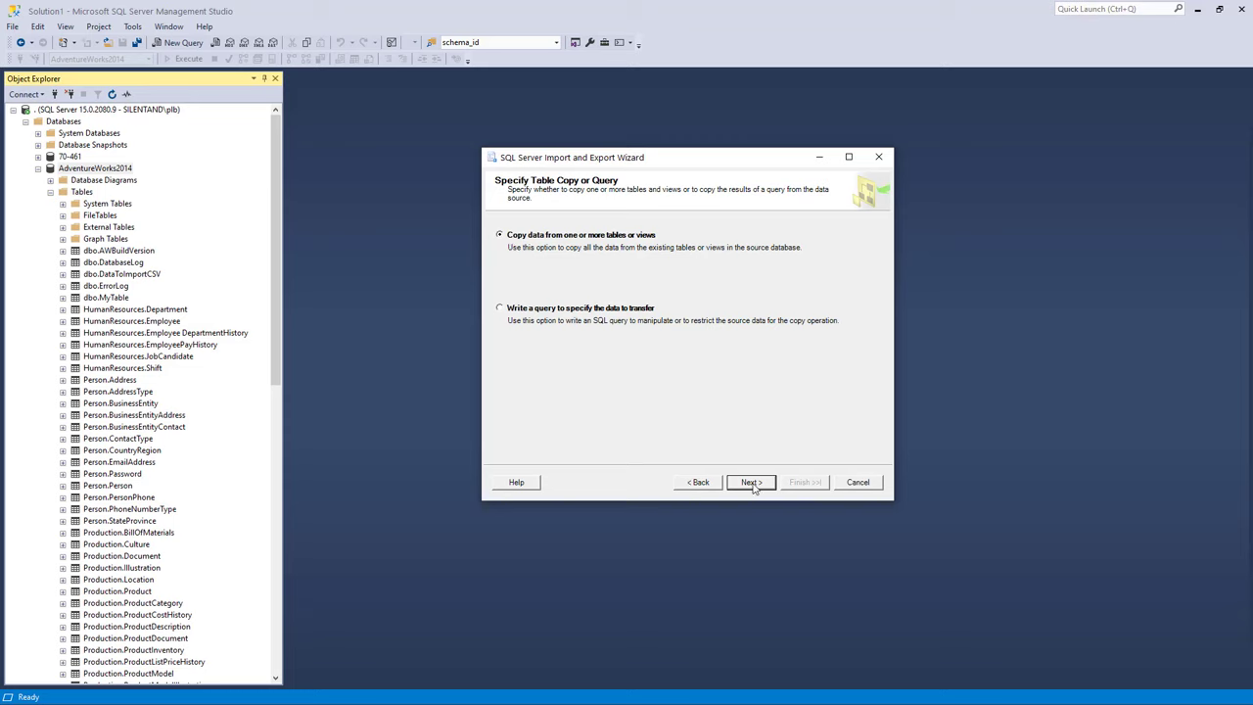
{"action": "left_click", "coordinate": [750, 482]}
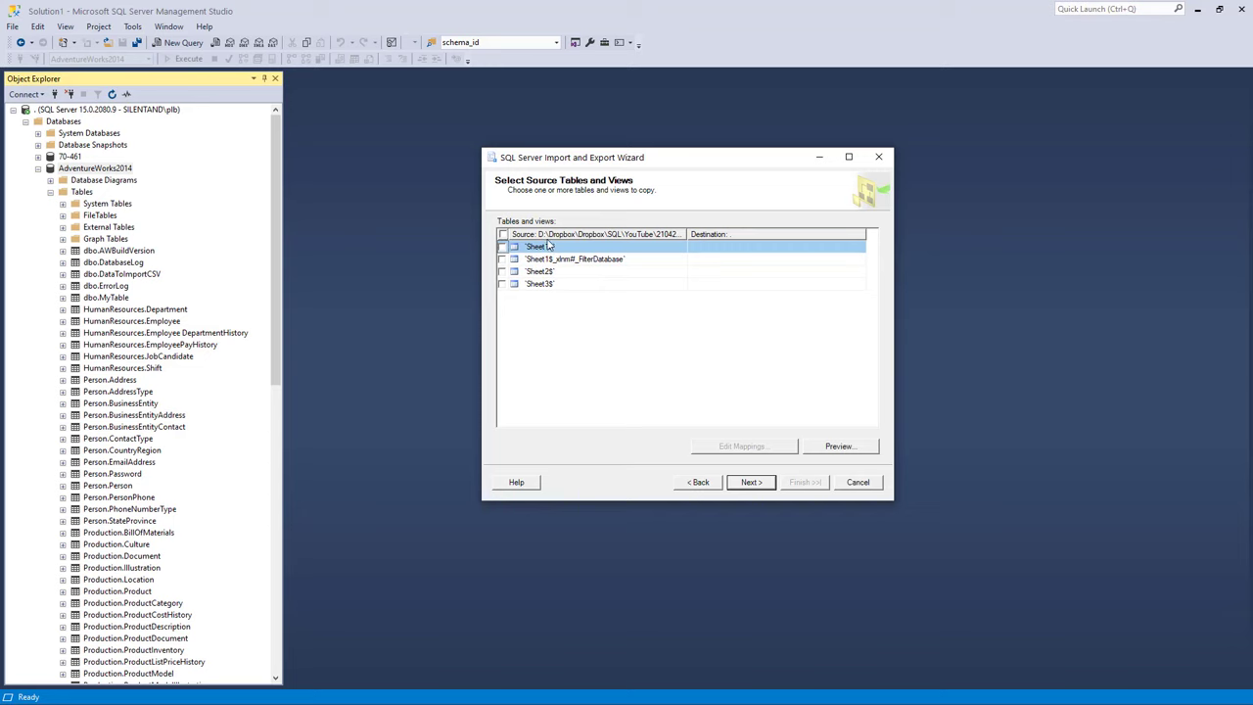
{"action": "mouse_move", "coordinate": [592, 268]}
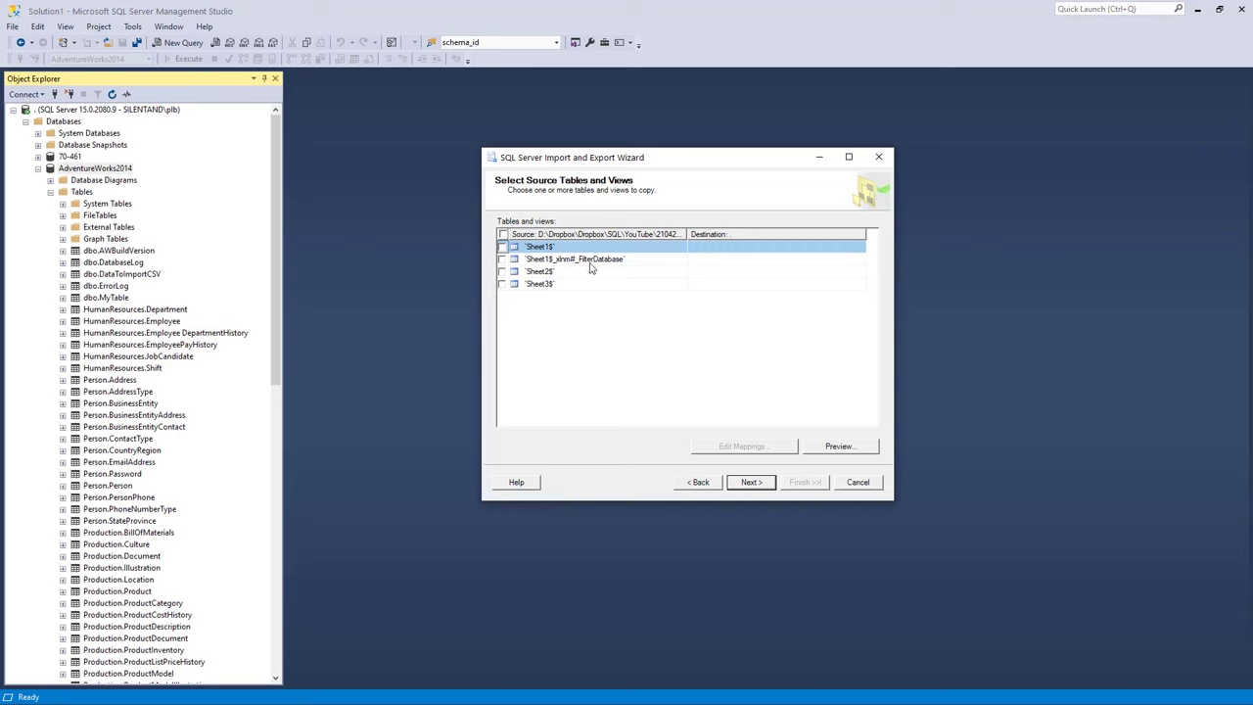
{"action": "mouse_move", "coordinate": [558, 282]}
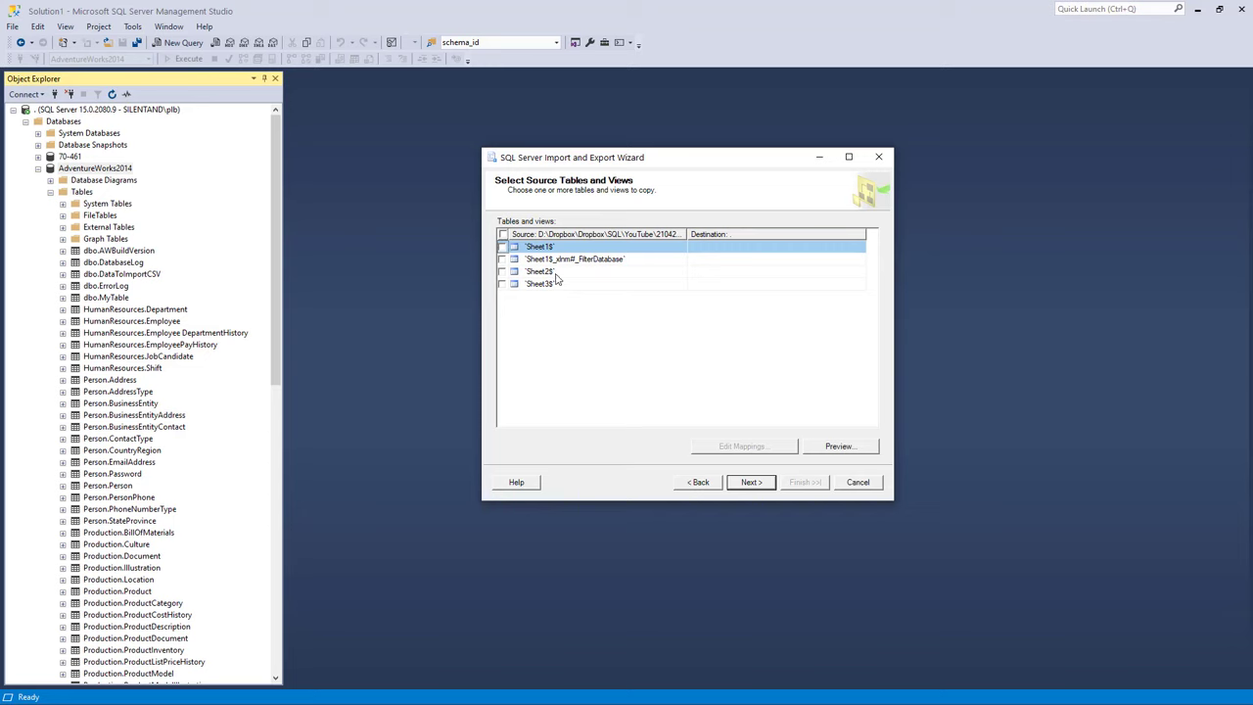
Tick worksheet Sheet1$ for import into destination table dbo.Sheet1$
{"action": "left_click", "coordinate": [502, 246]}
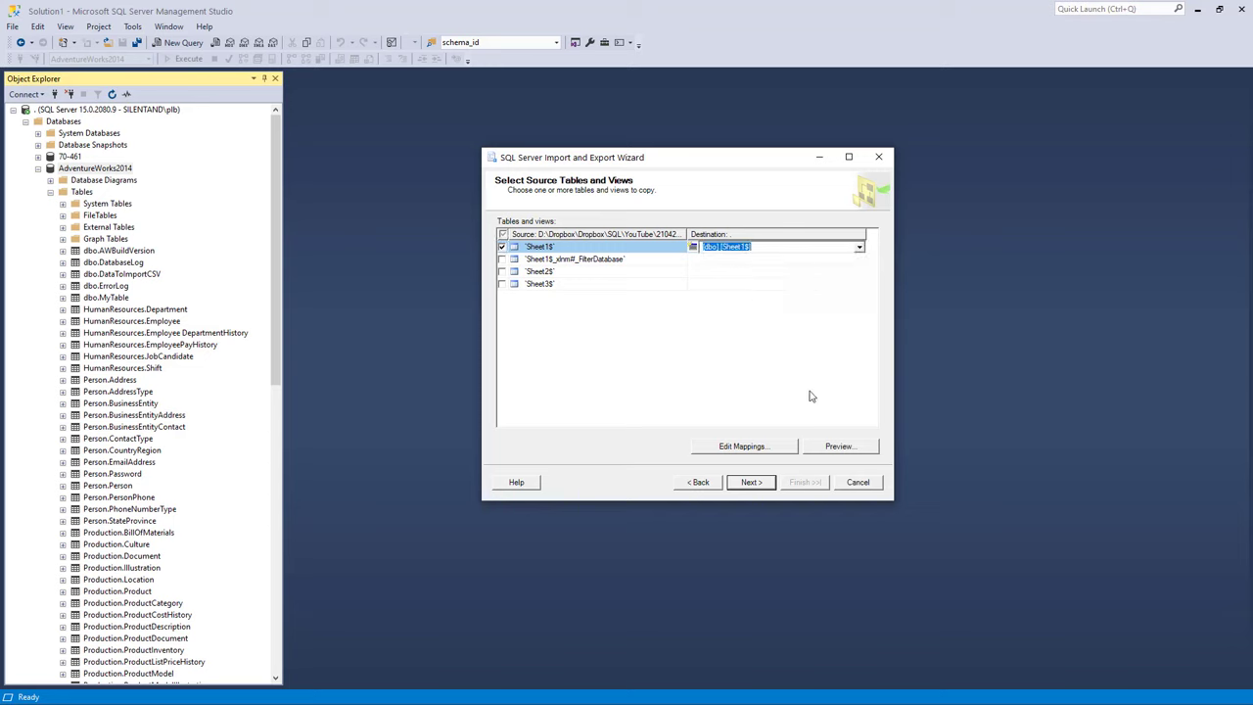
{"action": "mouse_move", "coordinate": [786, 450]}
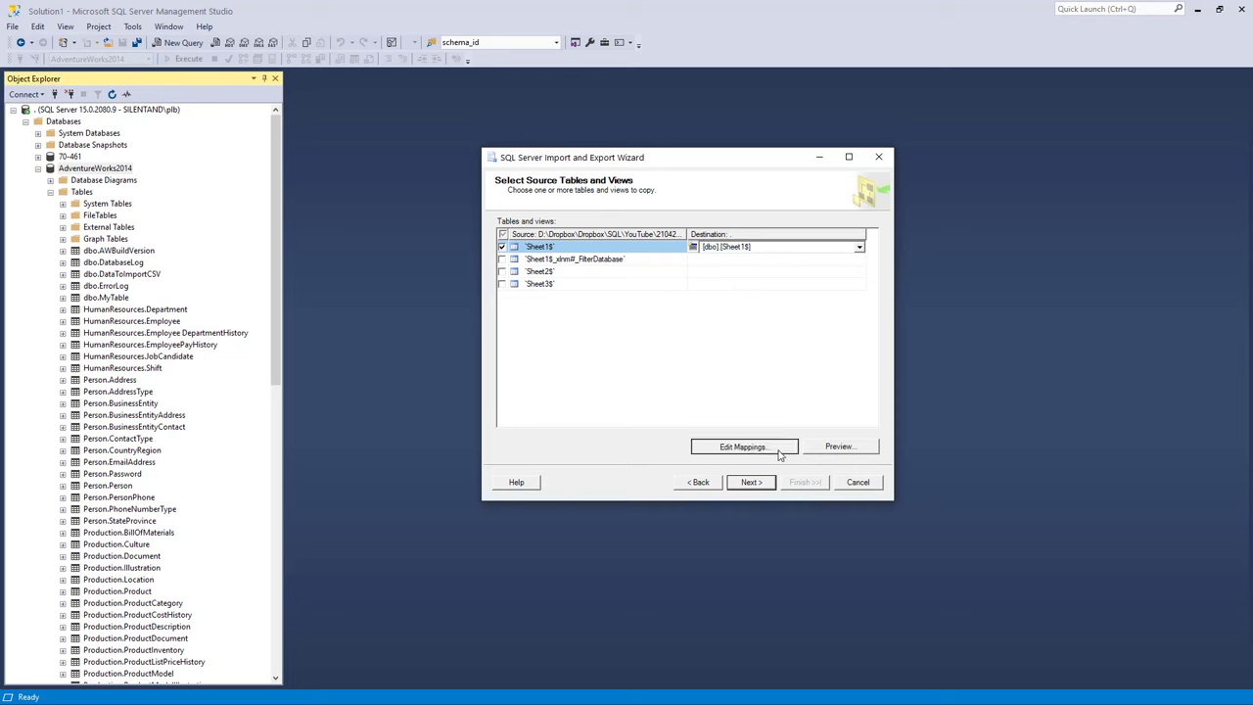
Review the Sheet1$ column mappings for [dbo].[Sheet1$] and continue past source table selection
{"action": "left_click", "coordinate": [744, 447]}
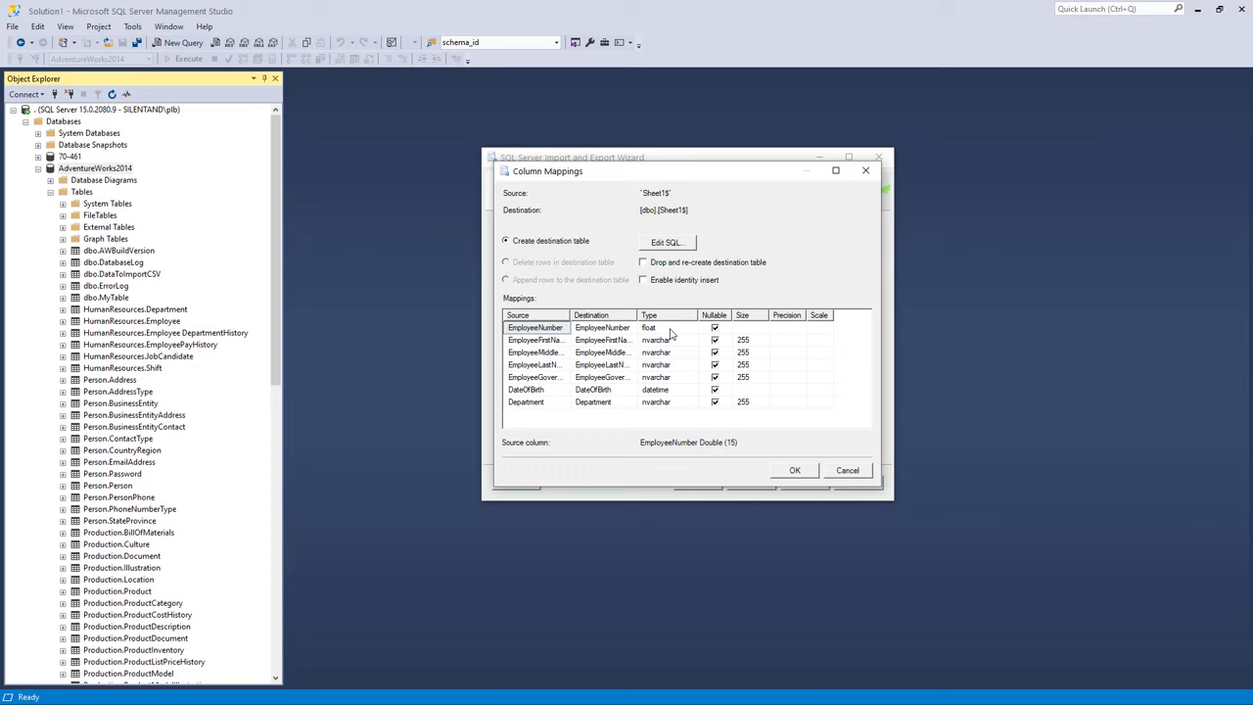
{"action": "left_click", "coordinate": [666, 327]}
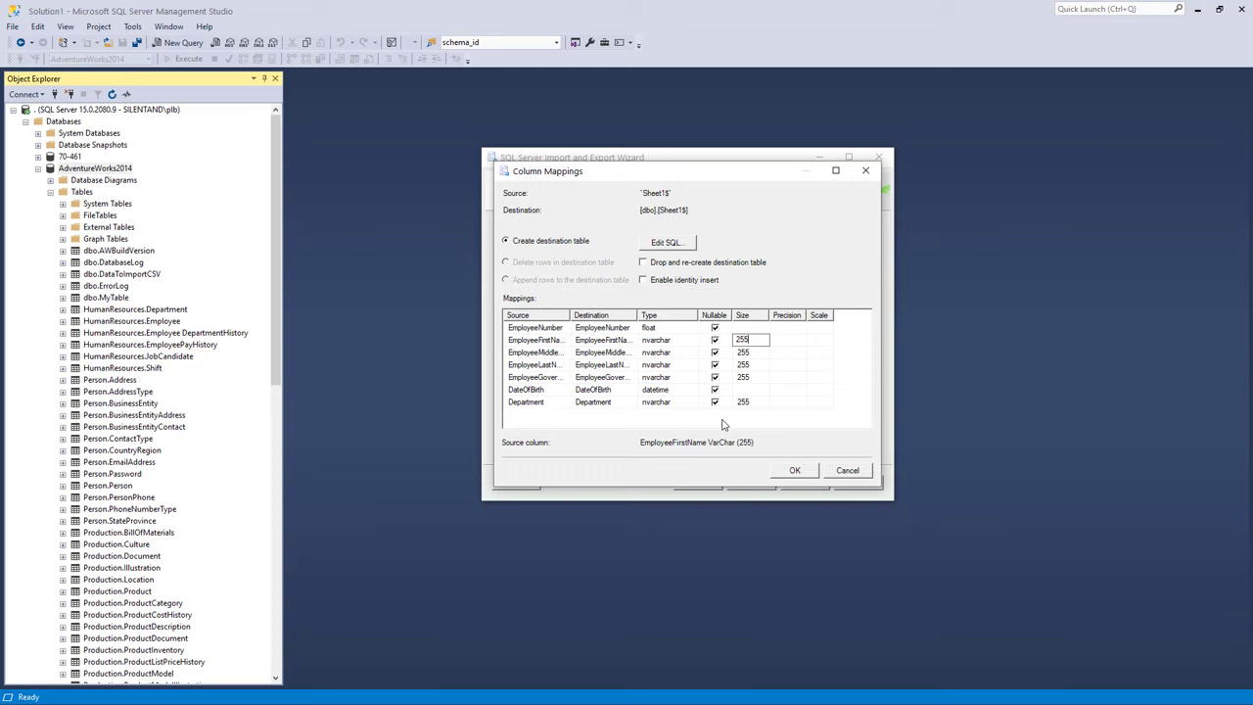
{"action": "mouse_move", "coordinate": [846, 482]}
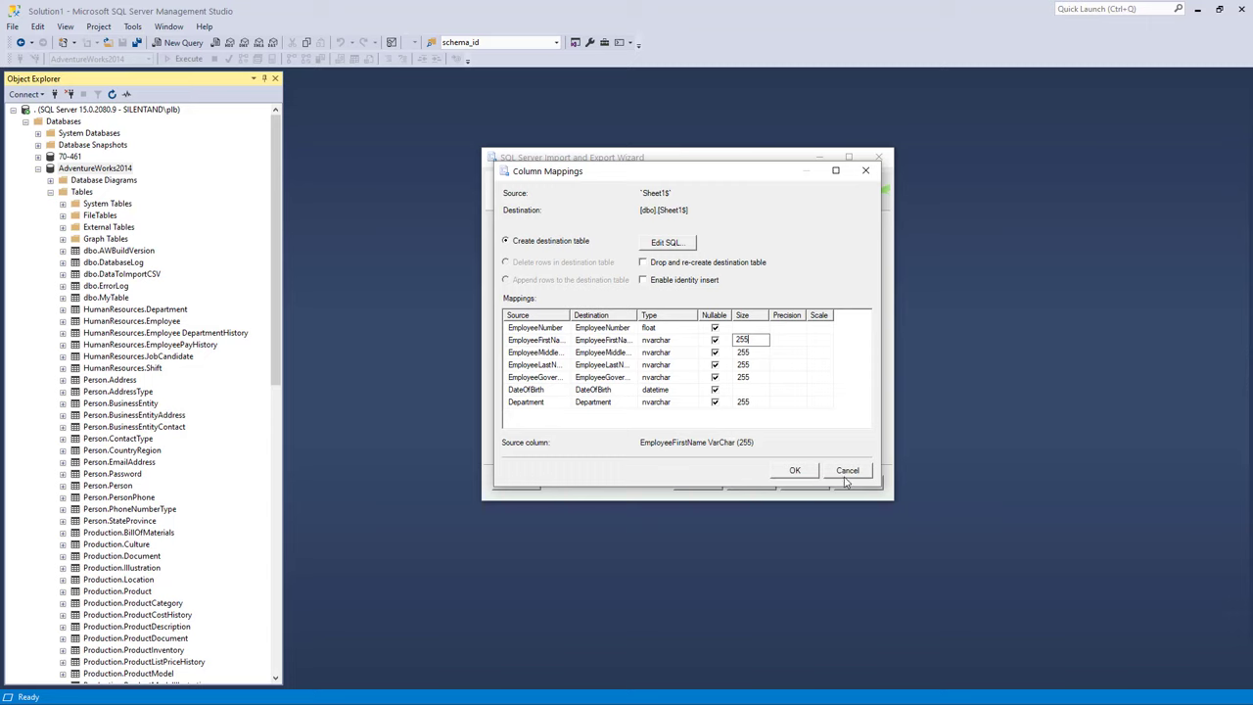
{"action": "left_click", "coordinate": [795, 470]}
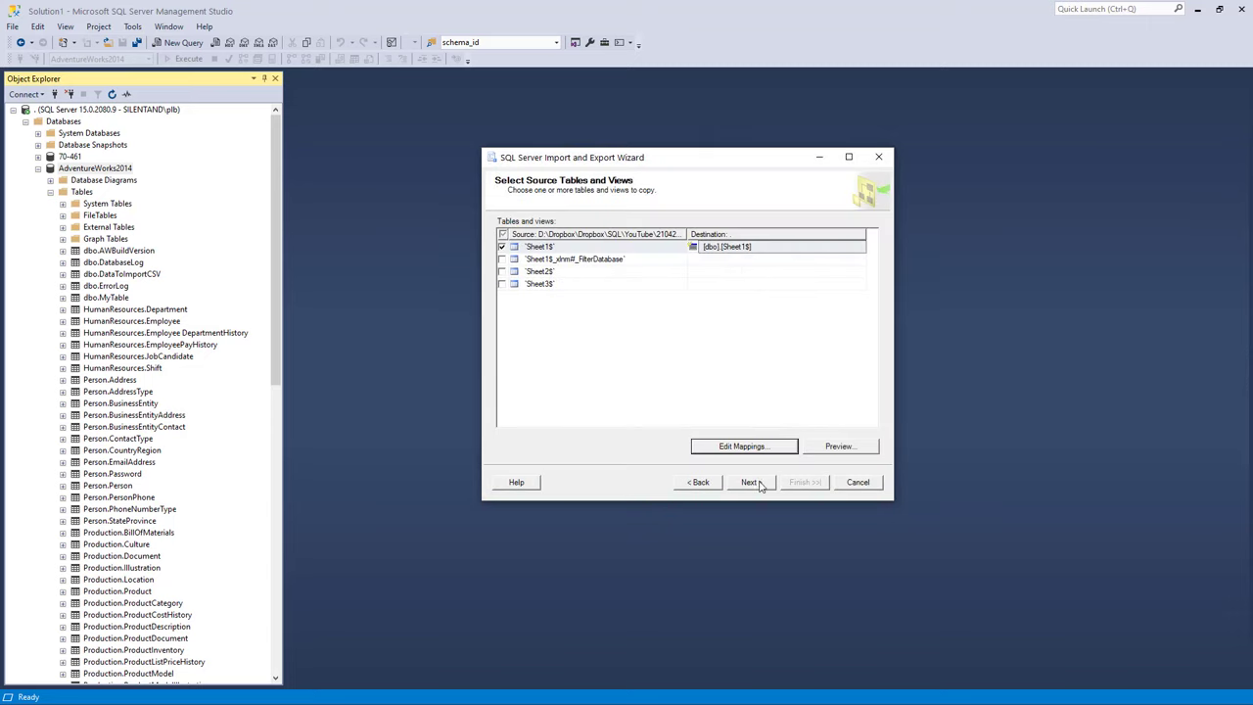
Keep Run immediately and finish the wizard so the rows copy into [dbo].[Sheet1$]
{"action": "left_click", "coordinate": [748, 481]}
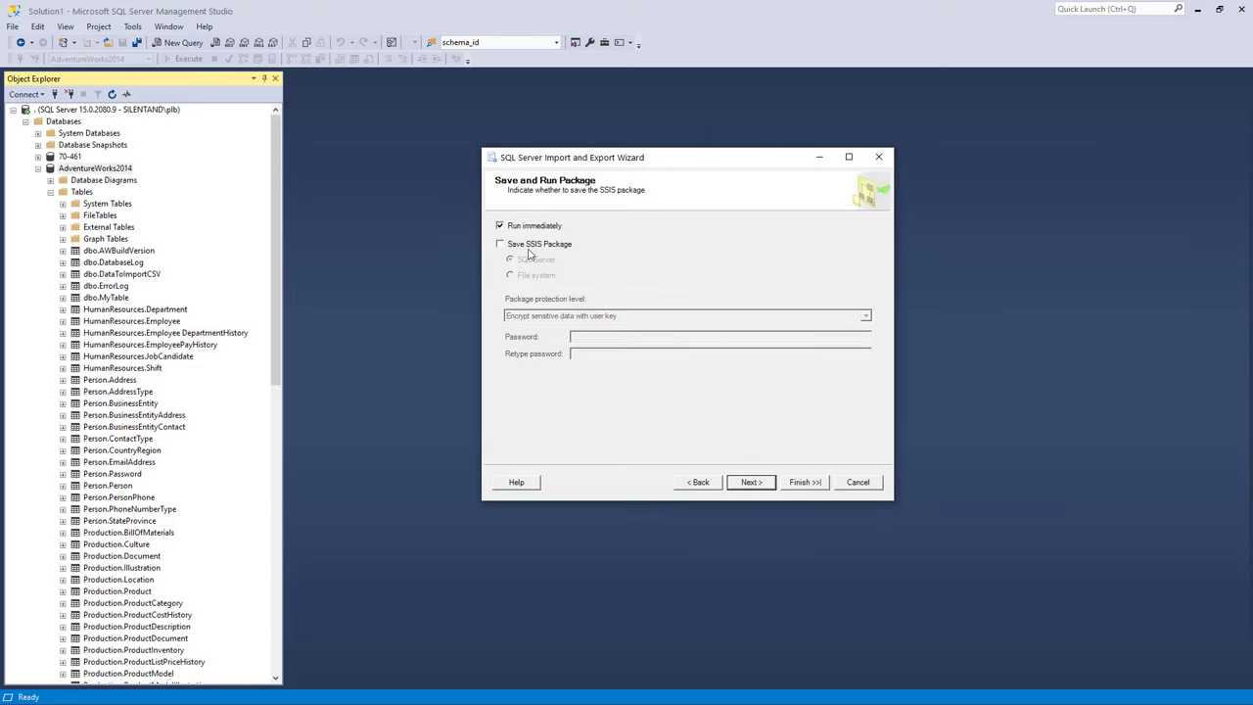
{"action": "mouse_move", "coordinate": [593, 254]}
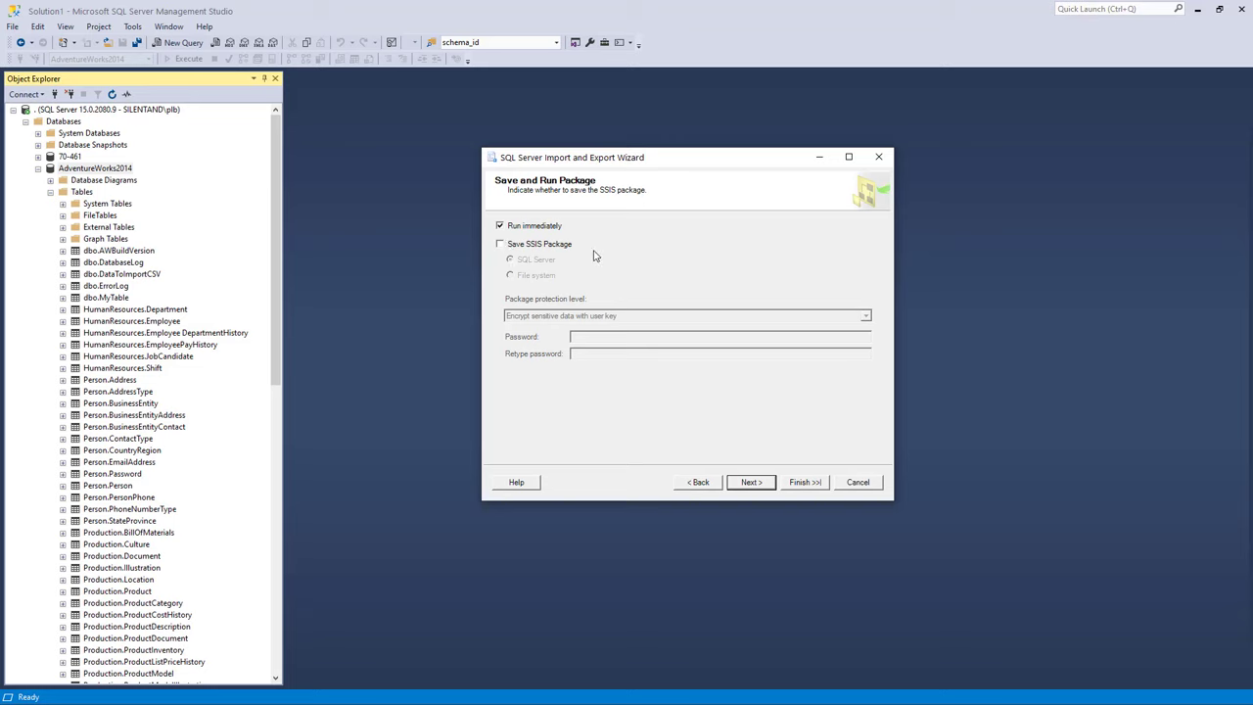
{"action": "mouse_move", "coordinate": [549, 251]}
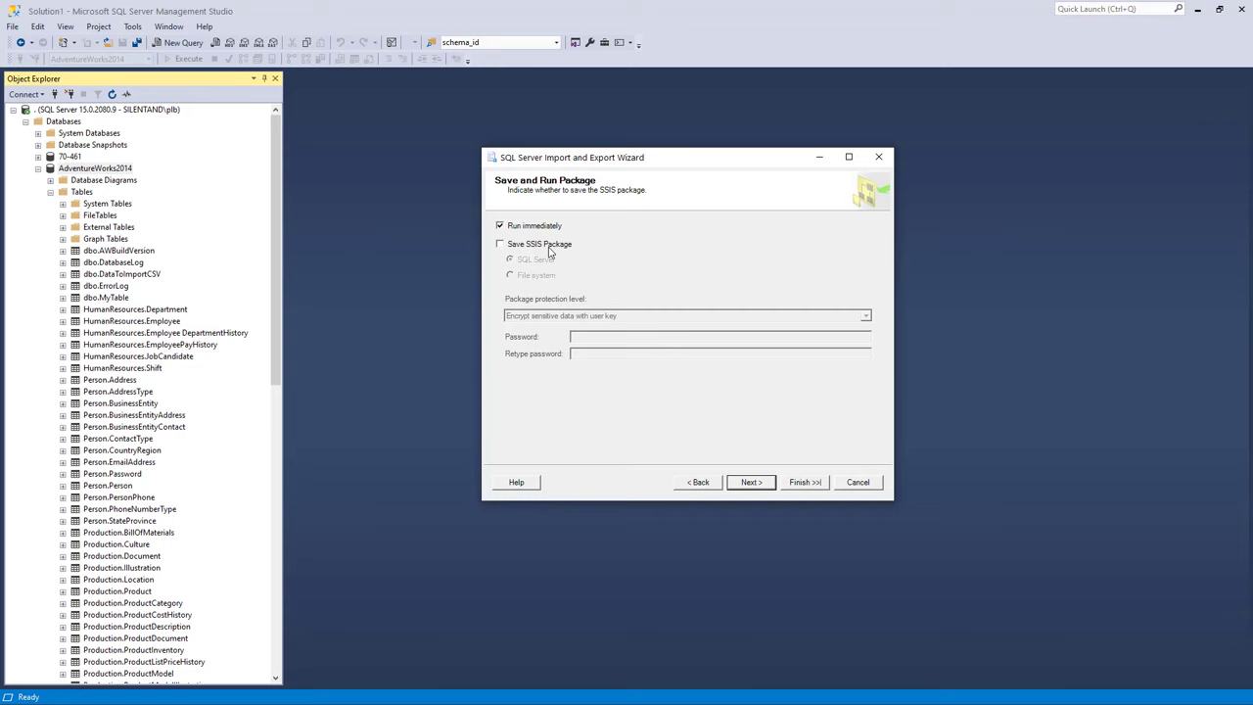
{"action": "left_click", "coordinate": [752, 482]}
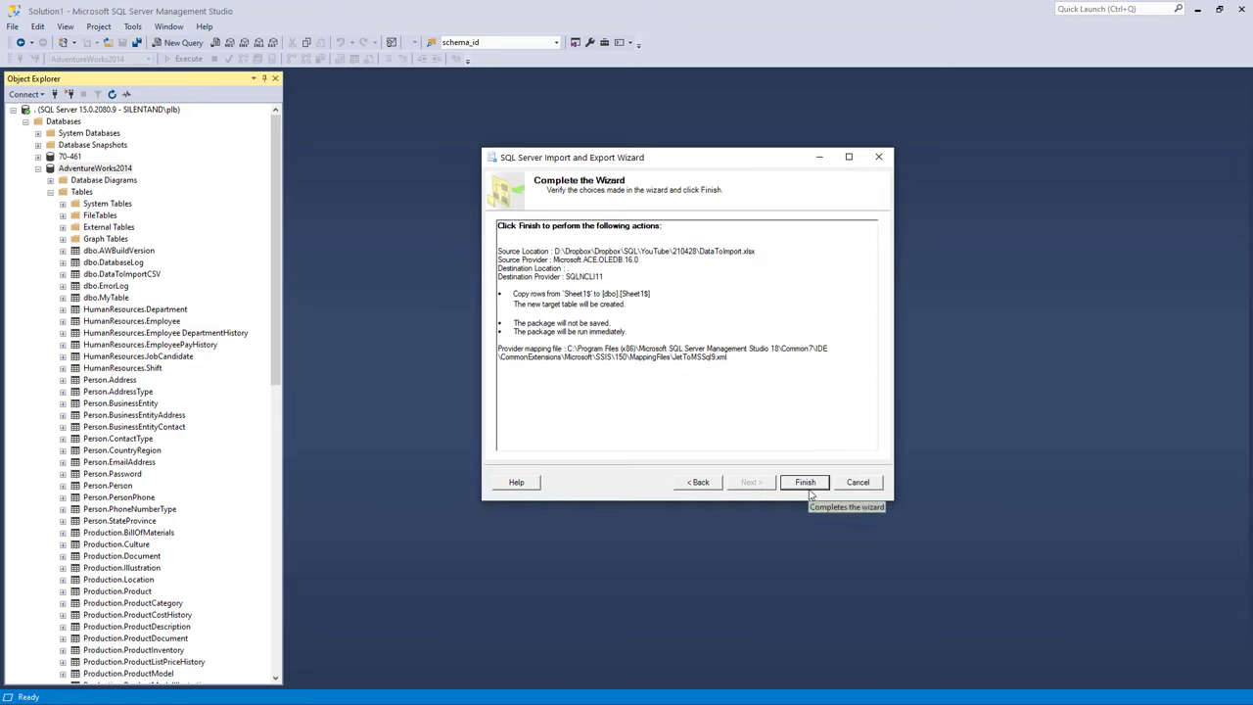
{"action": "left_click", "coordinate": [804, 482]}
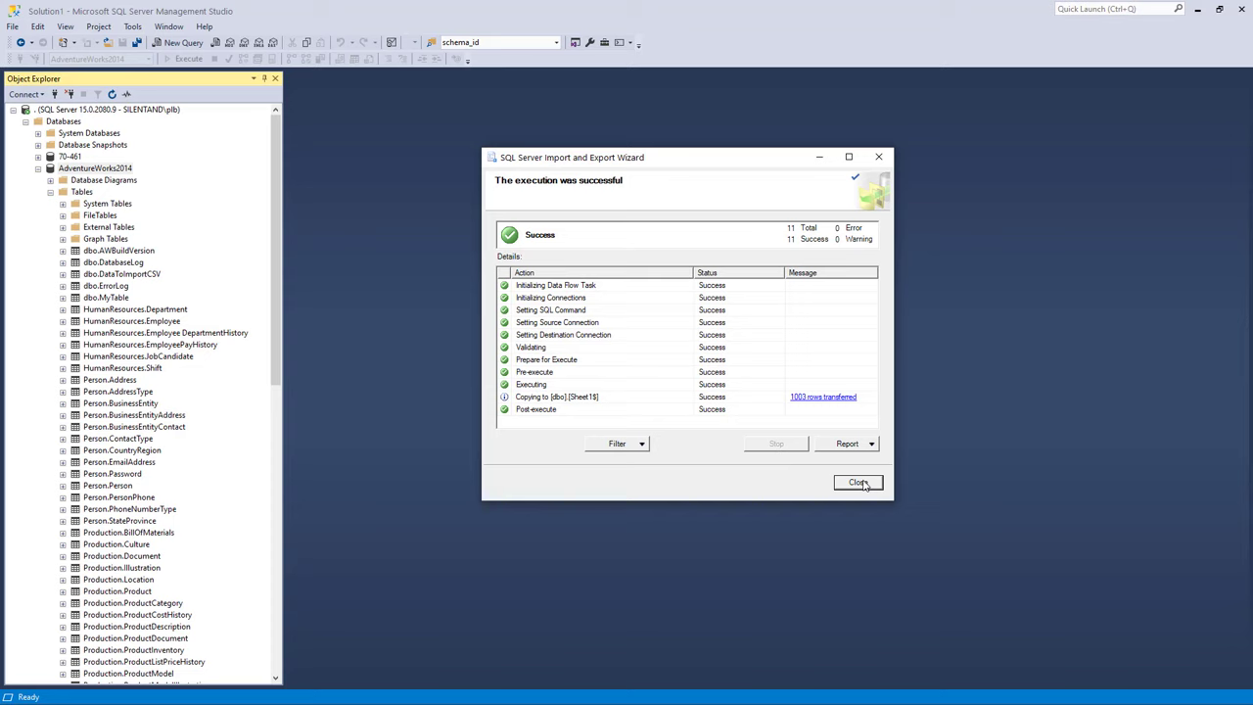
{"action": "mouse_move", "coordinate": [568, 406]}
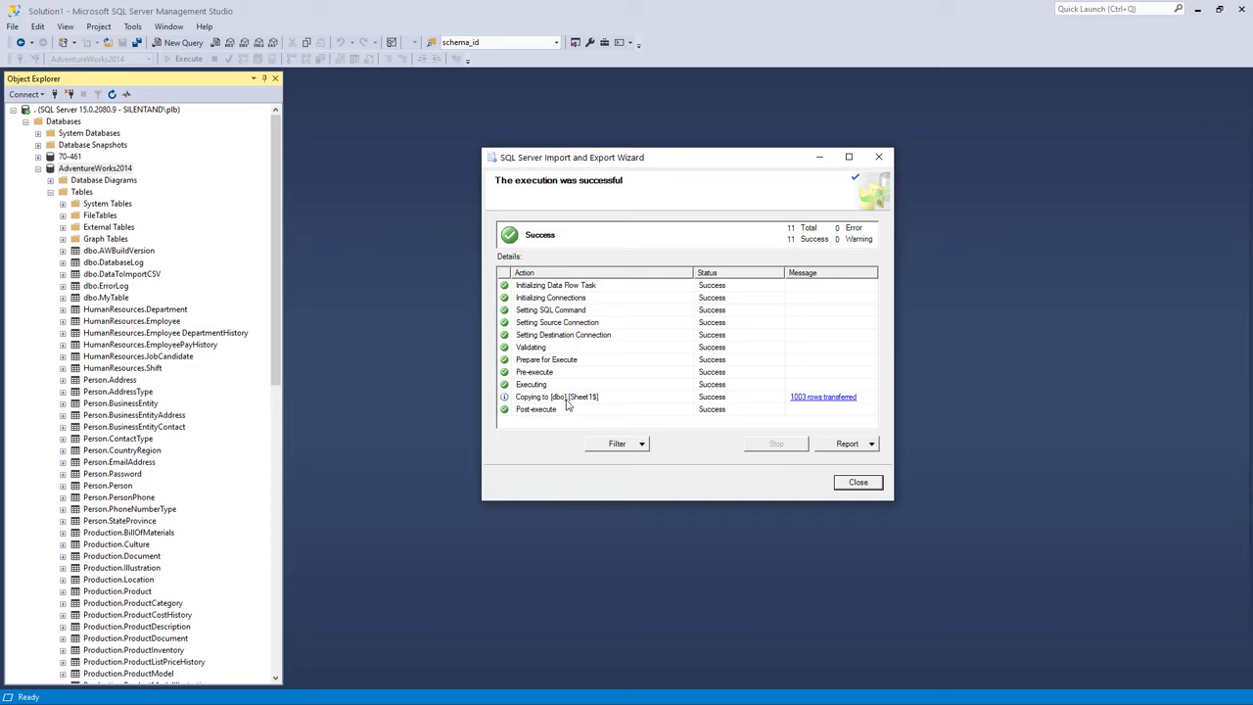
{"action": "mouse_move", "coordinate": [556, 396]}
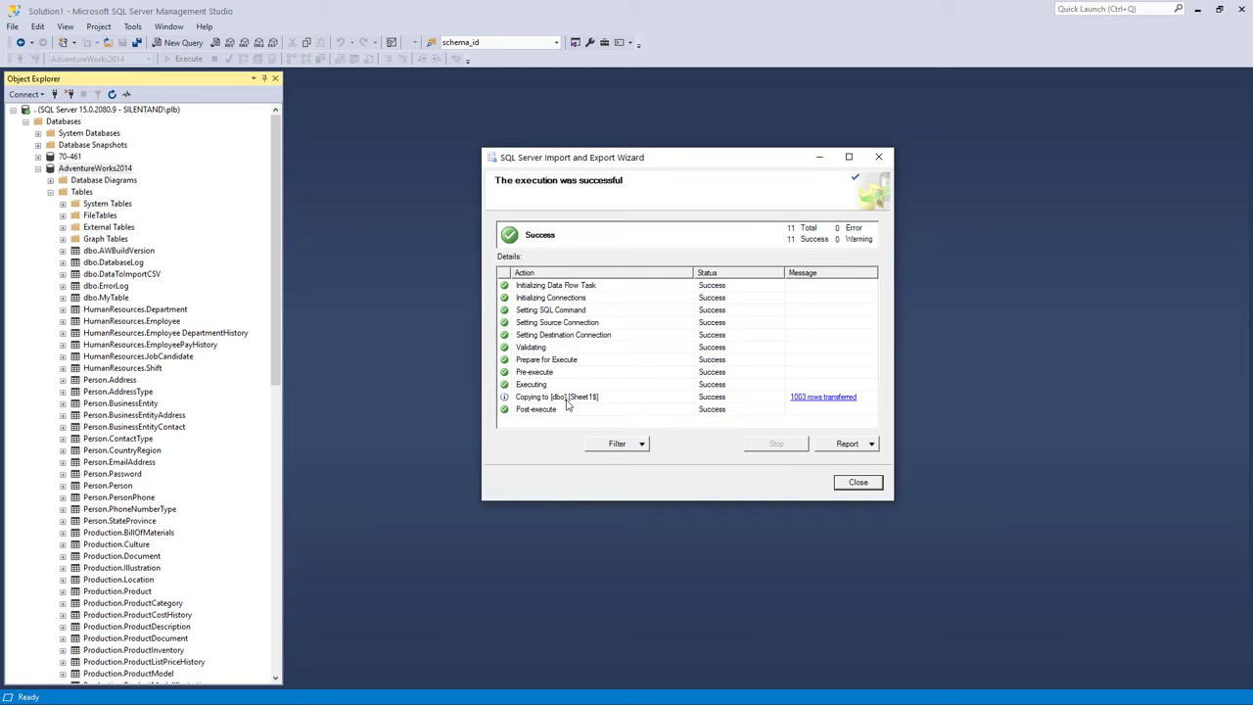
{"action": "mouse_move", "coordinate": [838, 514]}
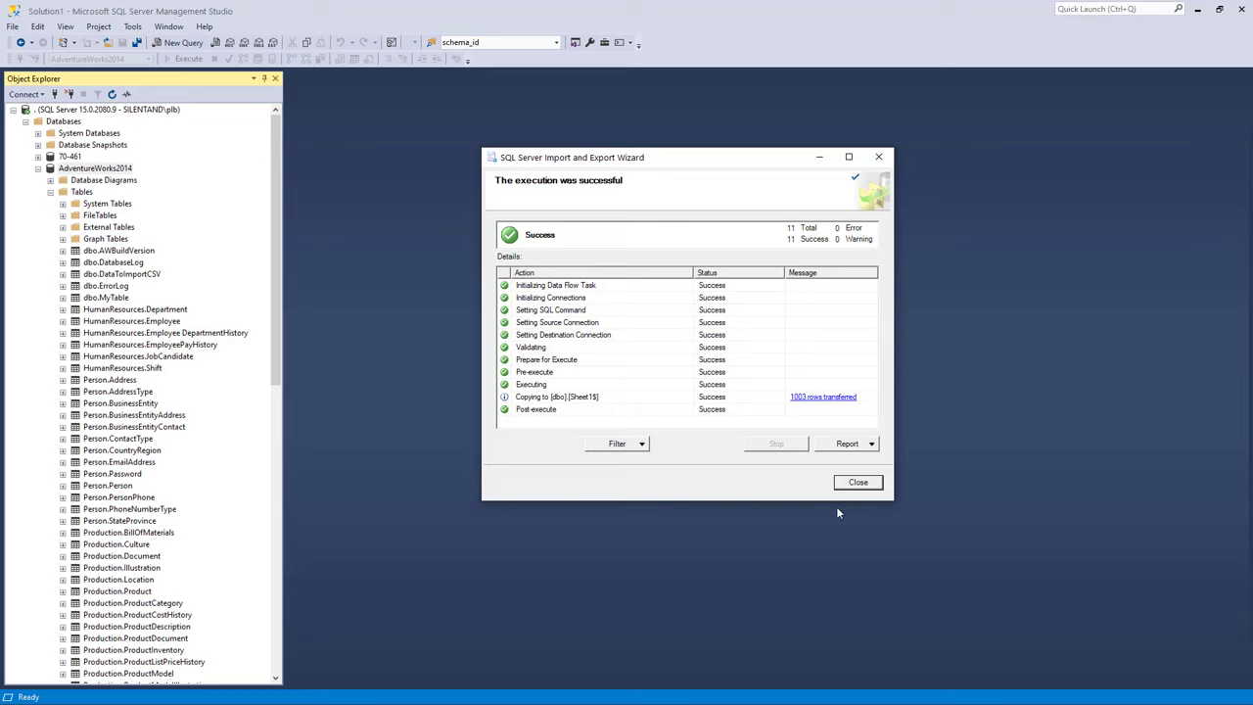
Close the wizard and run SELECT * FROM [dbo].[Sheet1$] in a new query
{"action": "left_click", "coordinate": [858, 482]}
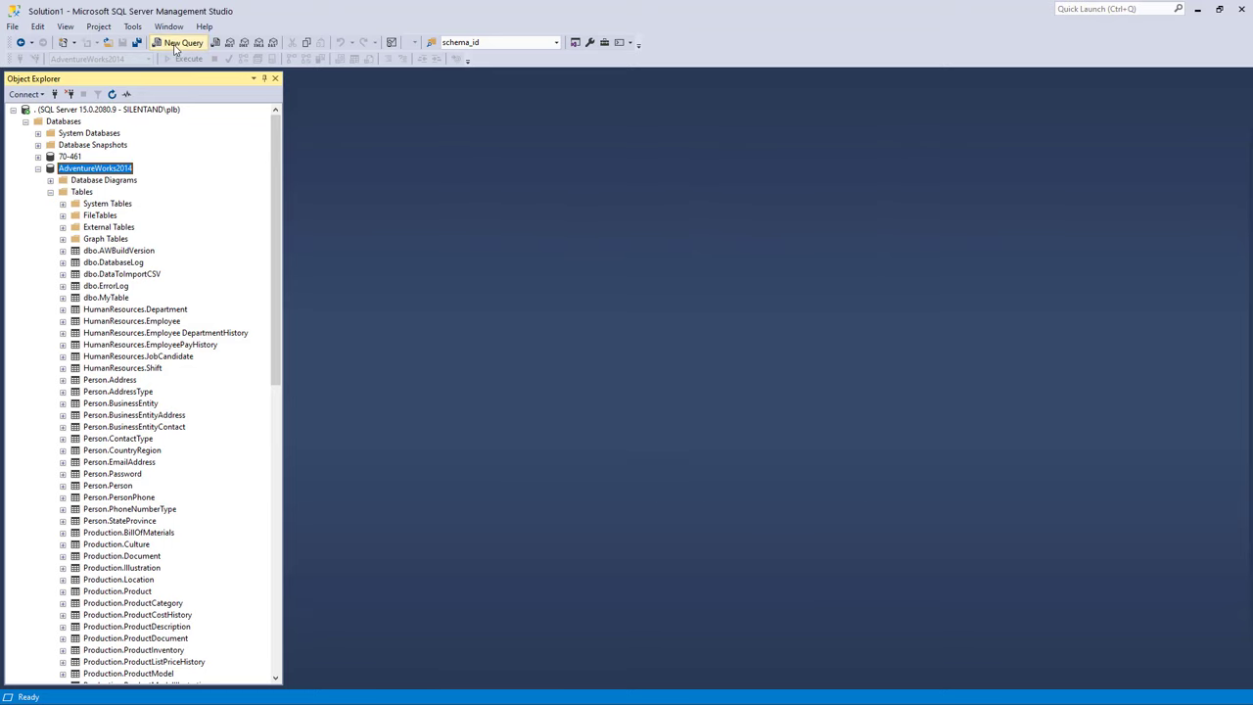
{"action": "left_click", "coordinate": [181, 43]}
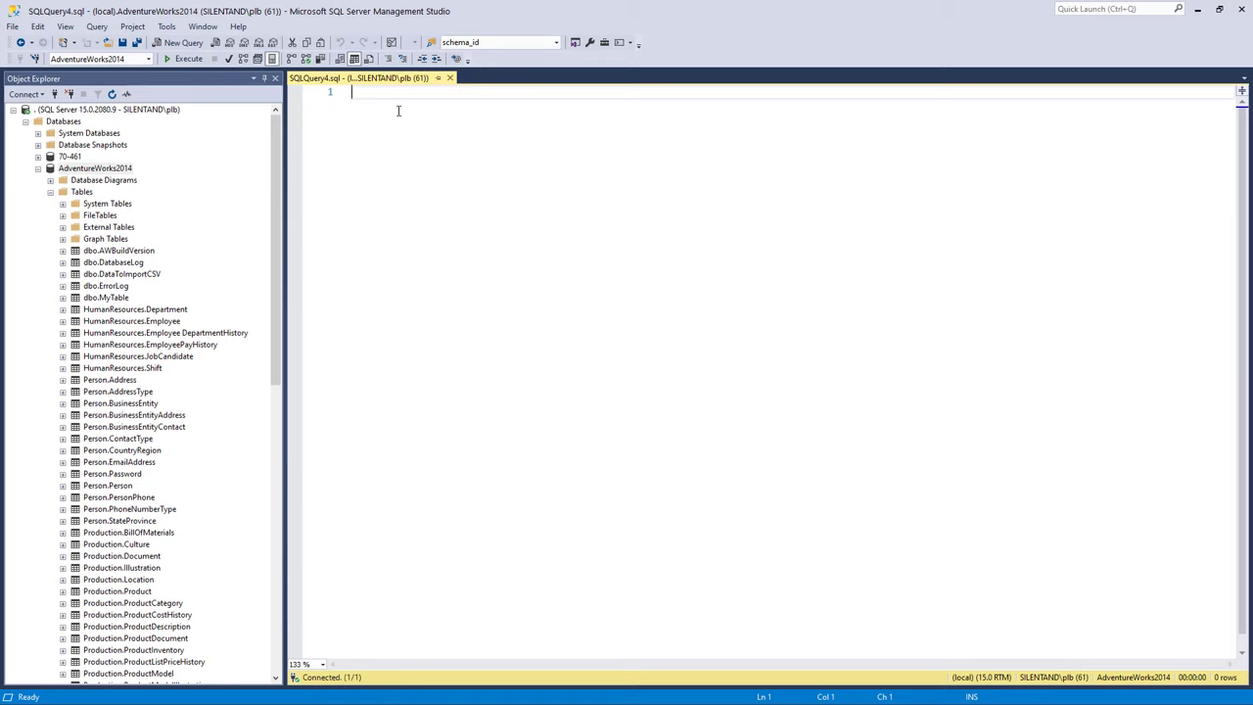
{"action": "left_click", "coordinate": [82, 192]}
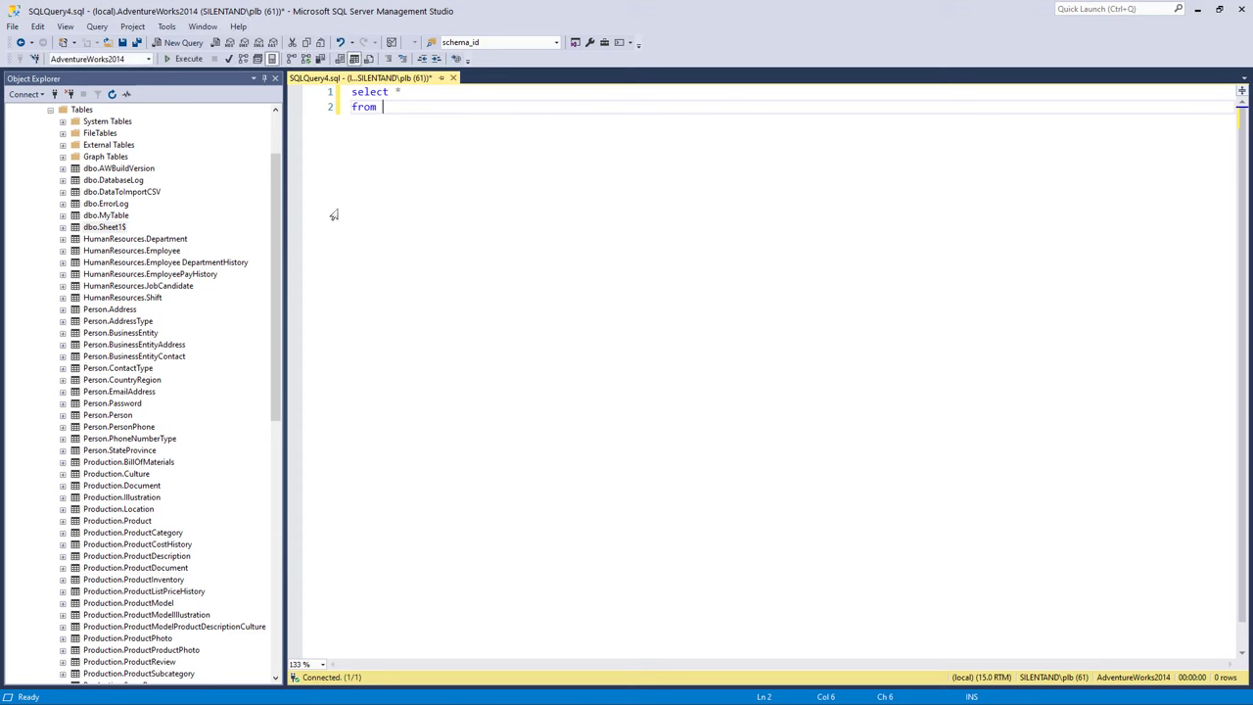
{"action": "type", "text": "[dbo].[Sheet1$]"}
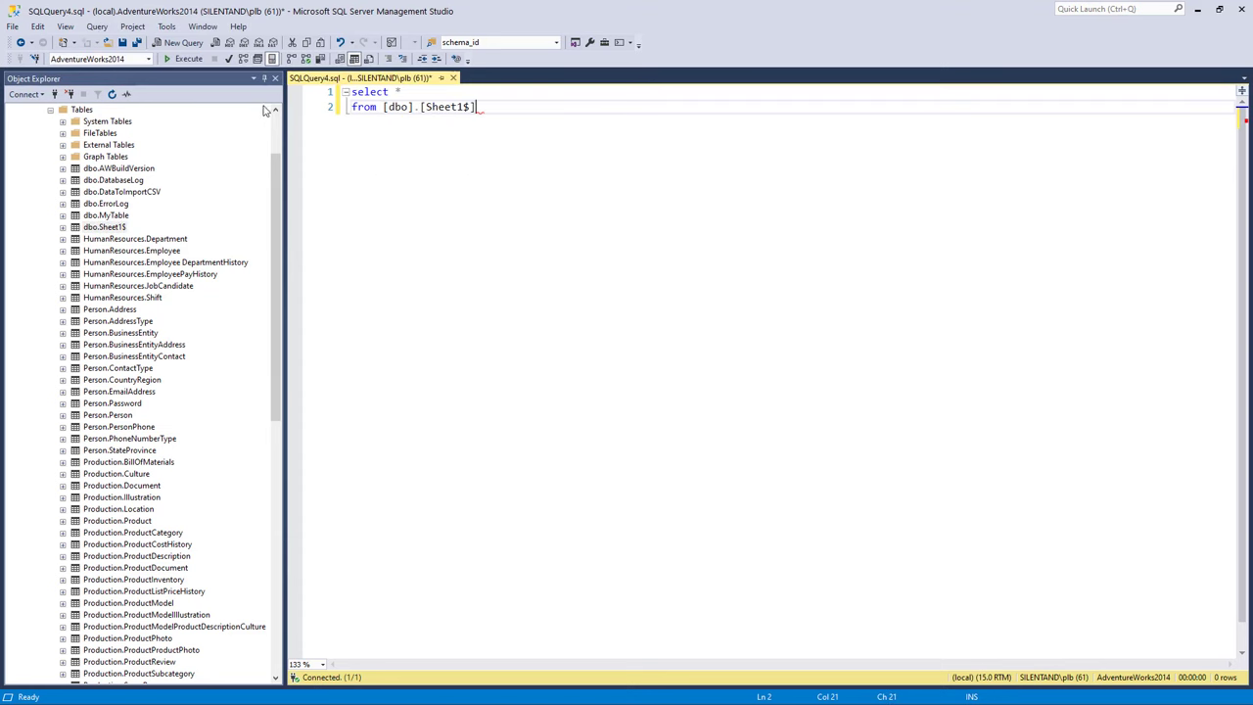
{"action": "left_click", "coordinate": [188, 59]}
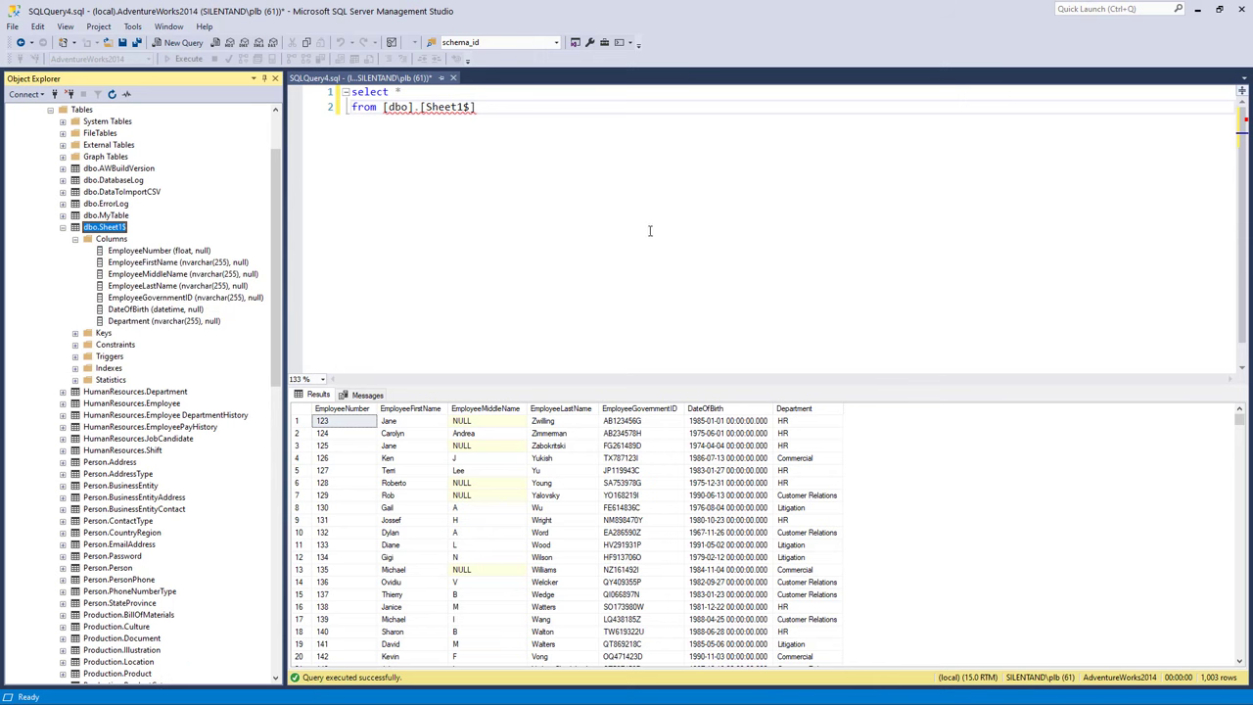
Run ALTER TABLE [dbo].[Sheet1$] ALTER COLUMN [EmployeeNumber] int
{"action": "type", "text": "alter table [dbo].[Sheet1$"}
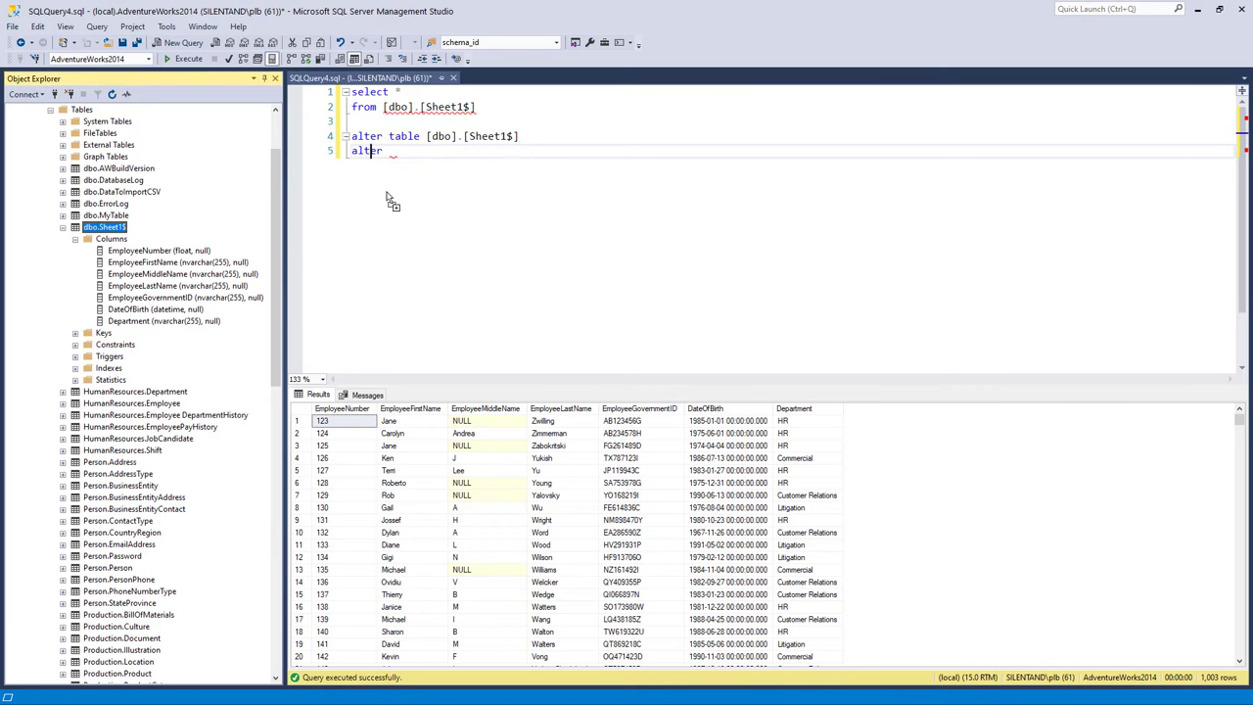
{"action": "type", "text": "[EmployeeNumber] int"}
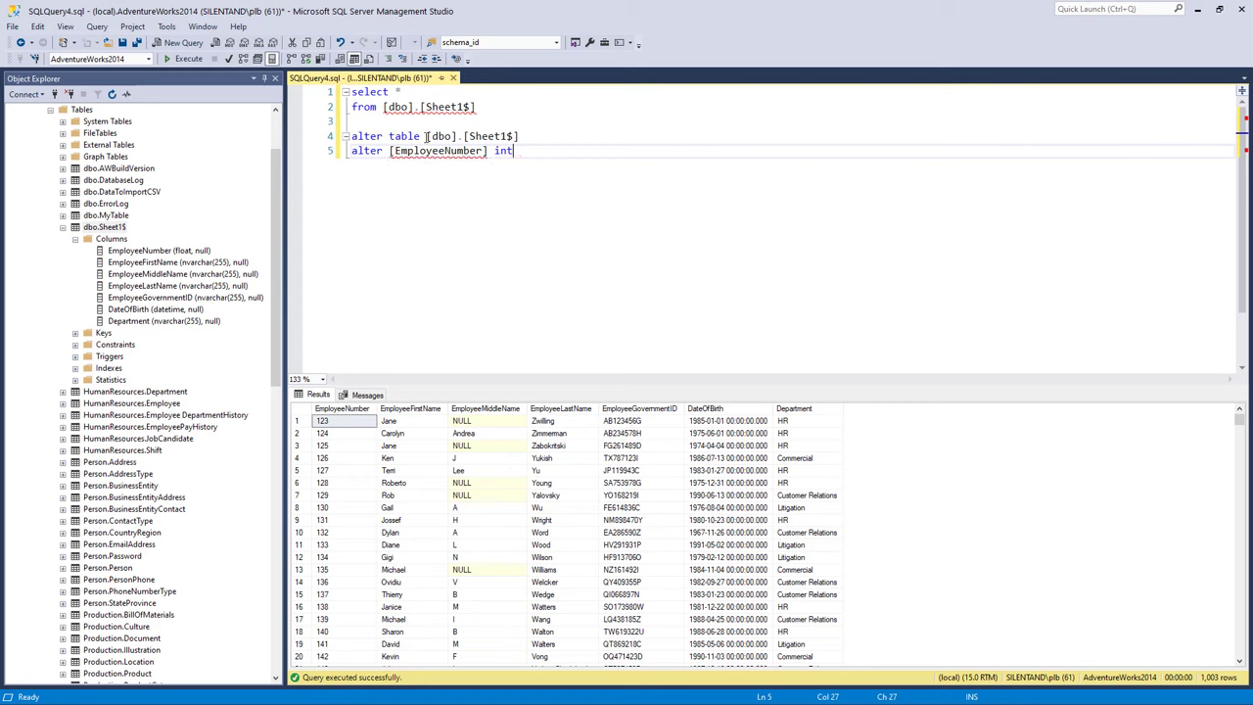
{"action": "type", "text": "column"}
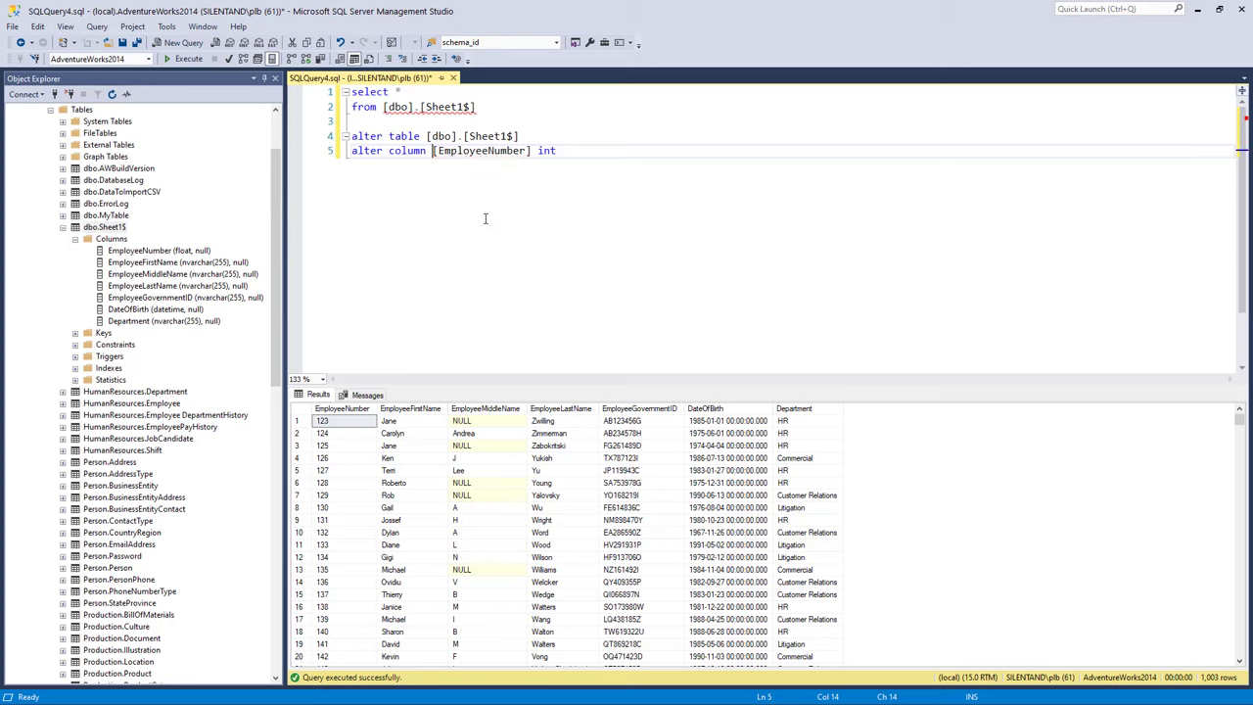
{"action": "mouse_move", "coordinate": [493, 227]}
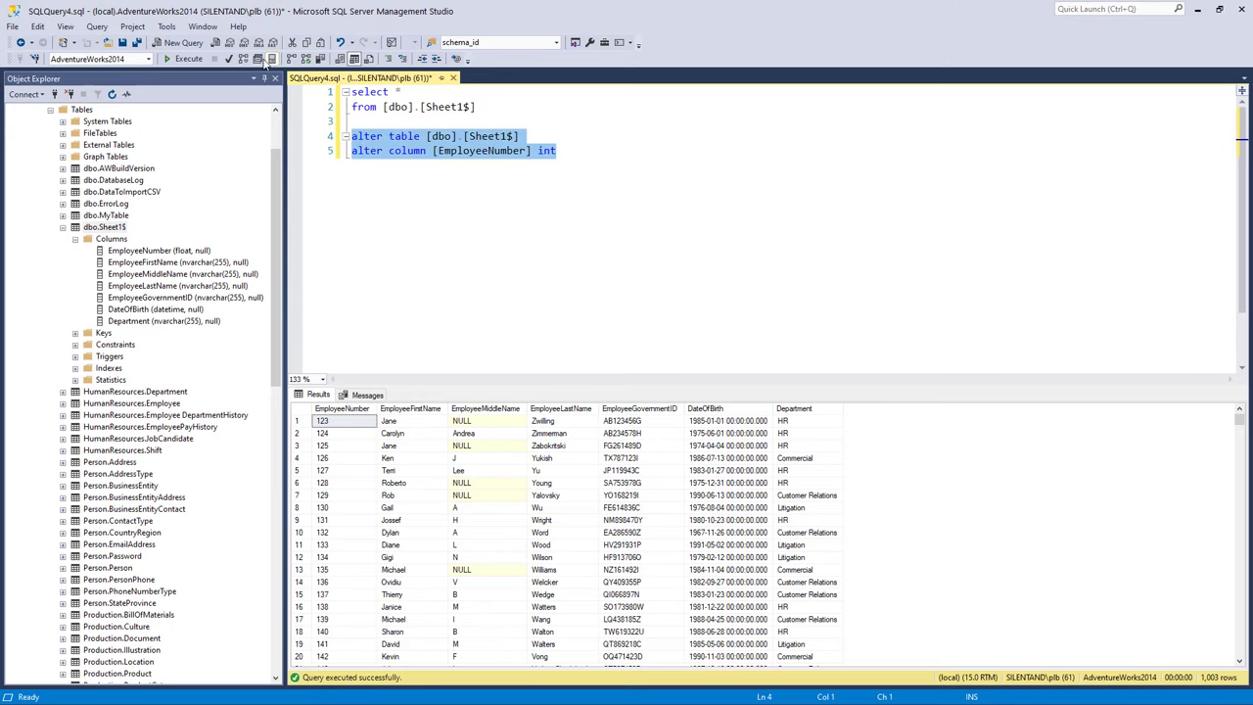
{"action": "left_click", "coordinate": [188, 59]}
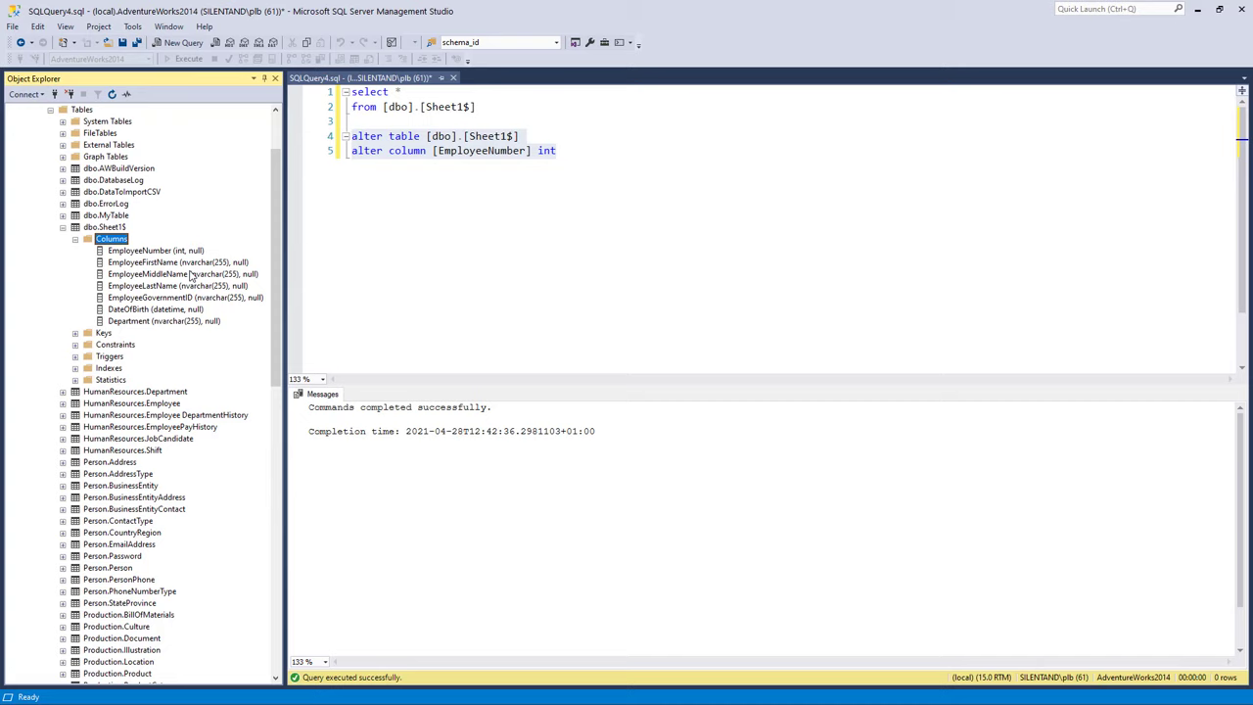
{"action": "mouse_move", "coordinate": [246, 258]}
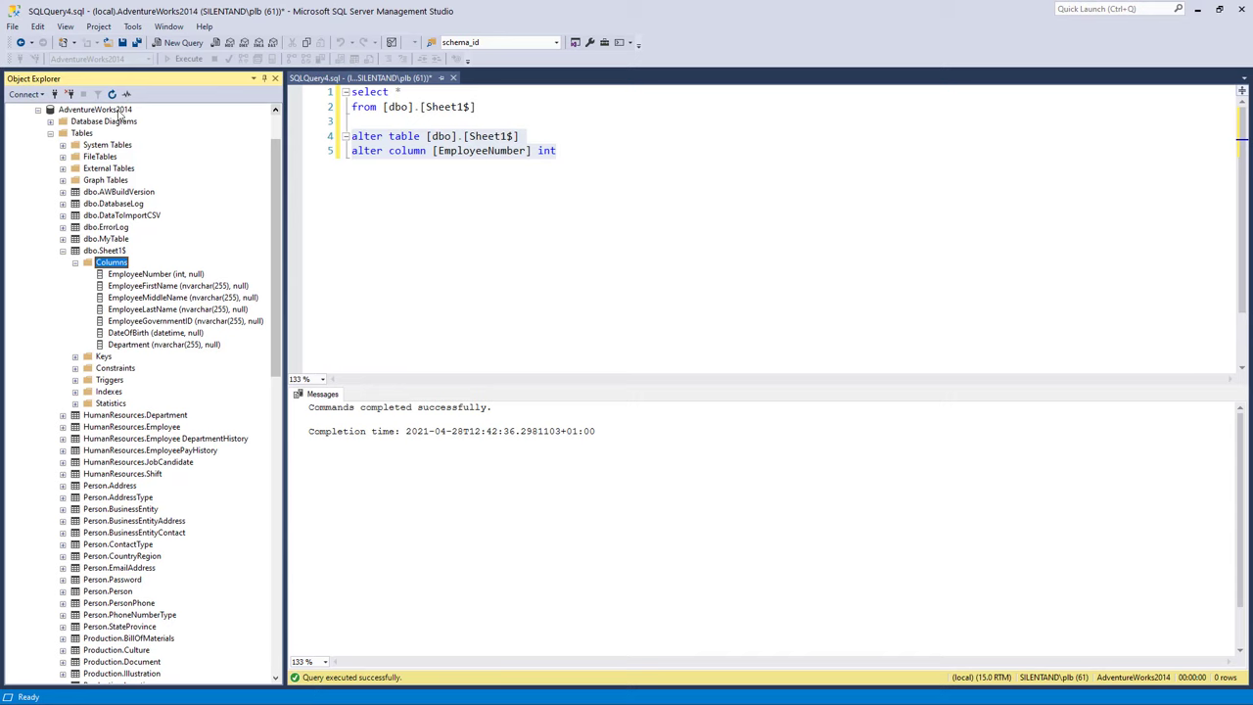
{"action": "right_click", "coordinate": [94, 110]}
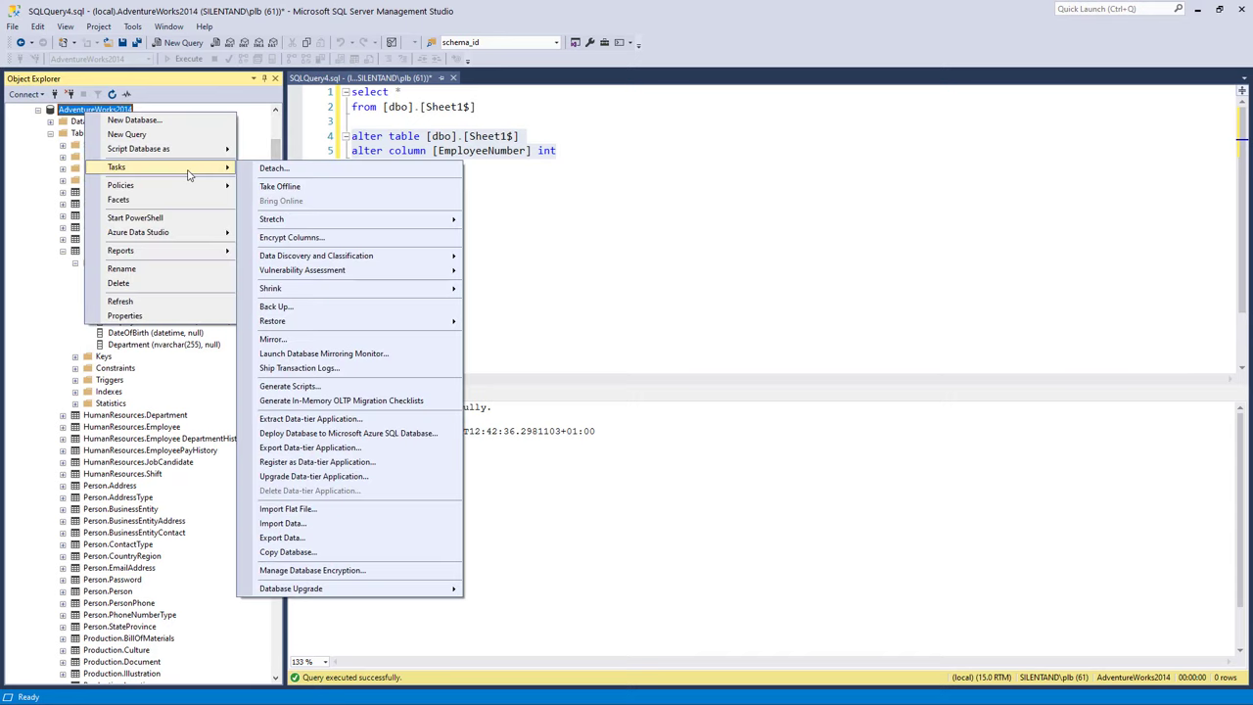
{"action": "mouse_move", "coordinate": [349, 509]}
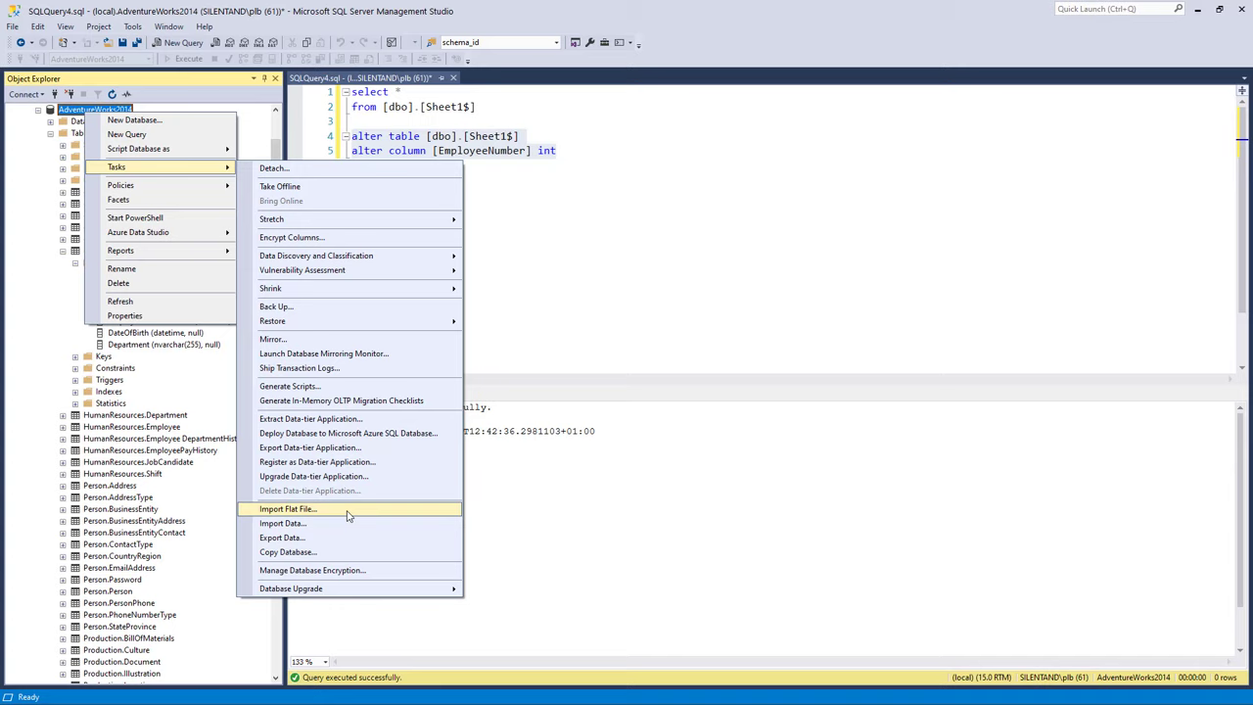
{"action": "mouse_move", "coordinate": [348, 517]}
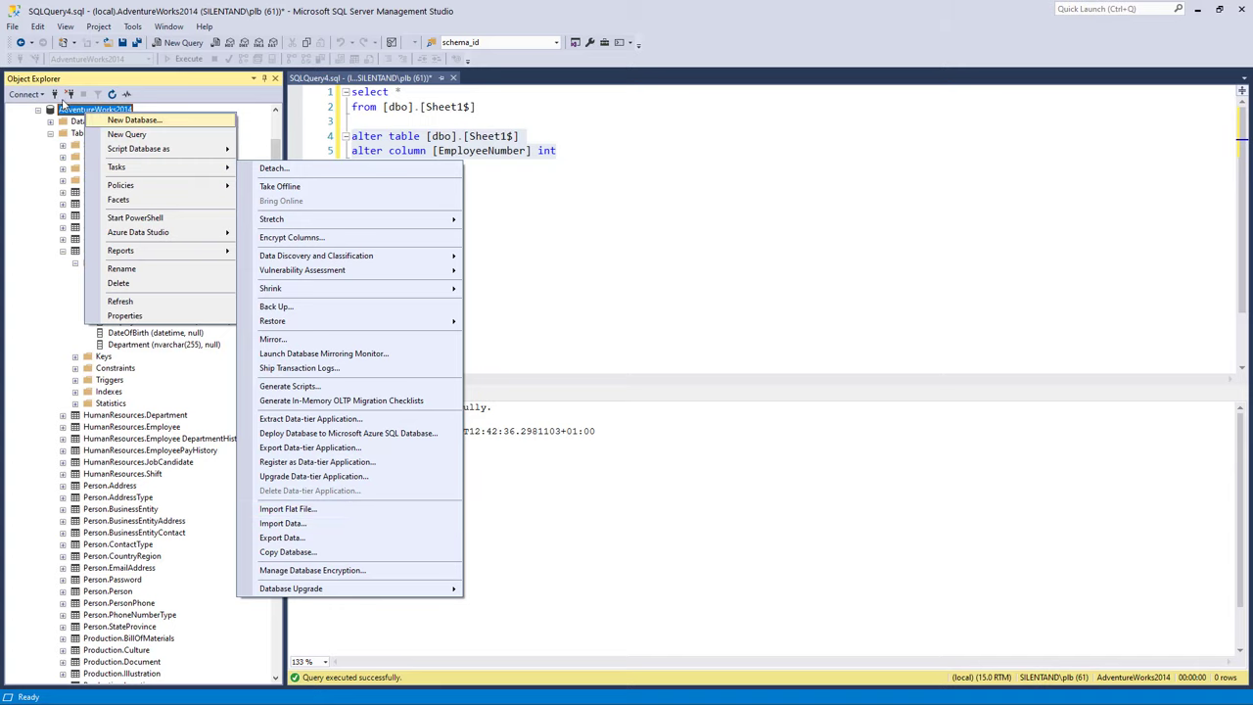
{"action": "left_click", "coordinate": [668, 207]}
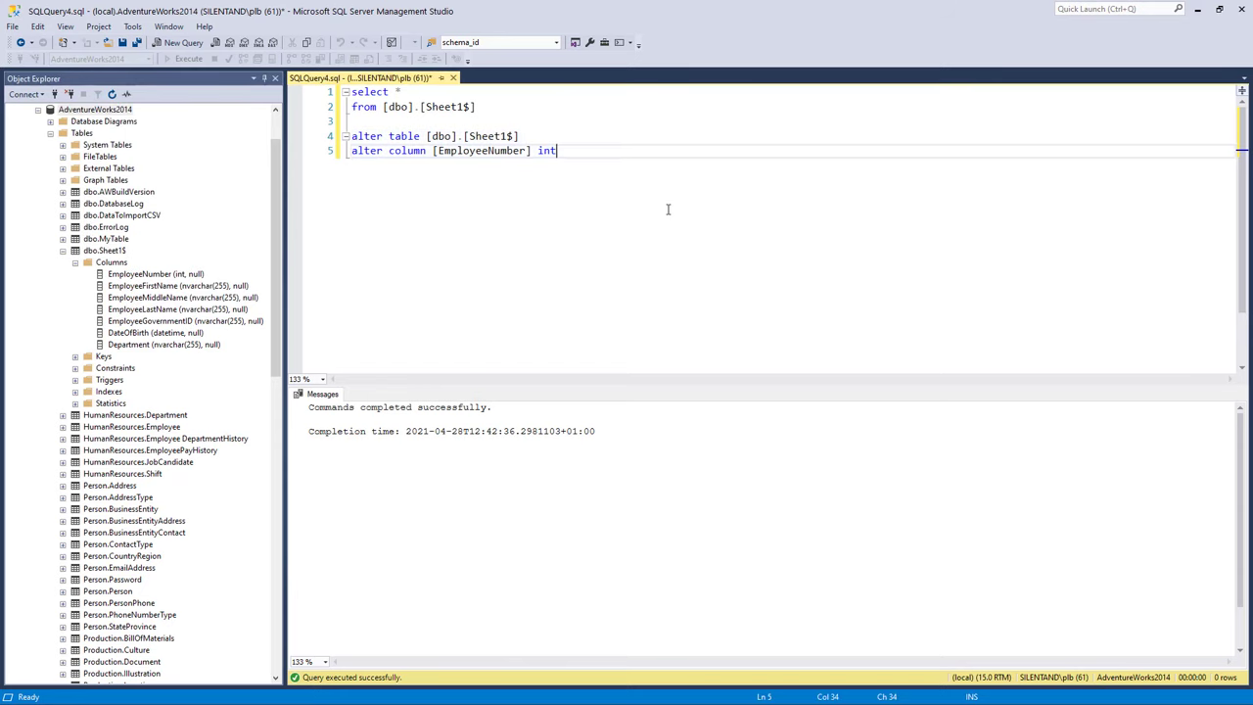